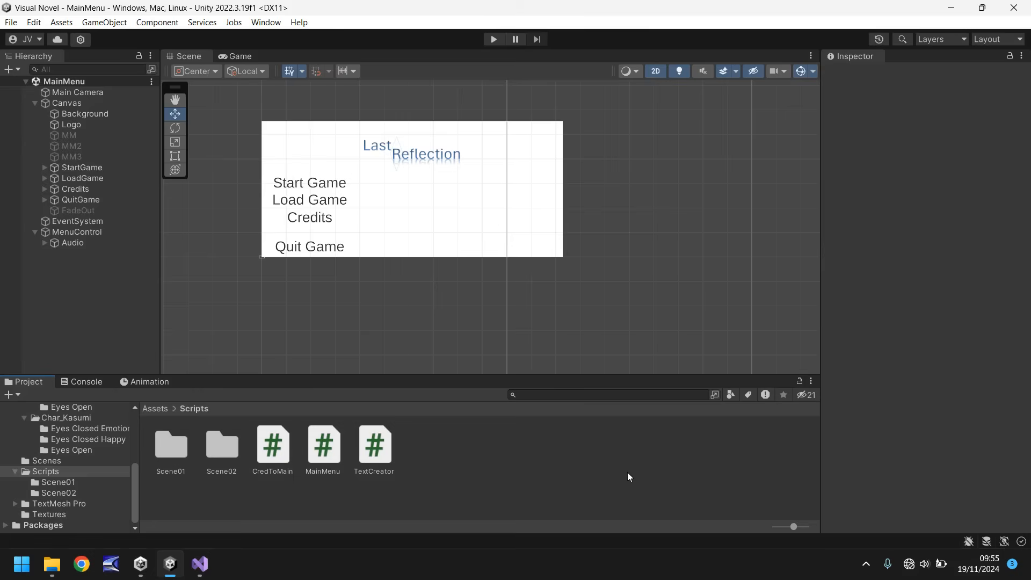
pyautogui.moveTo(406, 303)
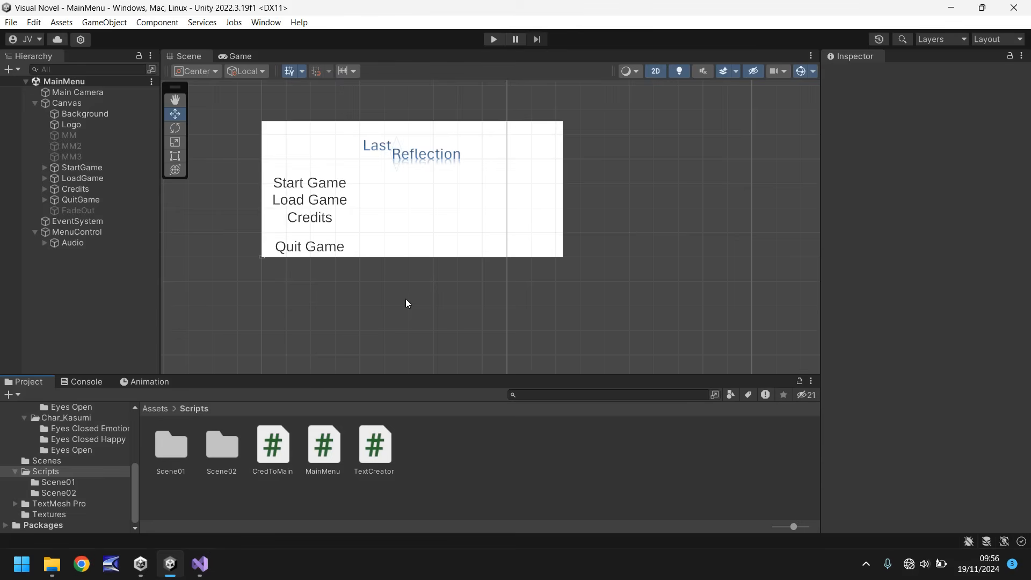
# - Scroll the Project folder tree up to browse the top-level Assets folder
pyautogui.scroll(3)
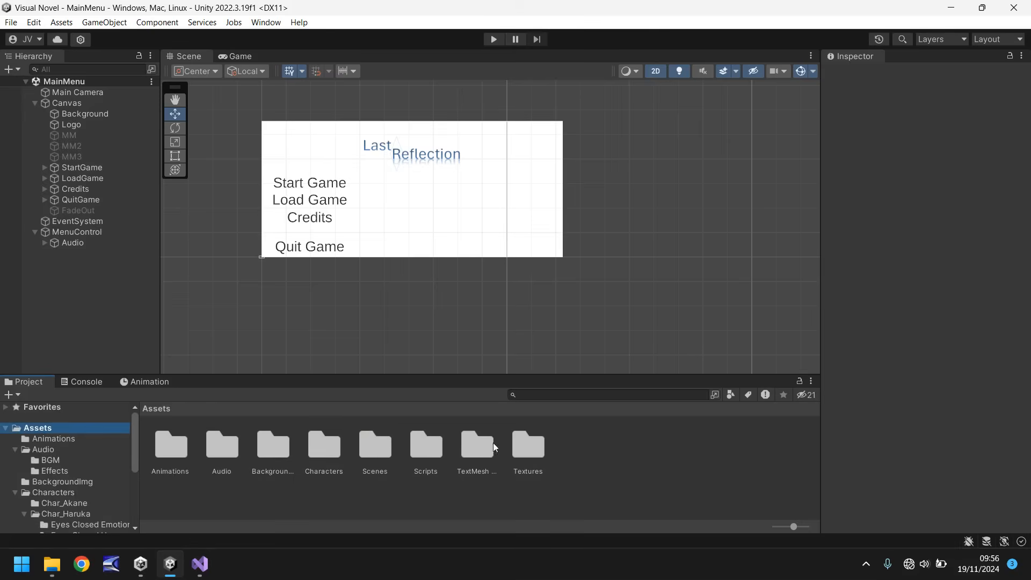
# - Create a new folder named Fonts inside the top-level Assets folder
pyautogui.rightClick(493, 447)
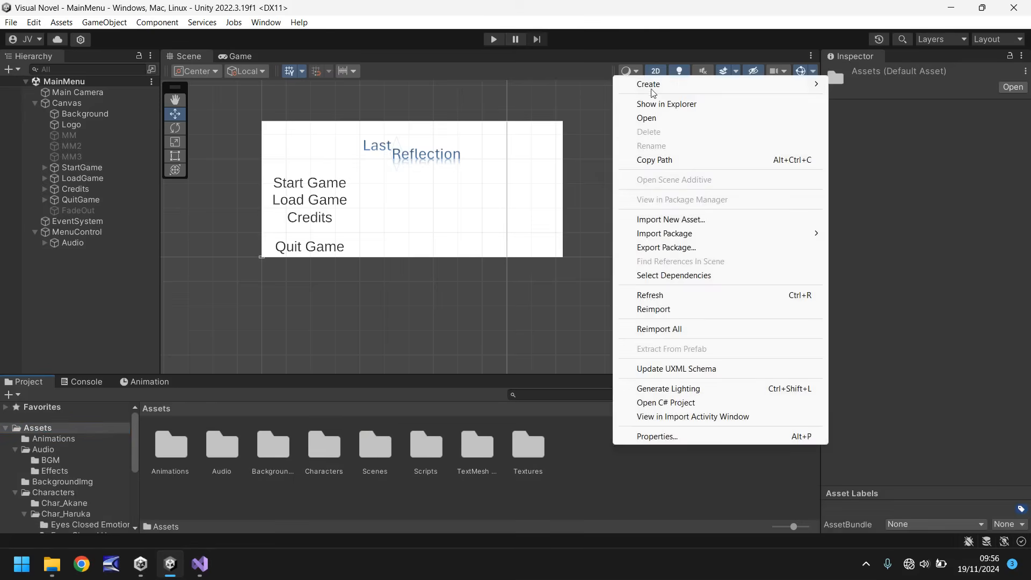
pyautogui.click(648, 84)
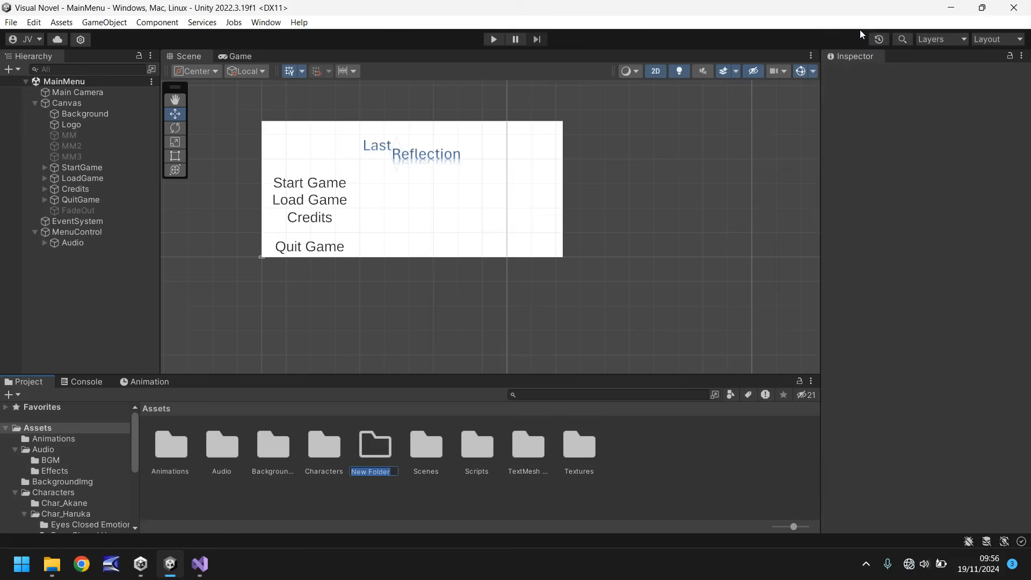
pyautogui.write('Fonts')
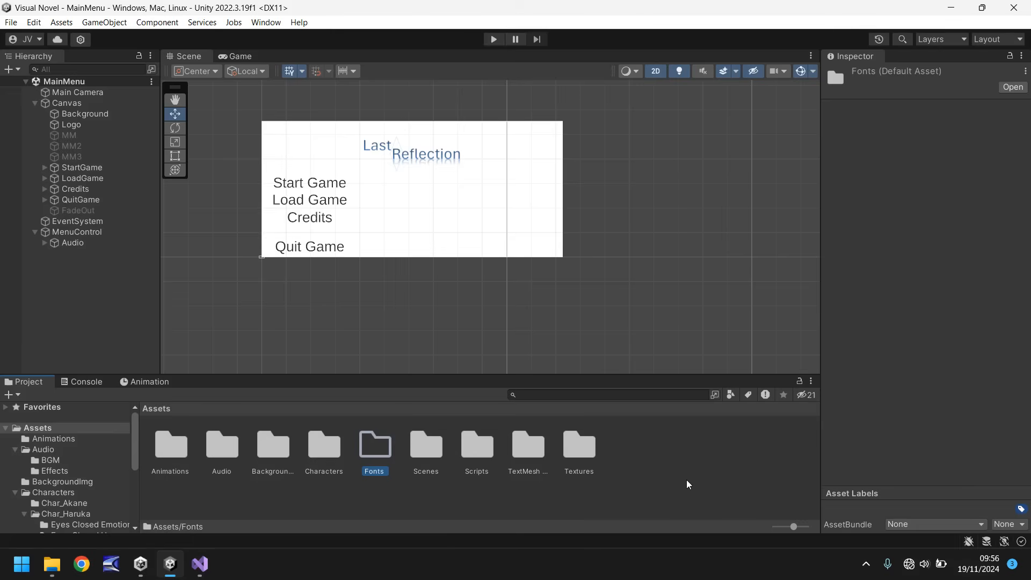
pyautogui.moveTo(371, 450)
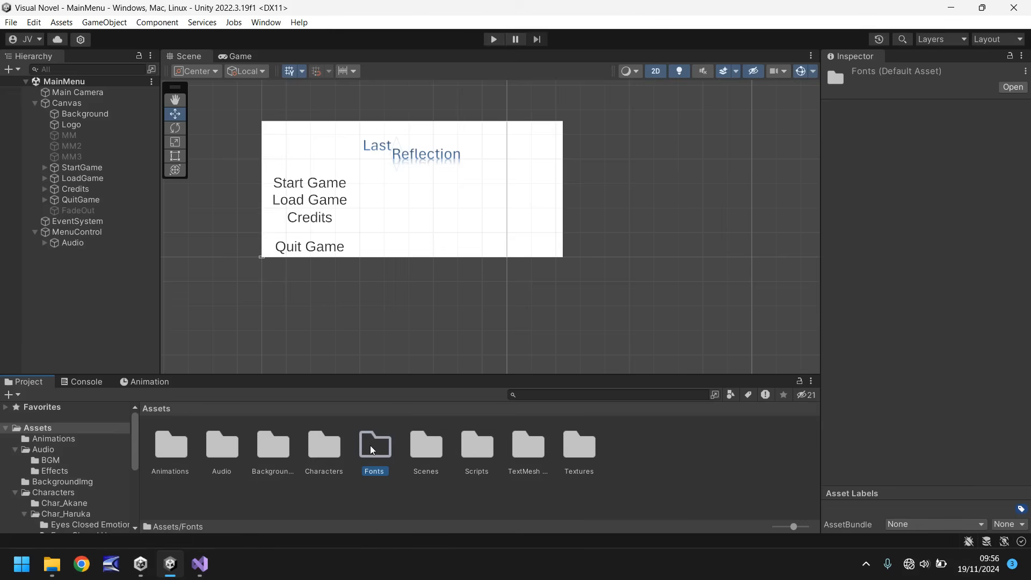
# - Import corbel.ttf from File Explorer into the project's empty Fonts folder
pyautogui.doubleClick(374, 444)
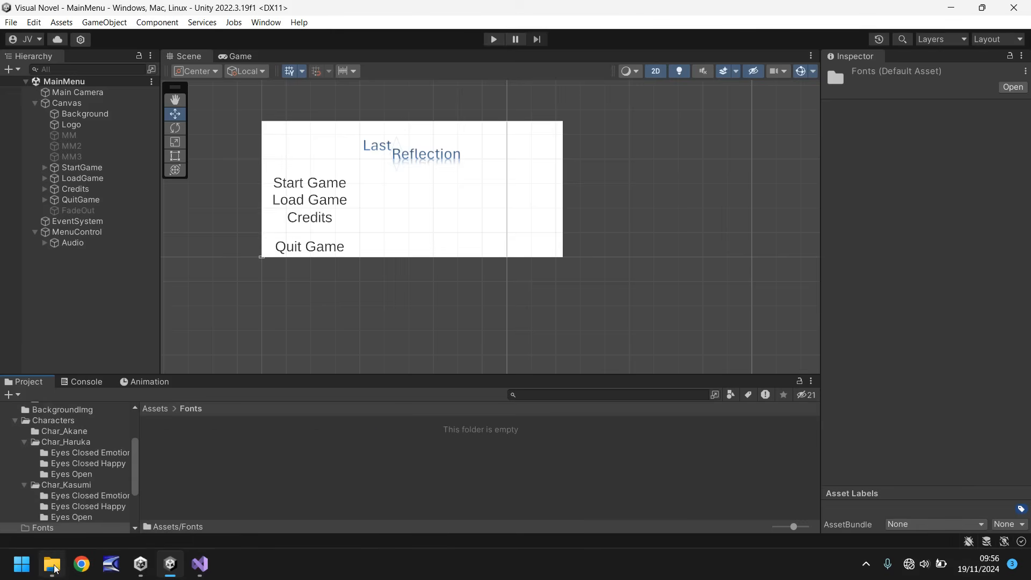
pyautogui.click(51, 564)
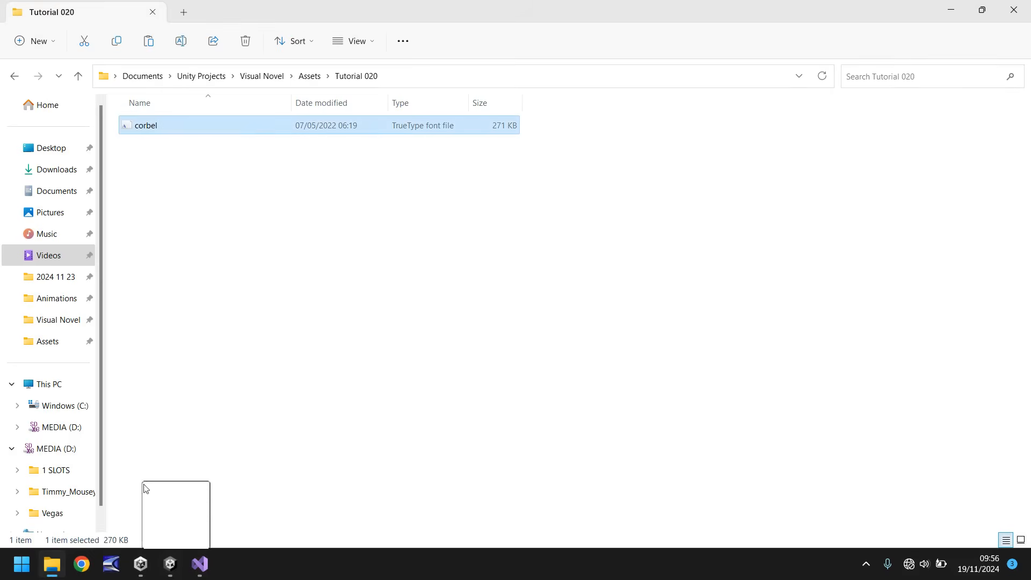
pyautogui.click(169, 563)
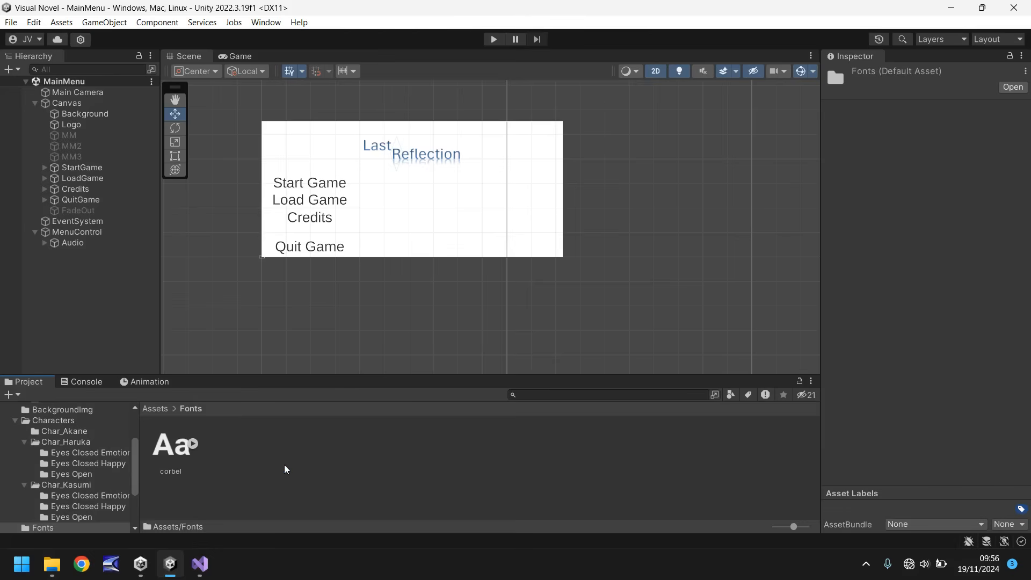
pyautogui.moveTo(279, 466)
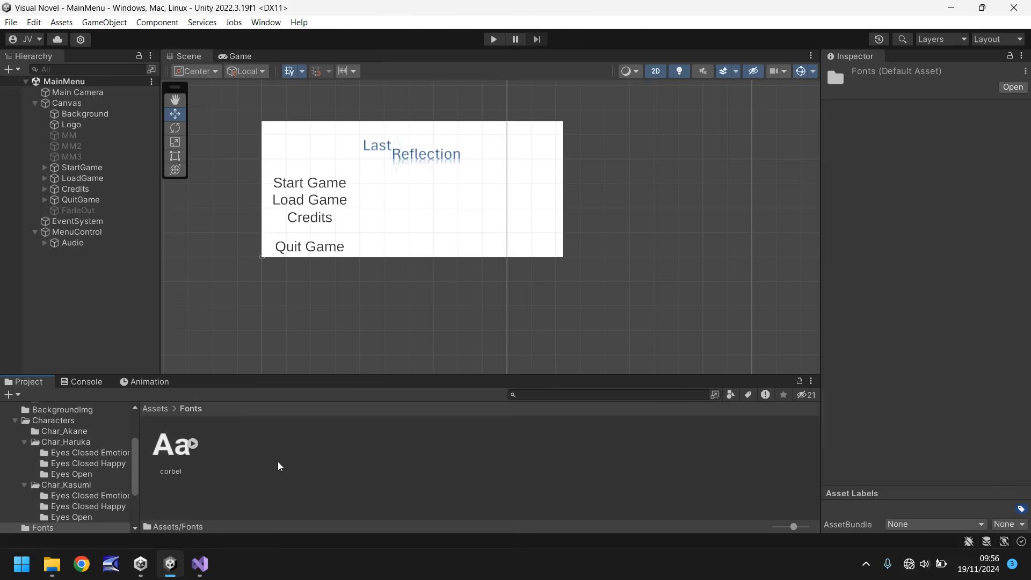
pyautogui.moveTo(247, 452)
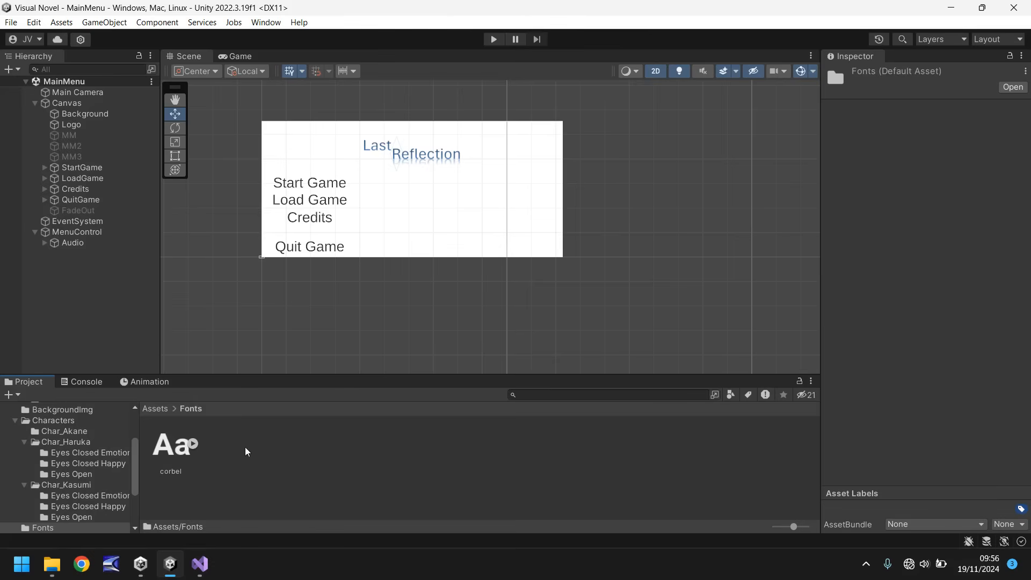
pyautogui.moveTo(275, 451)
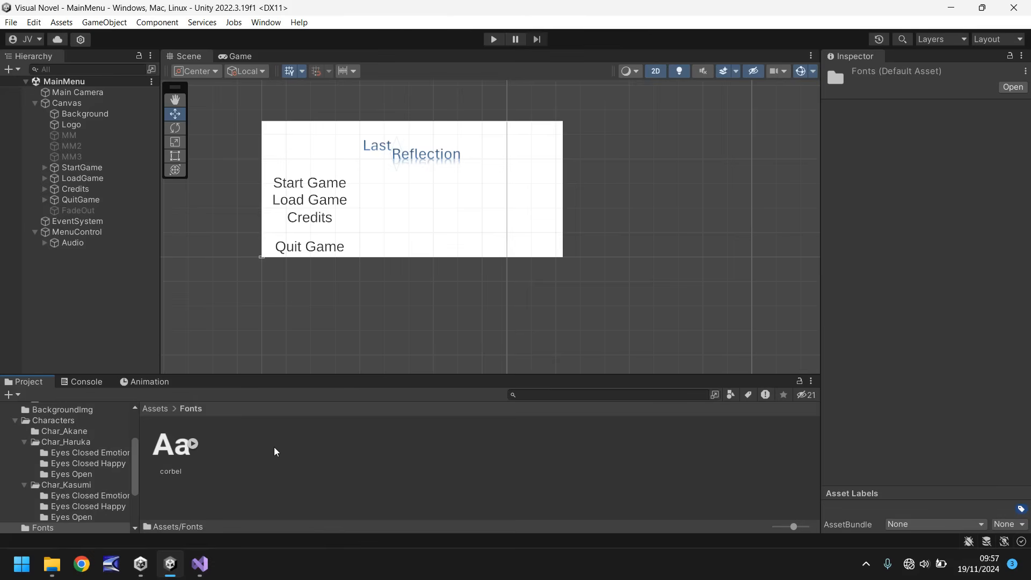
pyautogui.moveTo(254, 454)
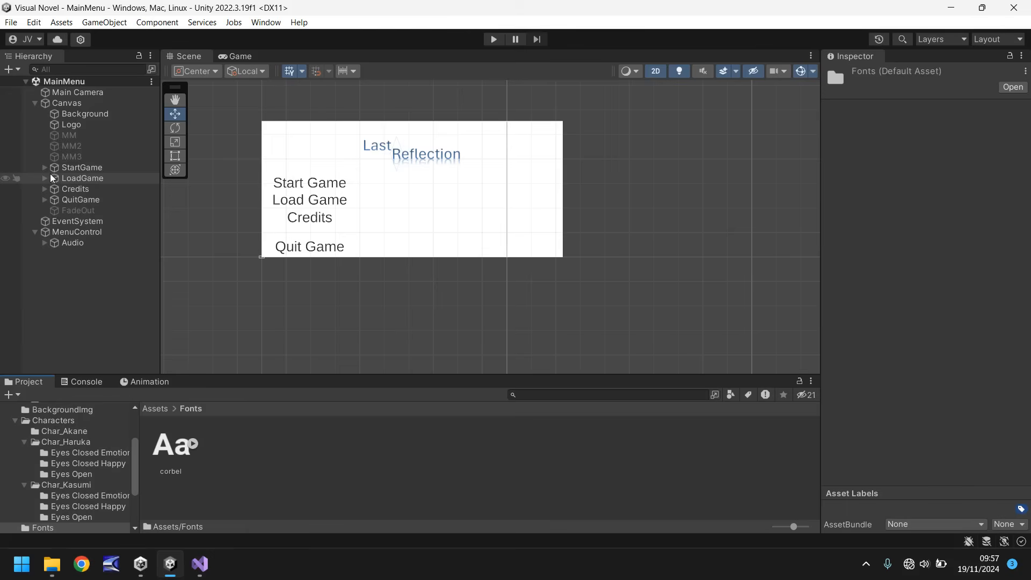
pyautogui.moveTo(73, 181)
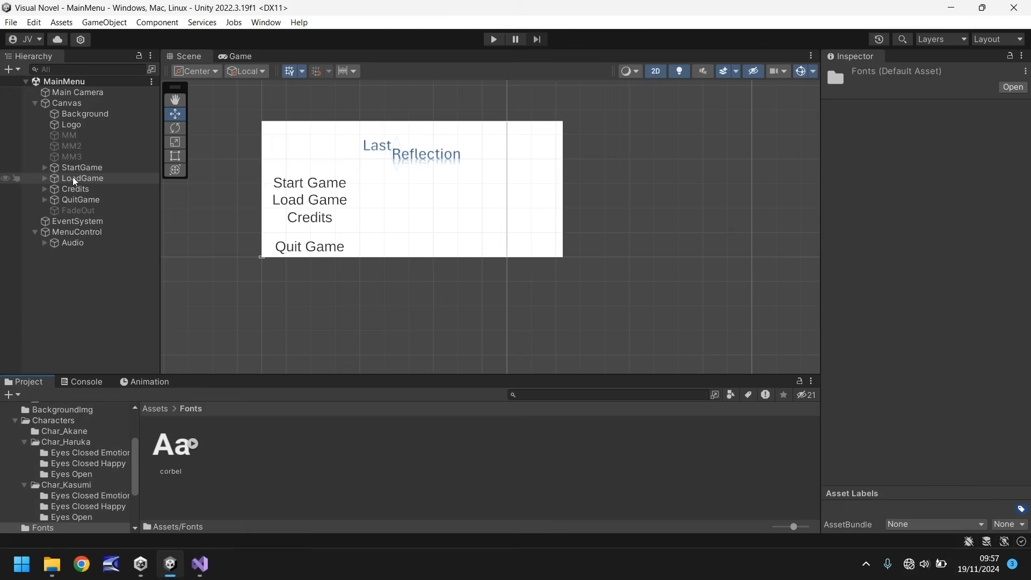
pyautogui.moveTo(72, 171)
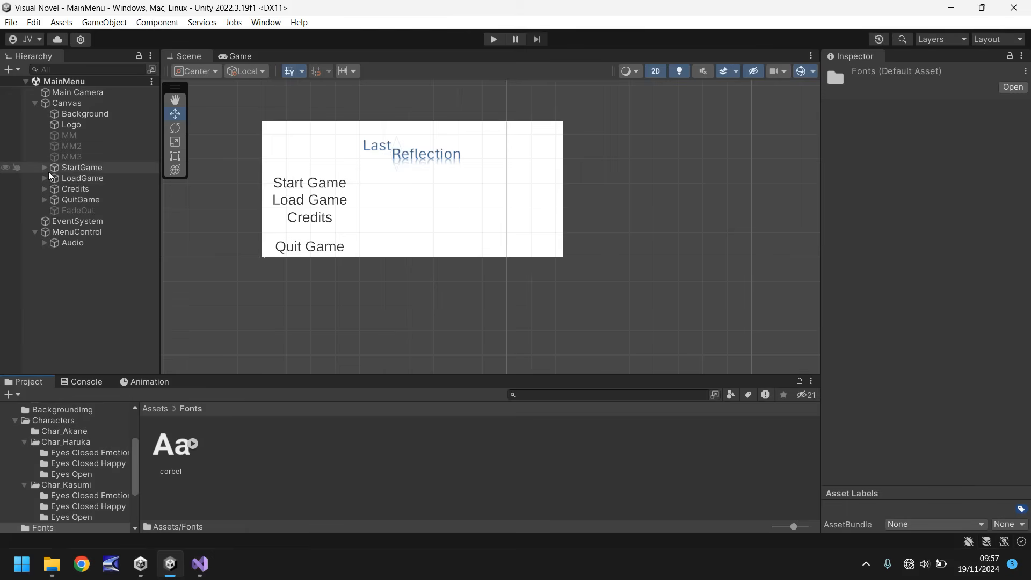
# - Inspect the StartGame button's Text (TMP) child, currently using LiberationSans SDF
pyautogui.click(45, 167)
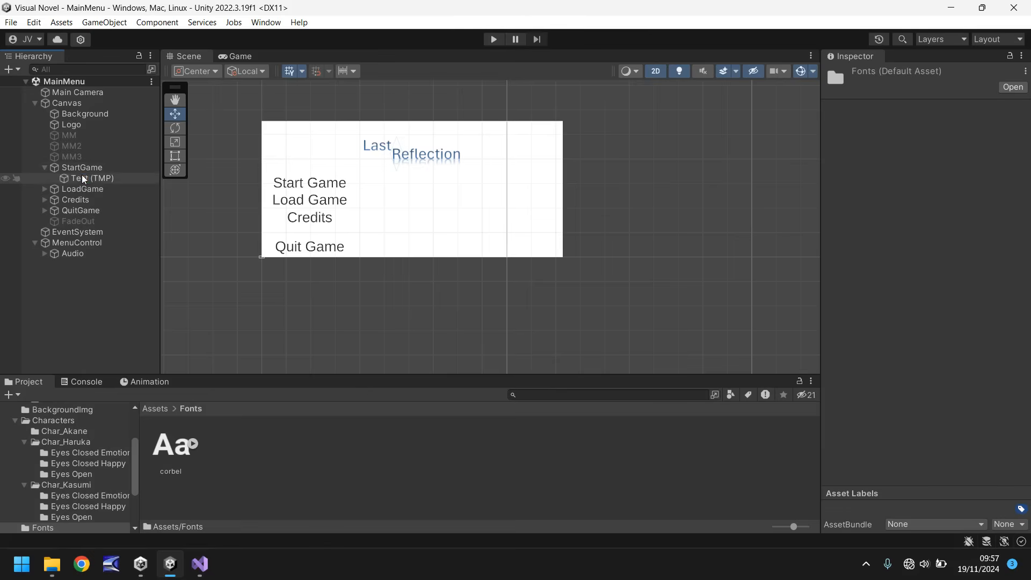
pyautogui.click(92, 178)
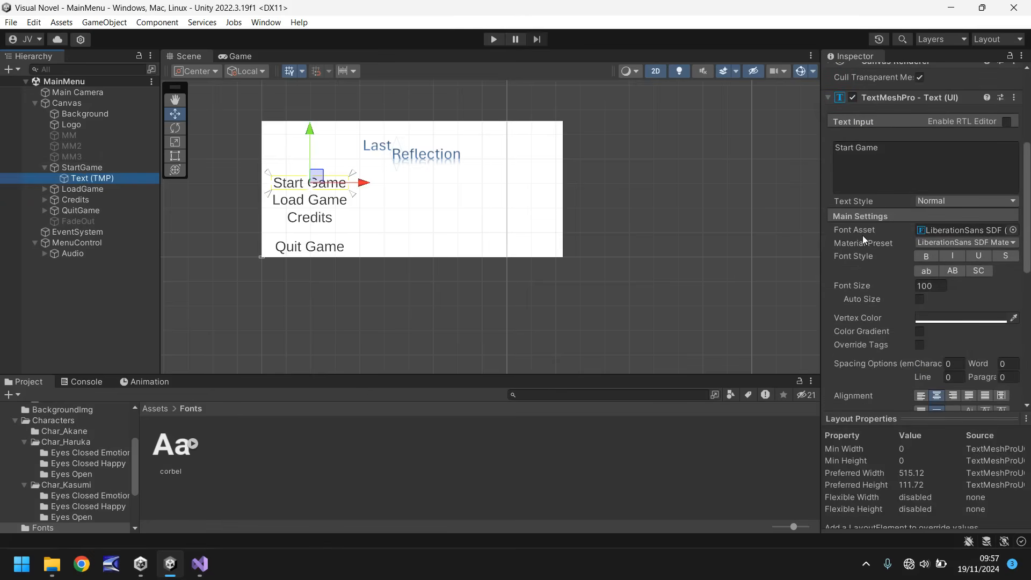
pyautogui.moveTo(357, 477)
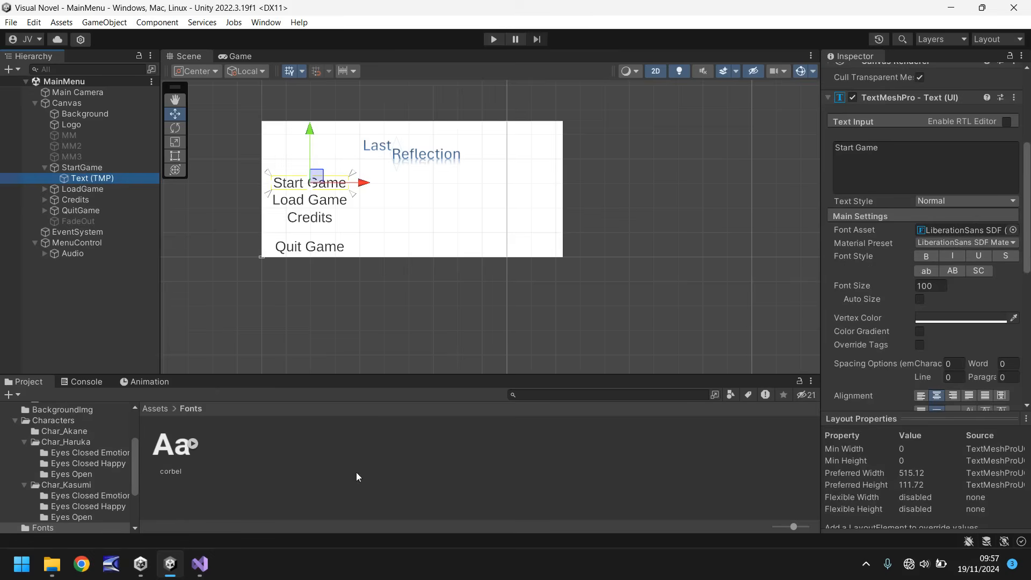
pyautogui.moveTo(948, 229)
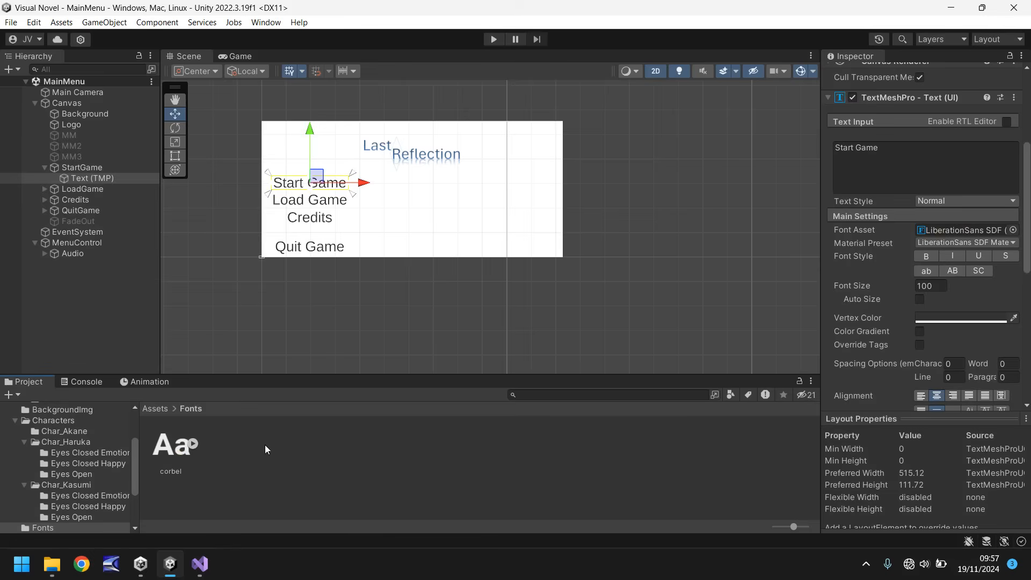
pyautogui.moveTo(249, 456)
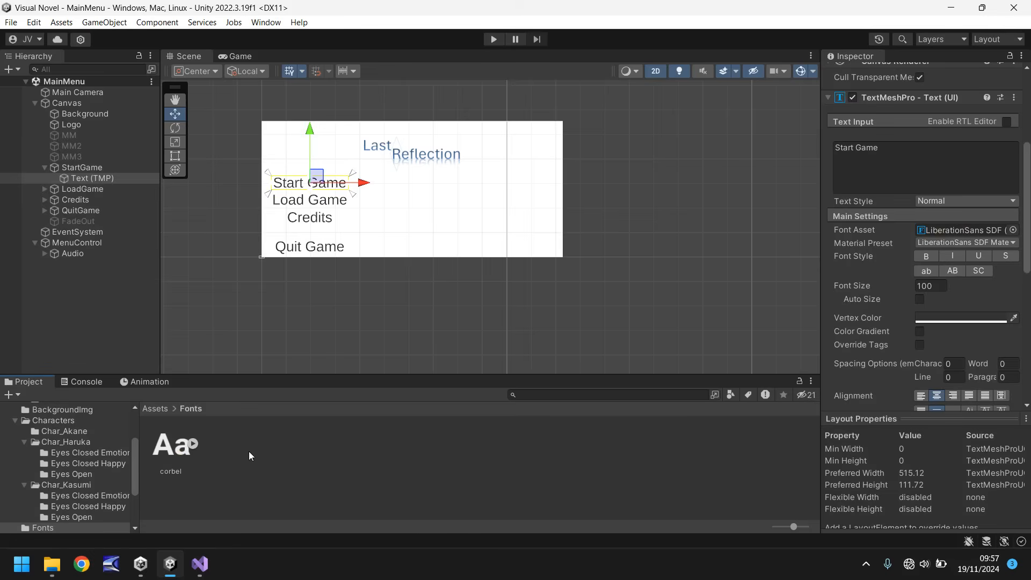
pyautogui.moveTo(183, 448)
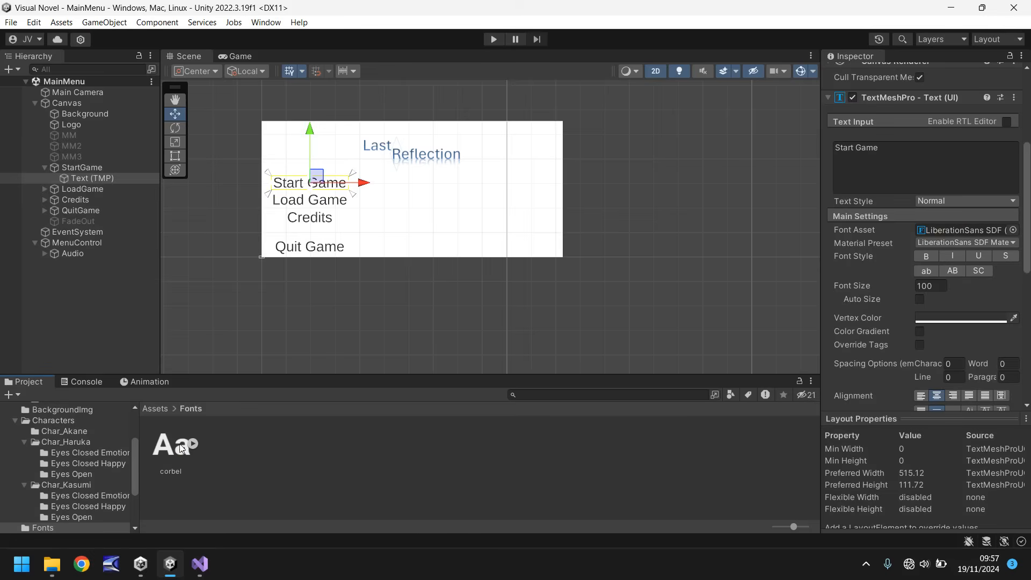
# - Select corbel and launch the TextMeshPro Font Asset Creator from the Window menu
pyautogui.click(170, 444)
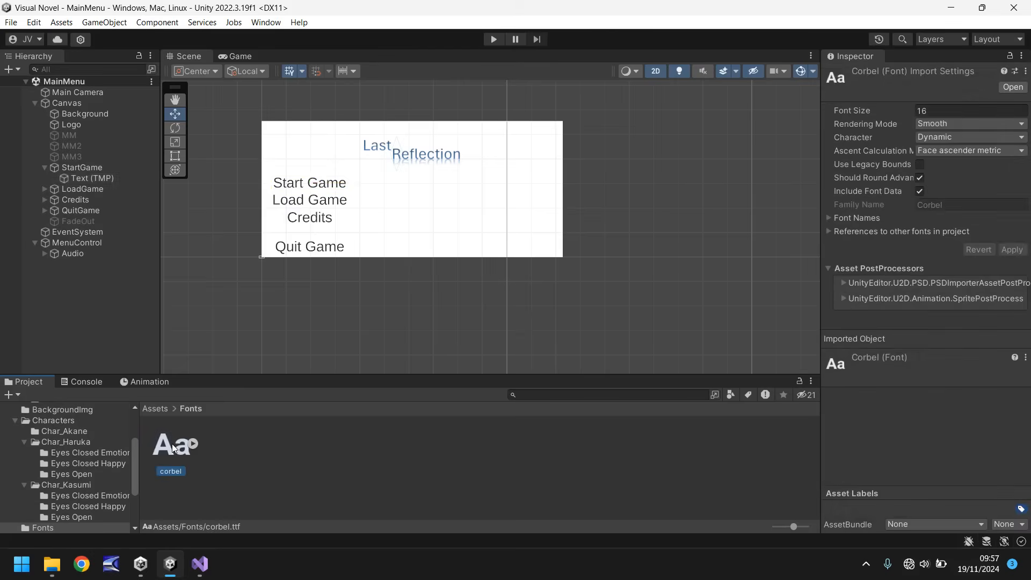
pyautogui.click(266, 21)
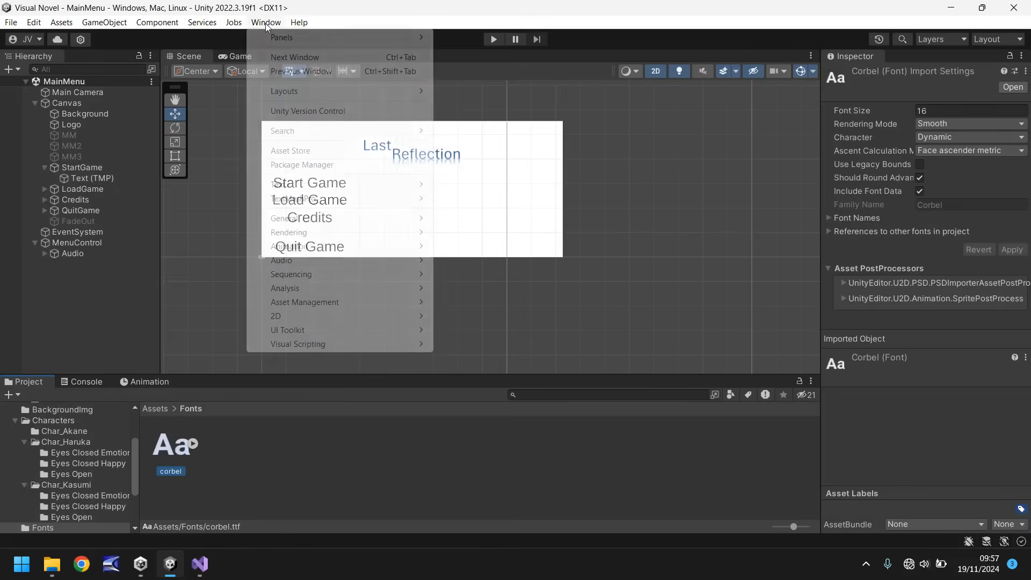
pyautogui.moveTo(293, 198)
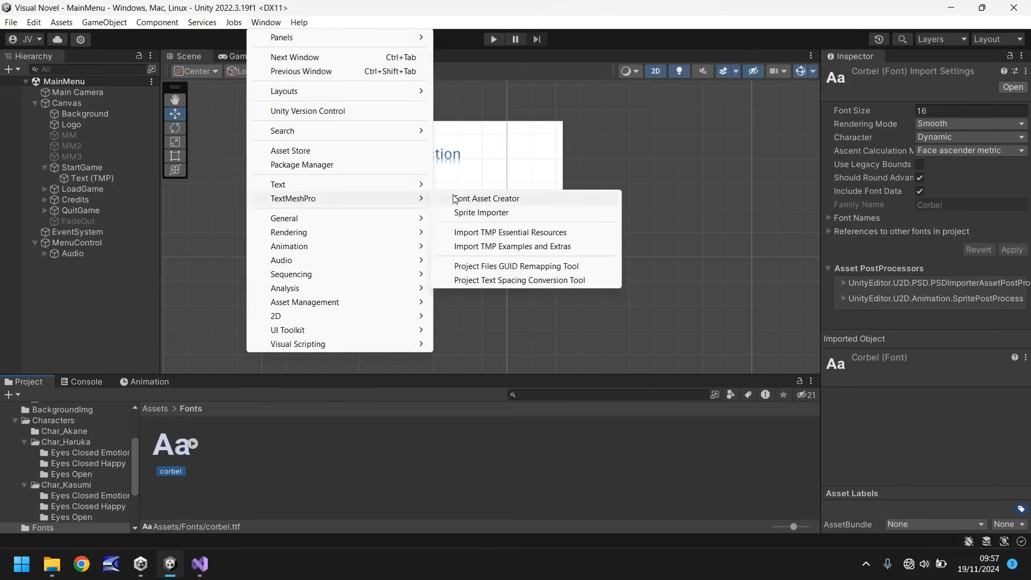
pyautogui.moveTo(525, 202)
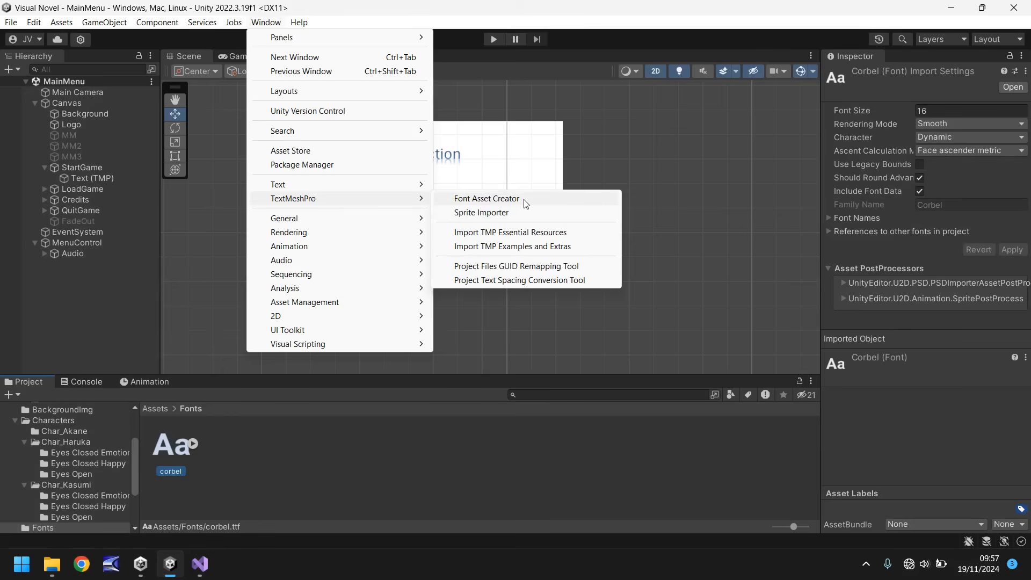
pyautogui.click(486, 198)
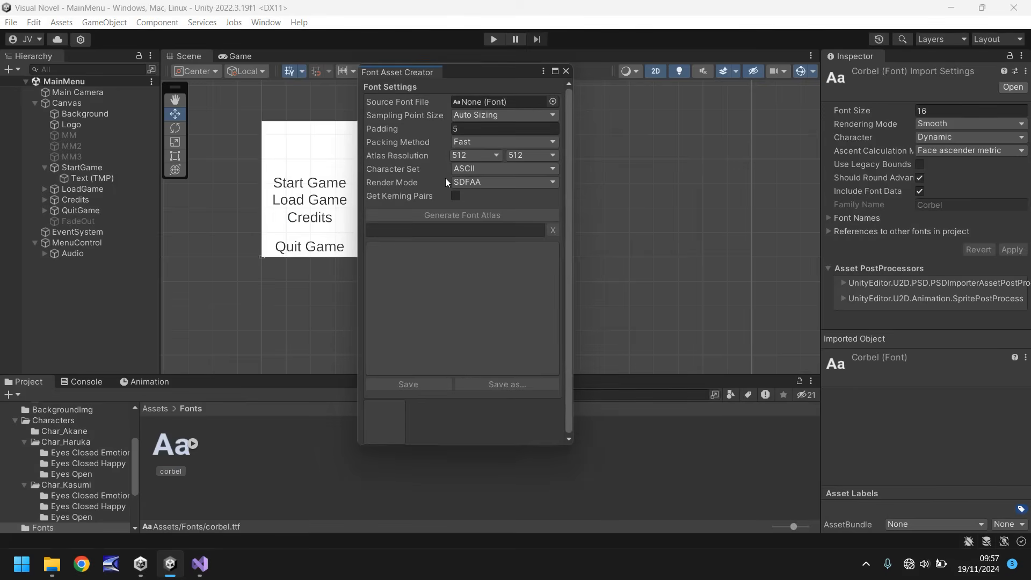
pyautogui.moveTo(412, 179)
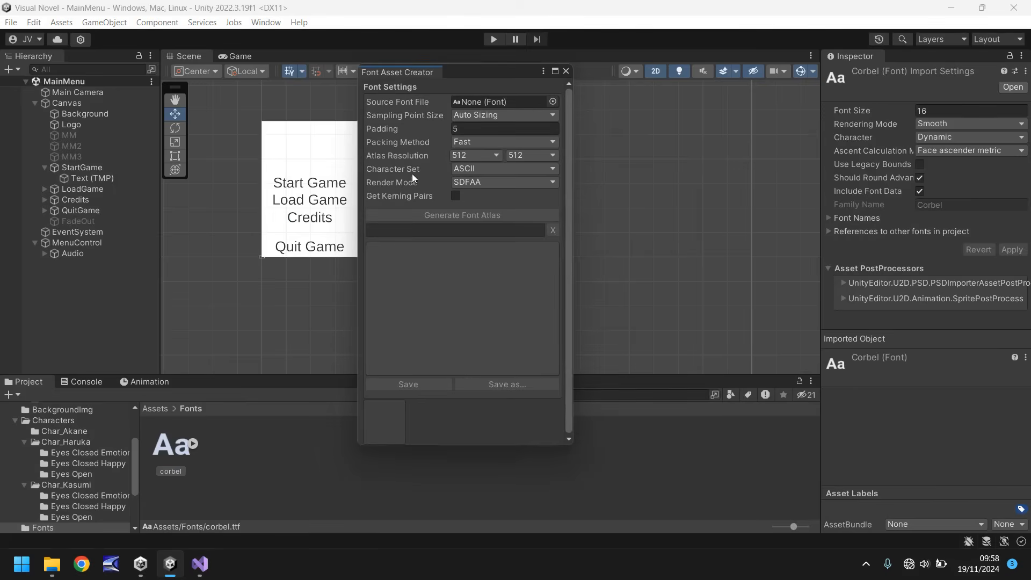
pyautogui.moveTo(395, 135)
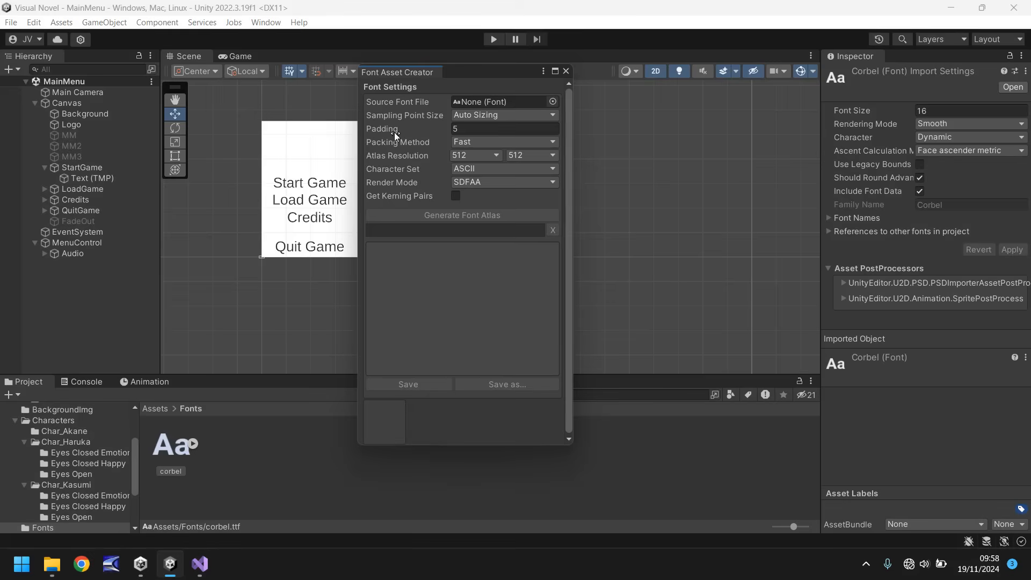
pyautogui.moveTo(179, 458)
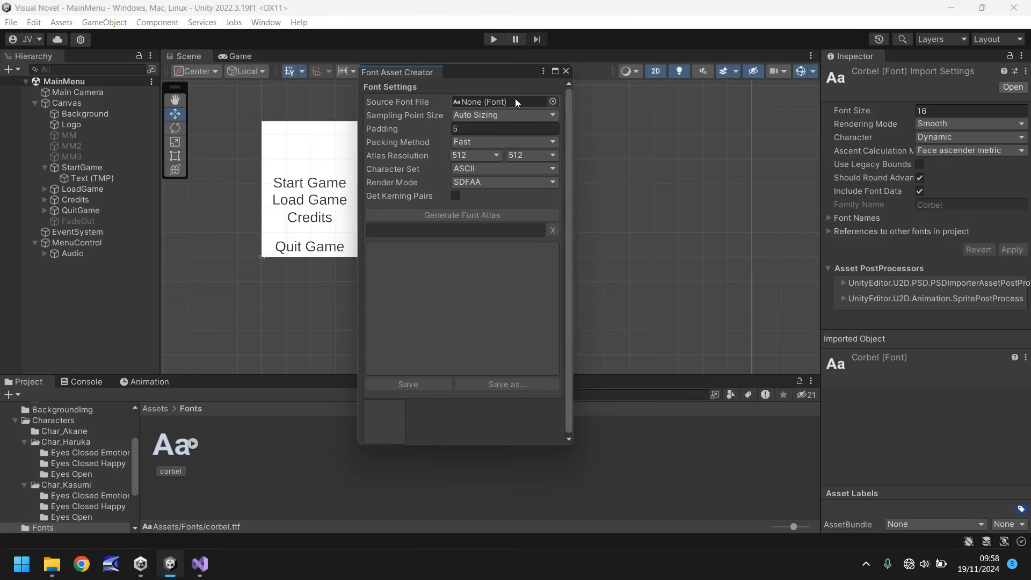
# - Generate a Corbel font atlas with ASCII characters and SDFAA render mode (97 of 99 included)
pyautogui.click(553, 101)
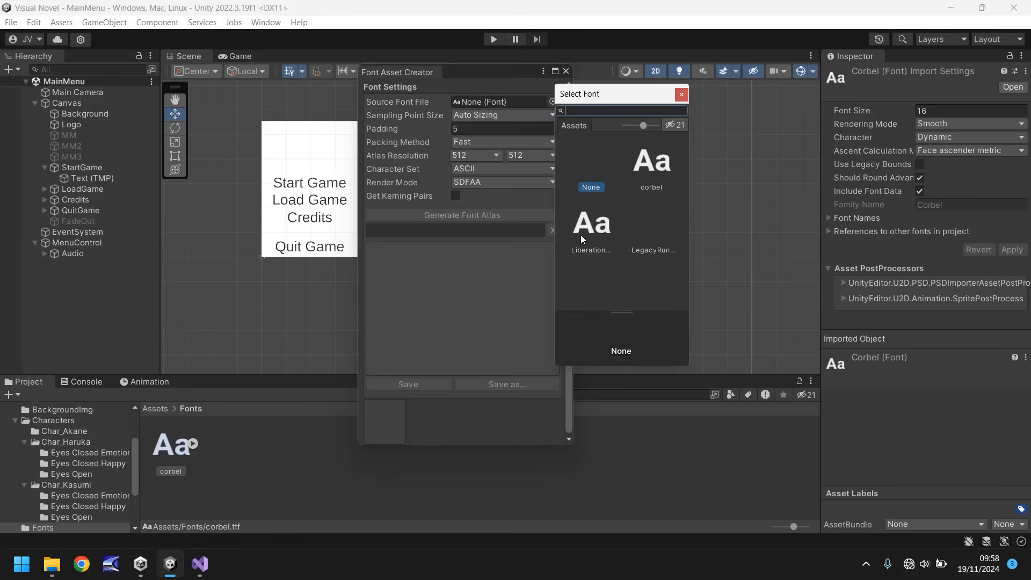
pyautogui.moveTo(681, 94)
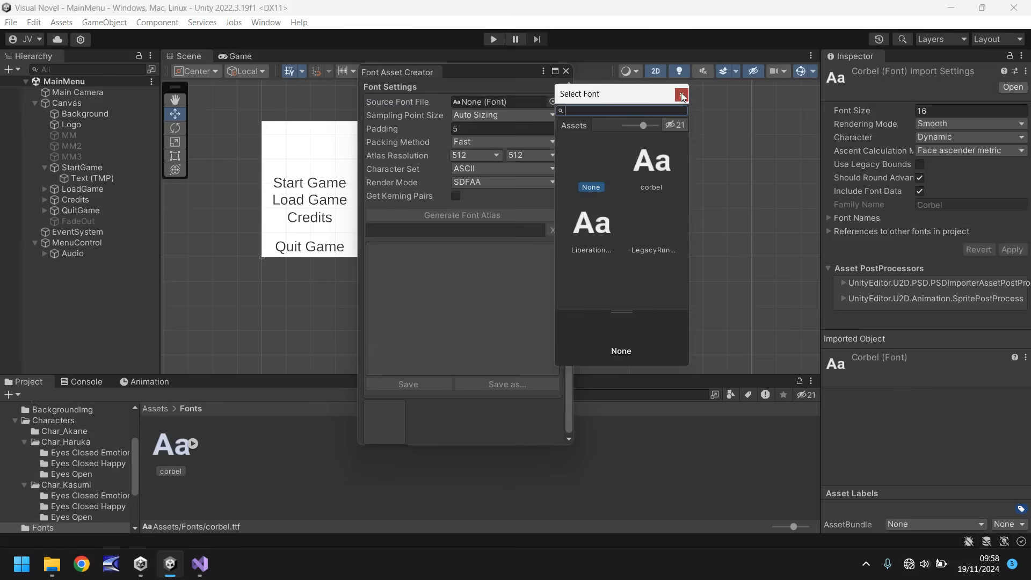
pyautogui.click(682, 93)
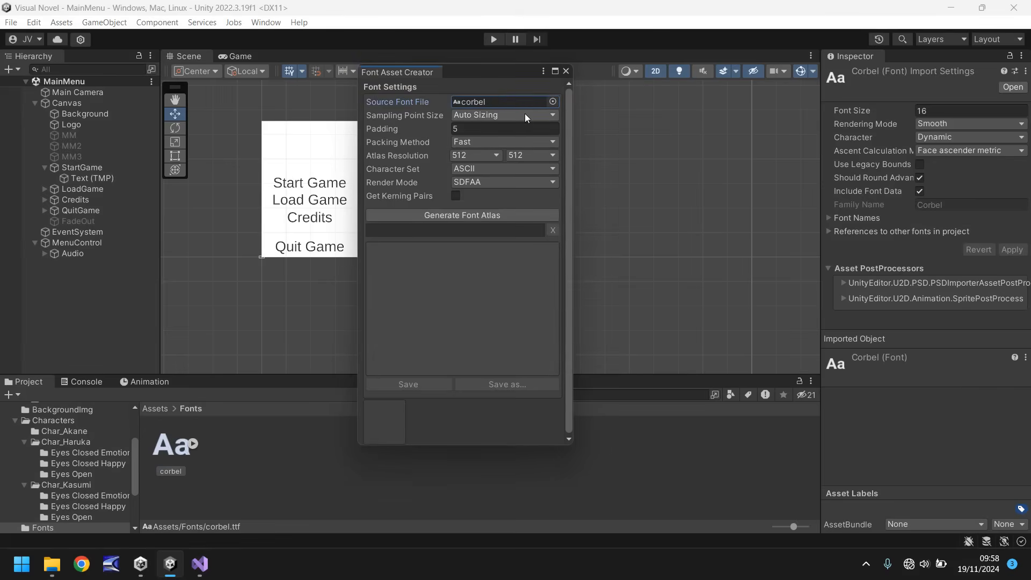
pyautogui.click(505, 128)
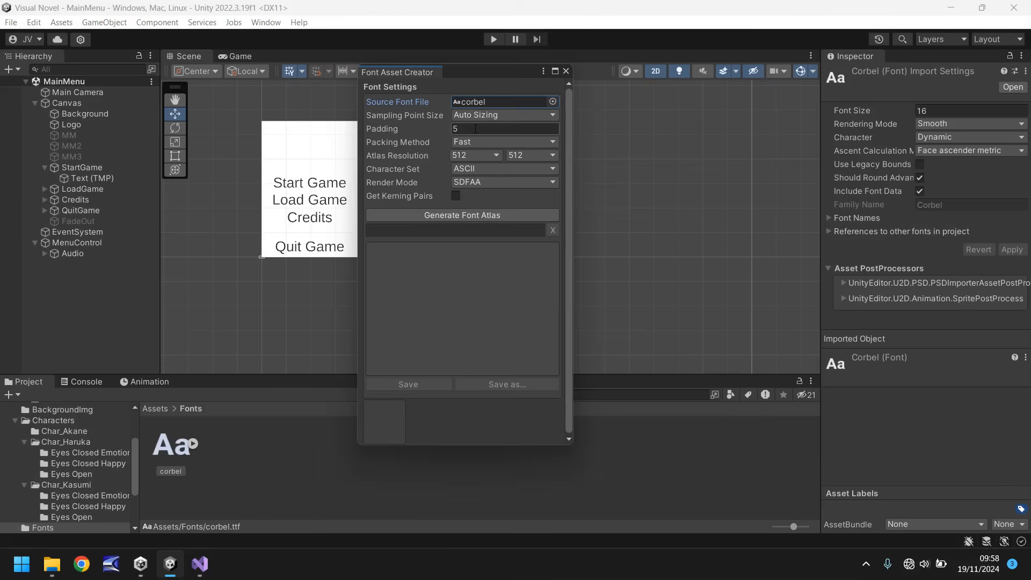
pyautogui.click(504, 169)
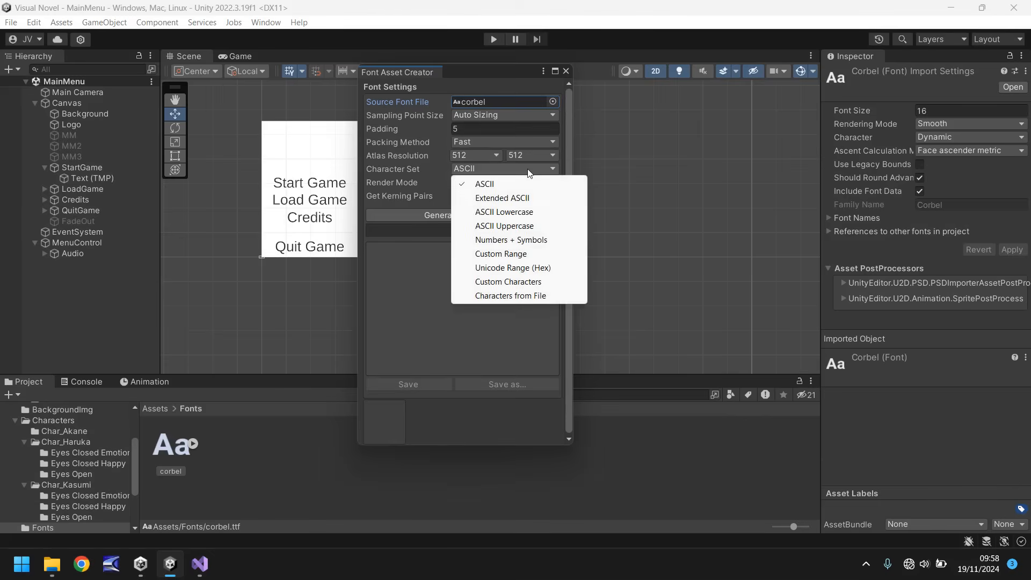
pyautogui.moveTo(390, 190)
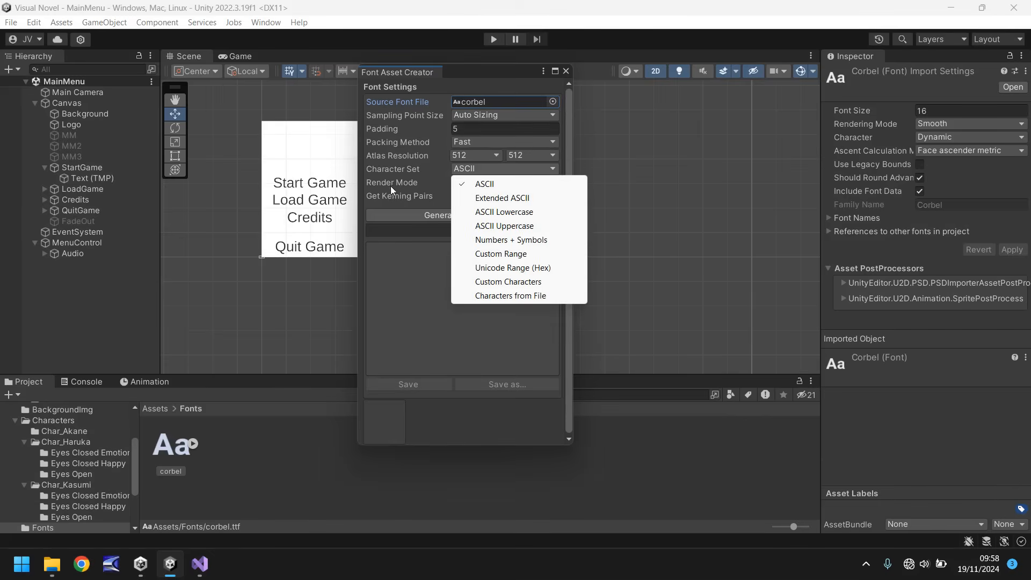
pyautogui.click(503, 182)
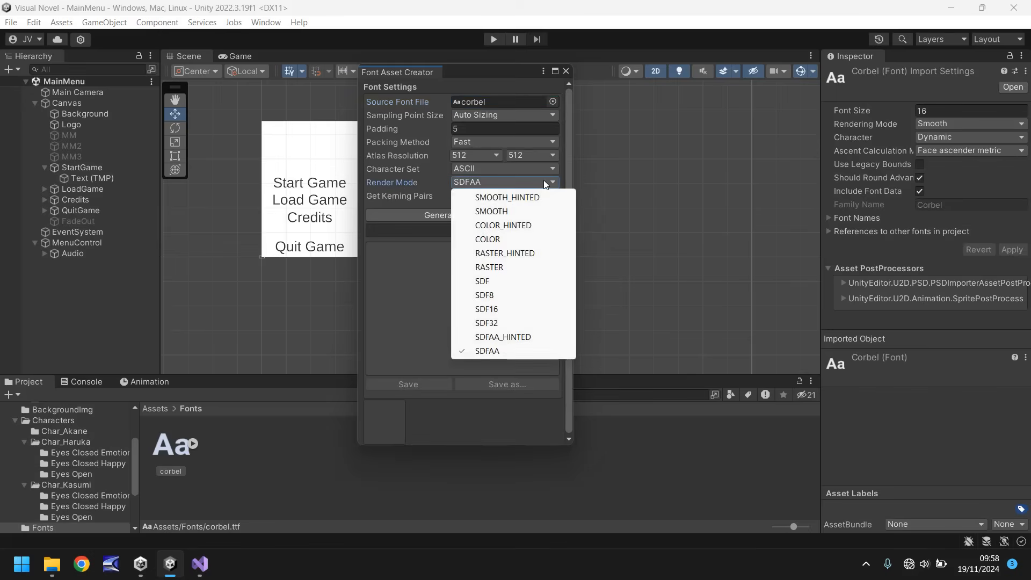
pyautogui.moveTo(439, 224)
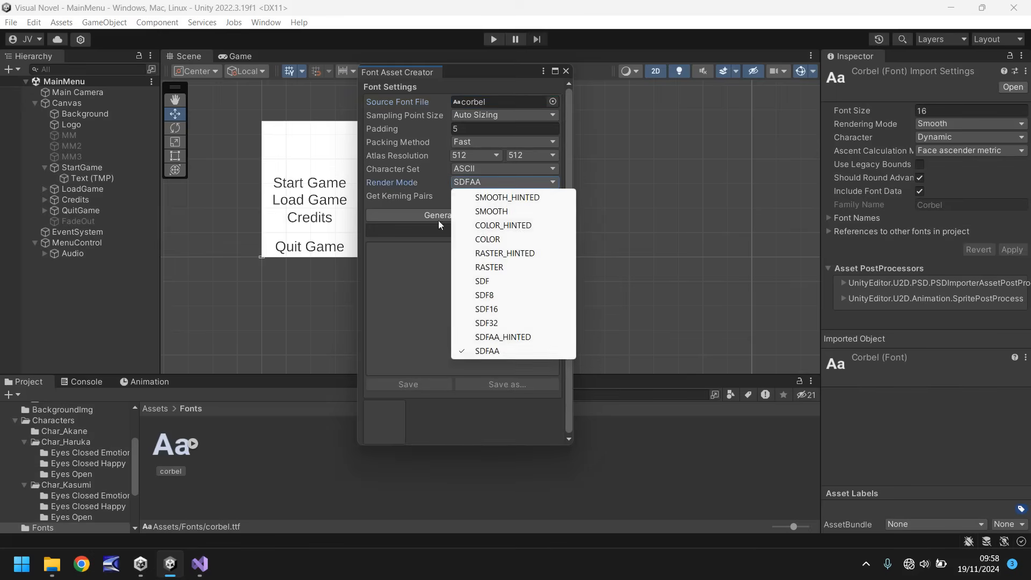
pyautogui.click(486, 350)
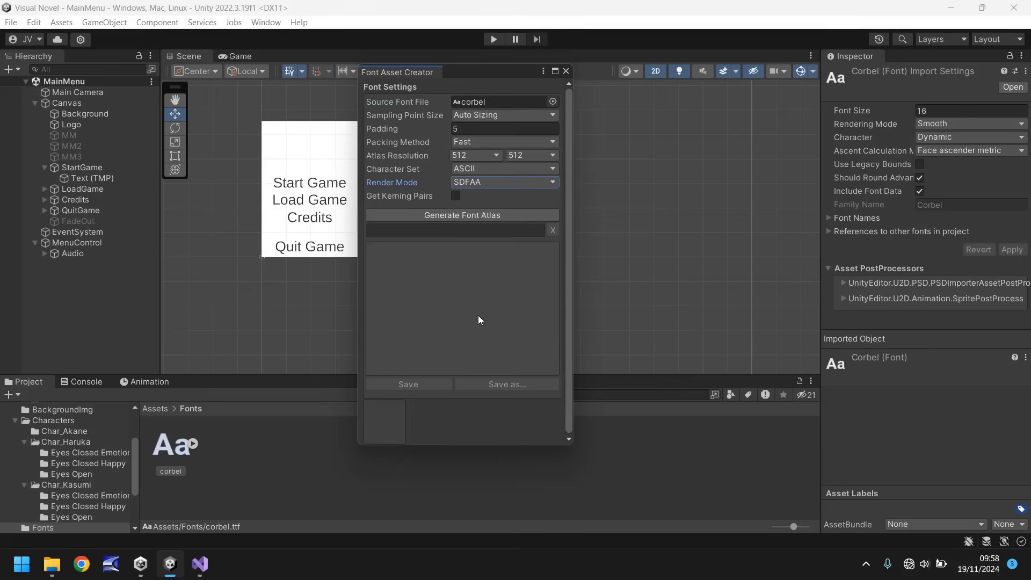
pyautogui.moveTo(462, 312)
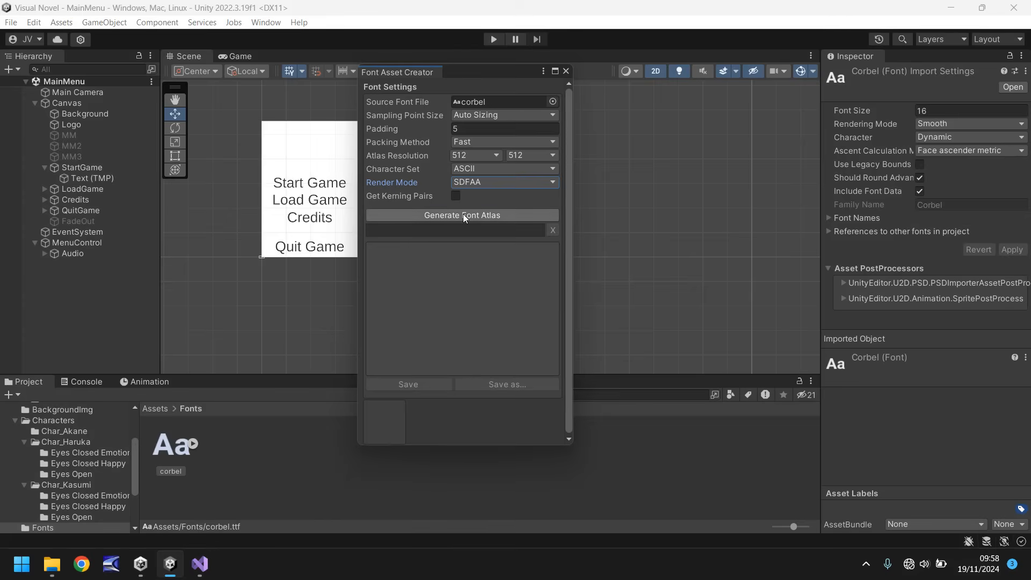
pyautogui.click(461, 215)
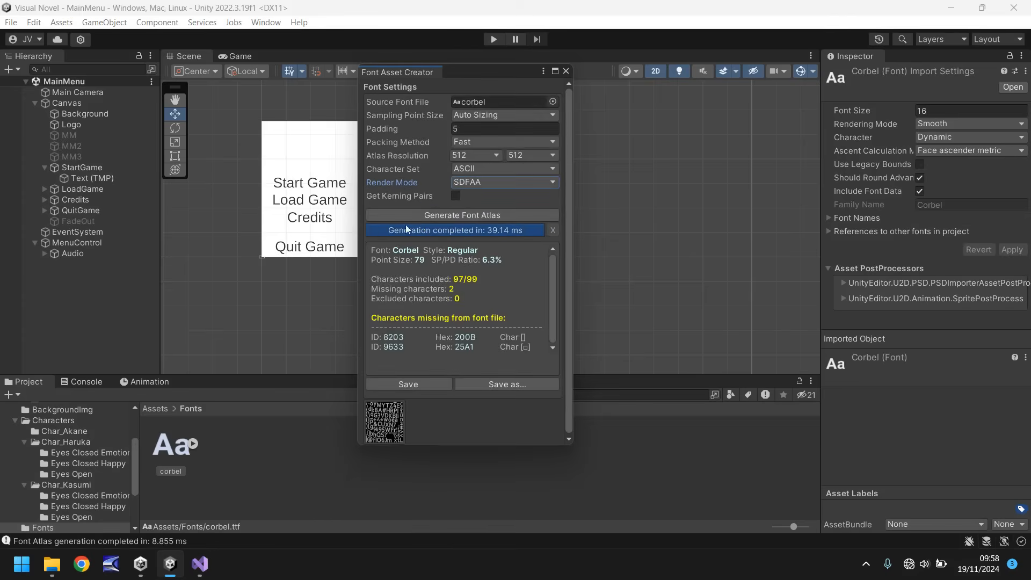
pyautogui.moveTo(490, 298)
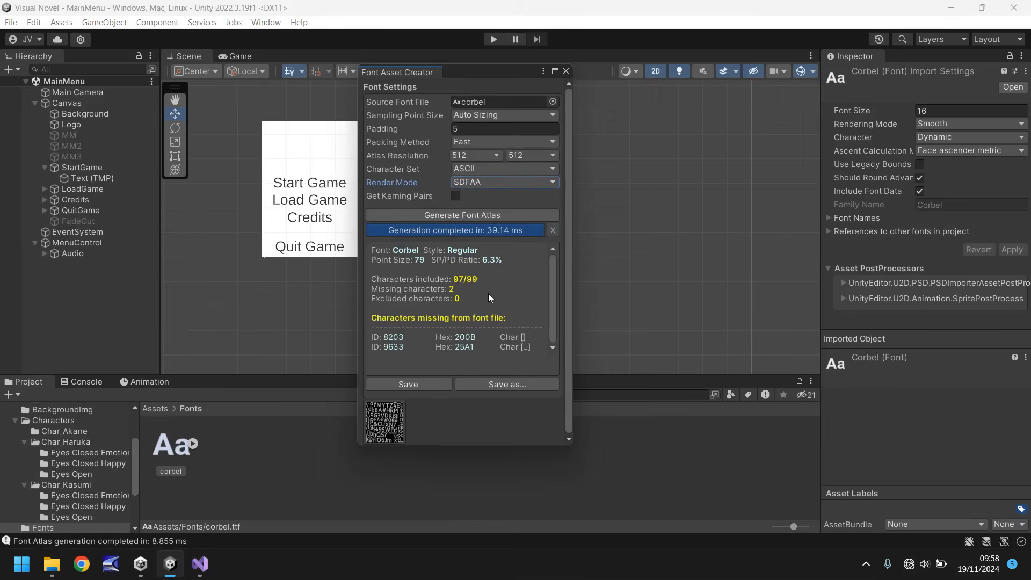
pyautogui.moveTo(479, 333)
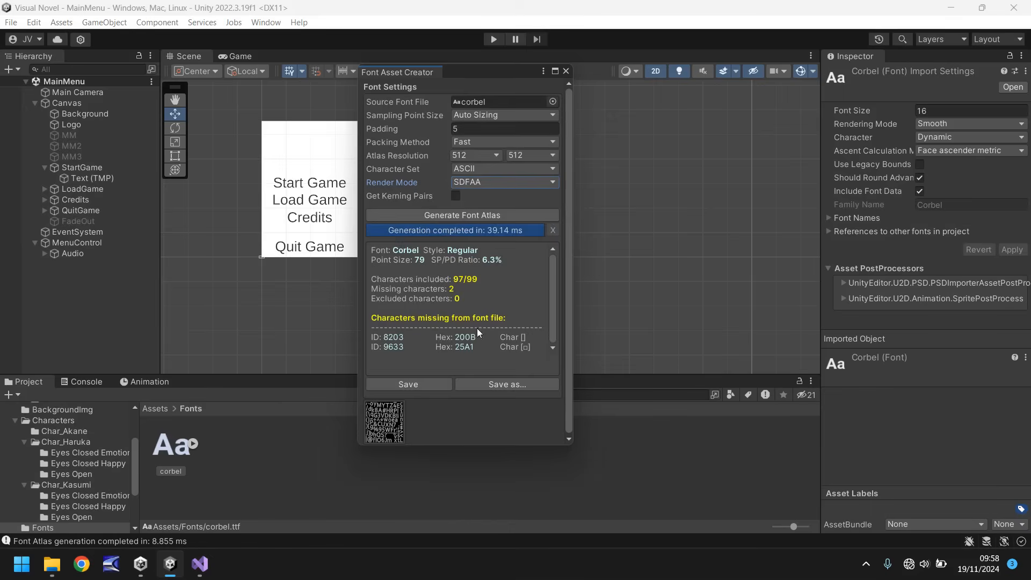
pyautogui.moveTo(454, 342)
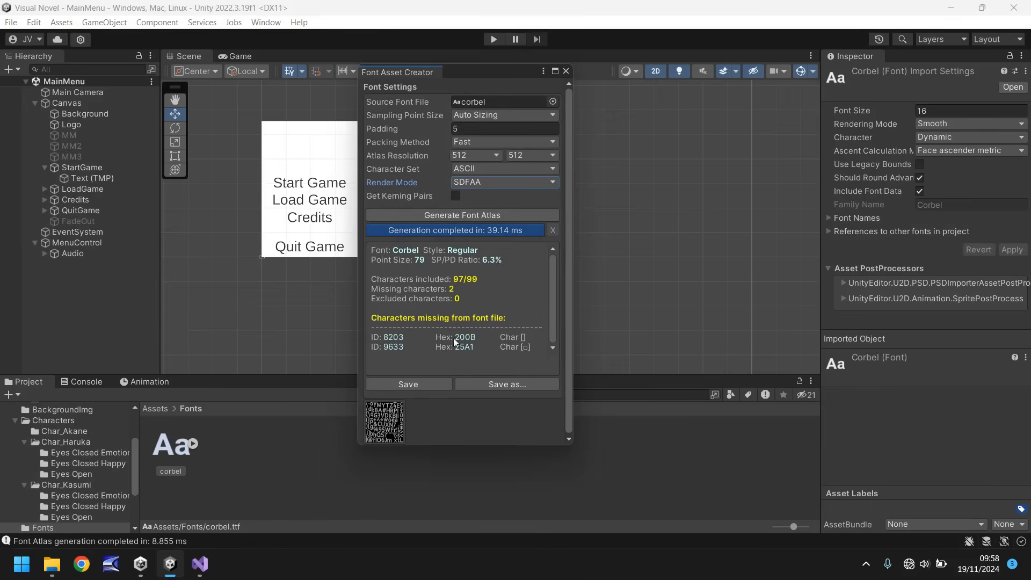
pyautogui.moveTo(530, 290)
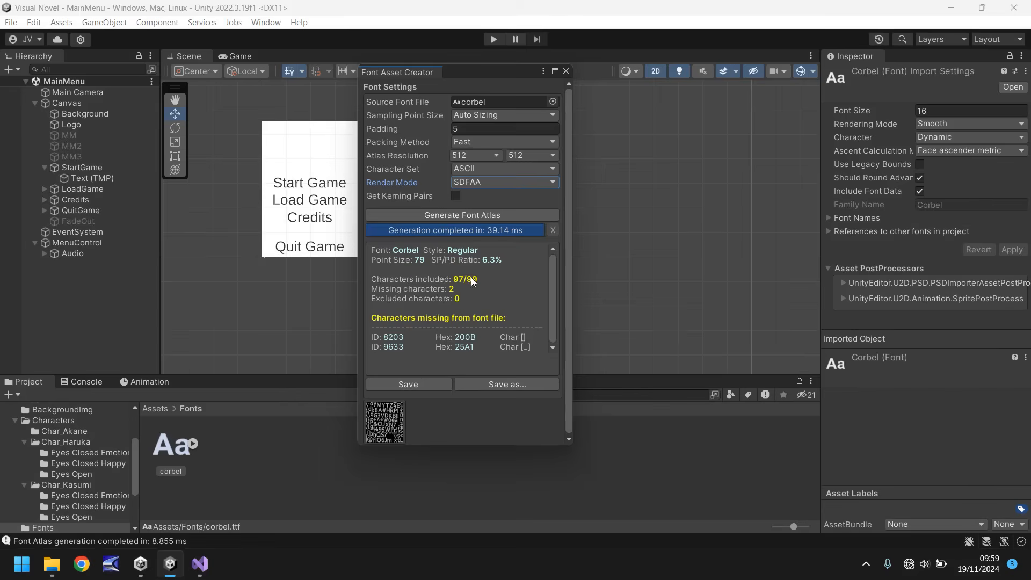
pyautogui.moveTo(477, 284)
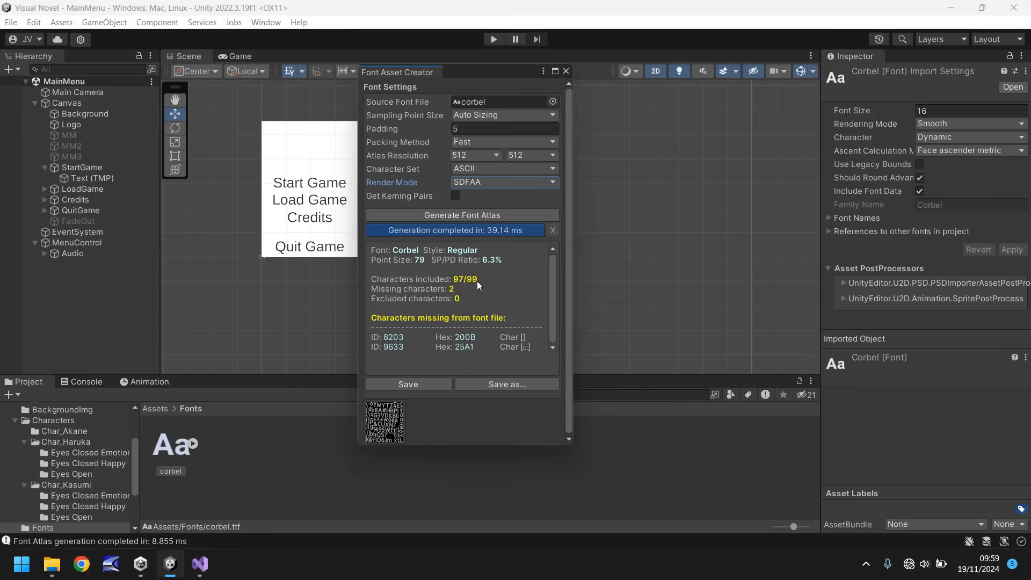
pyautogui.moveTo(415, 349)
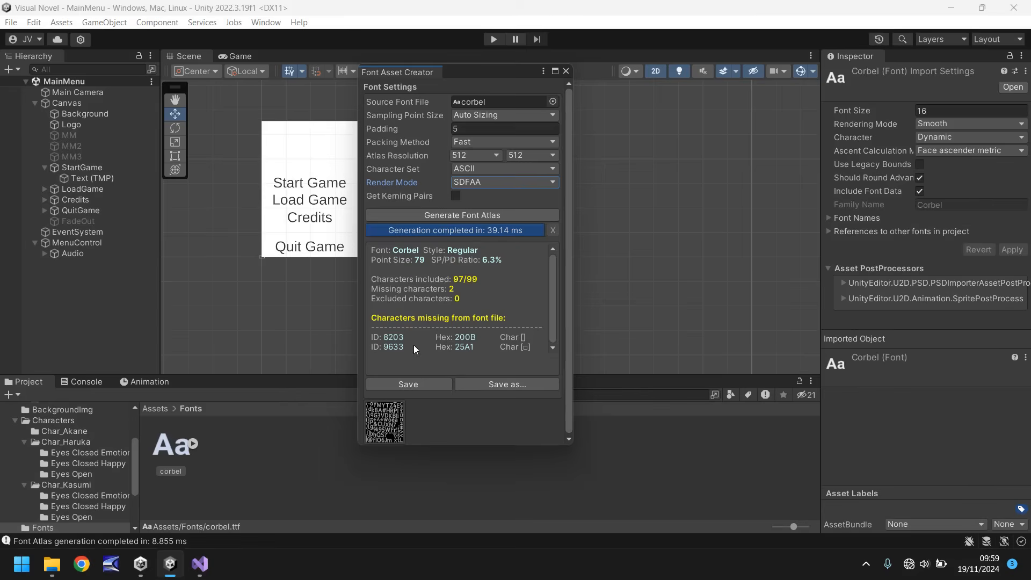
# - Save the generated atlas as the corbel SDF font asset in the Fonts folder
pyautogui.click(506, 384)
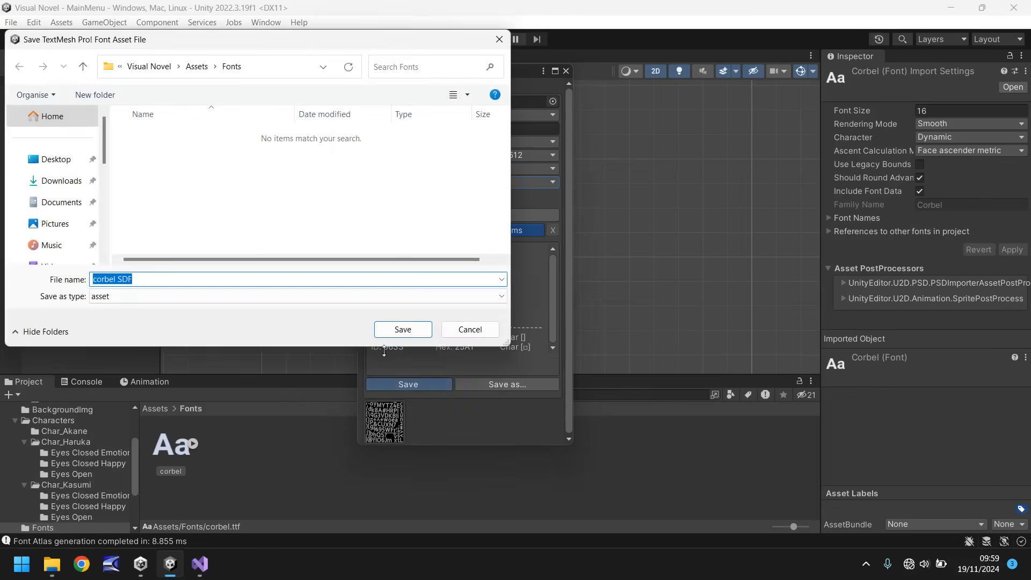
pyautogui.moveTo(187, 226)
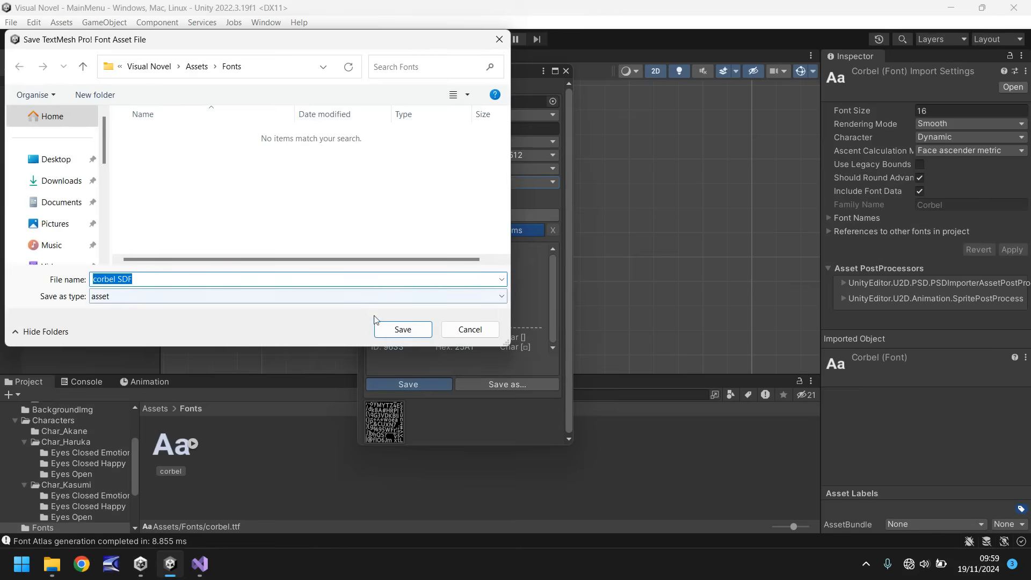
pyautogui.click(402, 328)
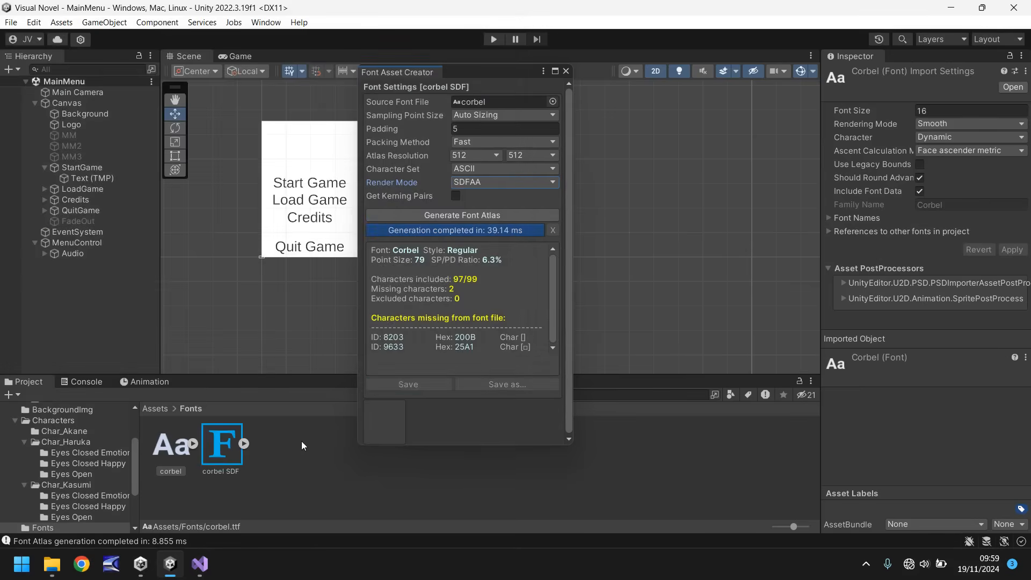
pyautogui.moveTo(234, 438)
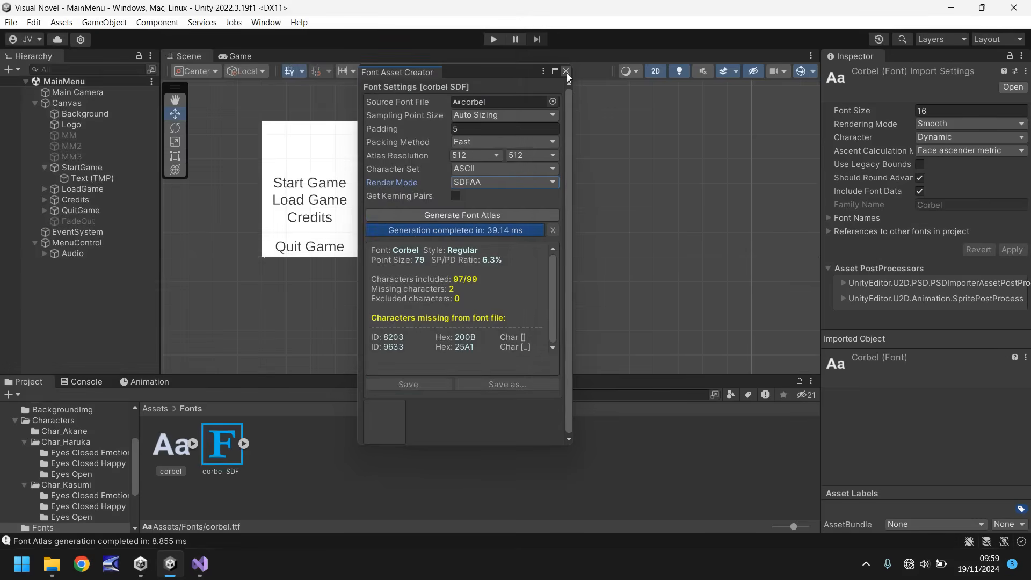
# - Close the Font Asset Creator and review the corbel and corbel SDF assets' settings
pyautogui.click(565, 70)
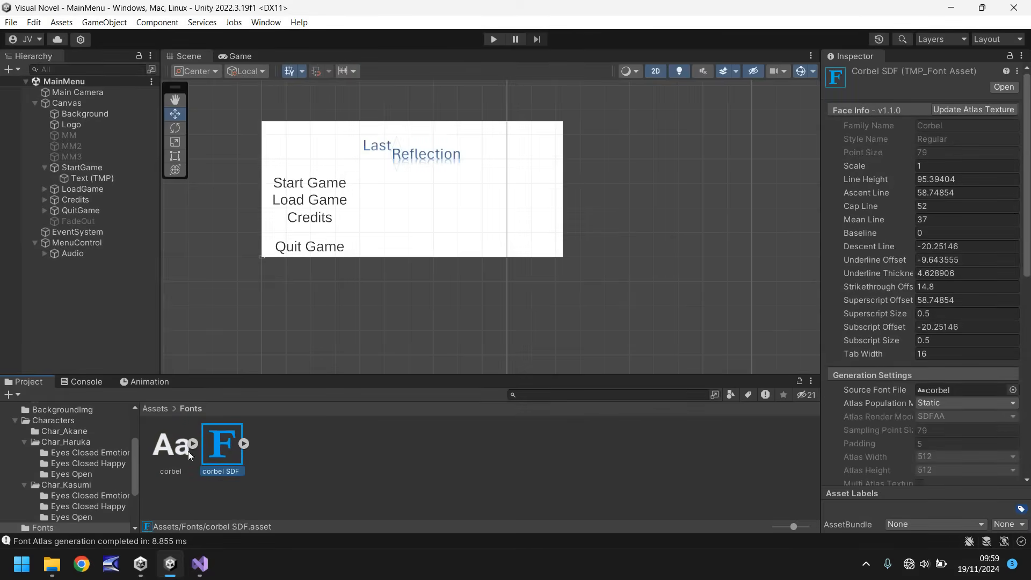
pyautogui.click(170, 444)
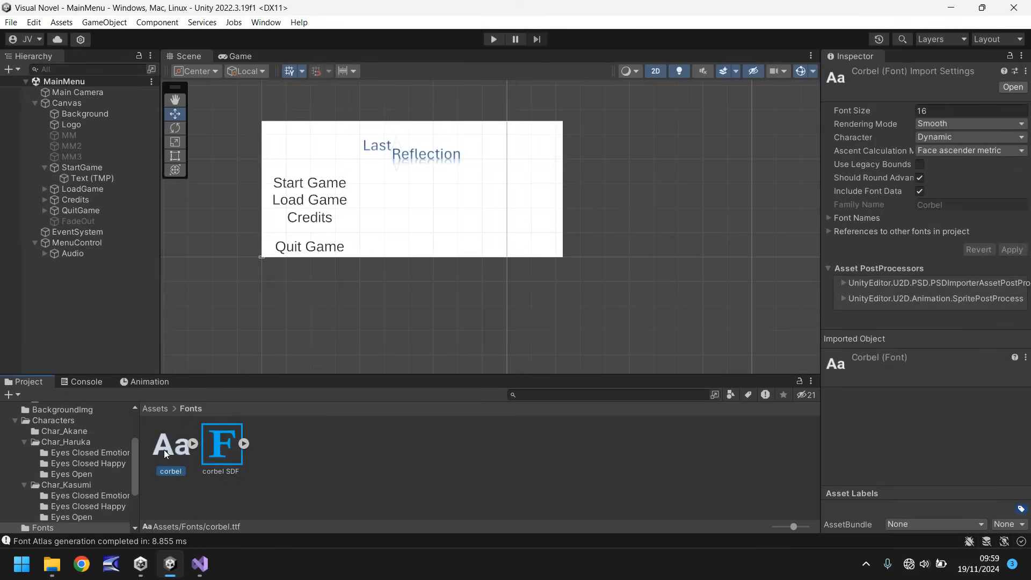
pyautogui.click(221, 444)
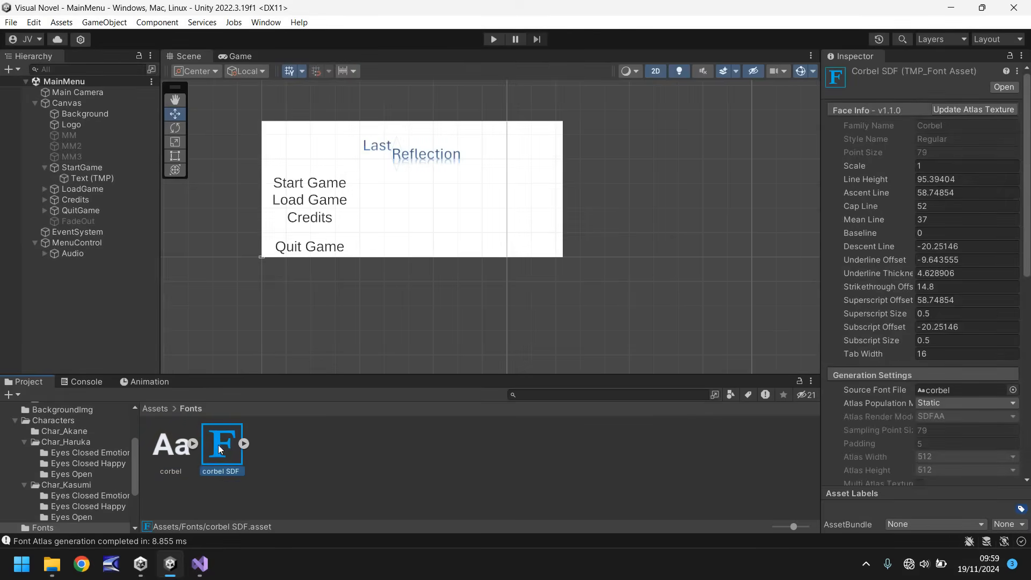
pyautogui.moveTo(272, 456)
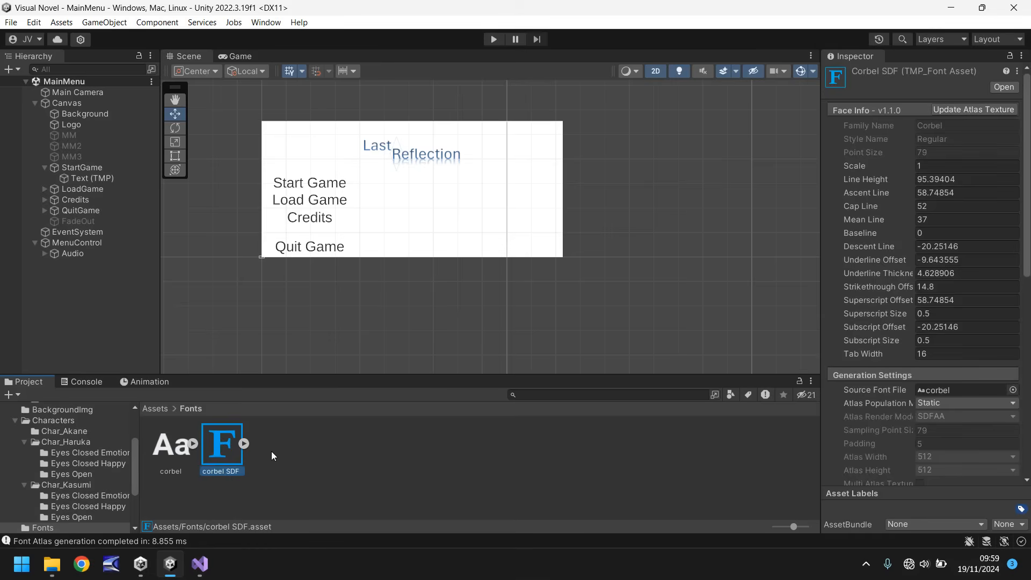
pyautogui.moveTo(229, 454)
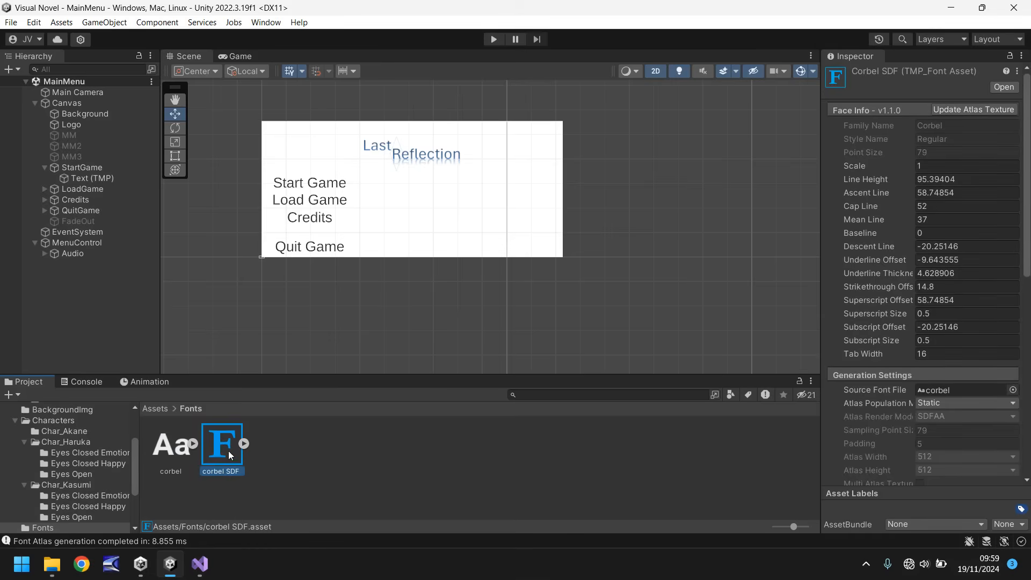
pyautogui.moveTo(173, 455)
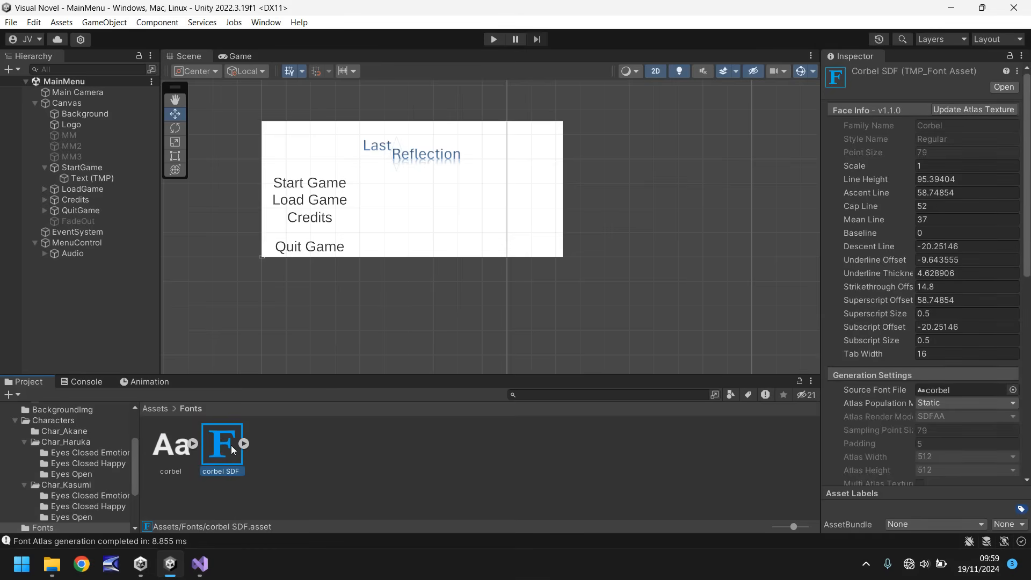
# - Assign corbel SDF as the Start Game Text (TMP) font asset, replacing LiberationSans
pyautogui.click(92, 179)
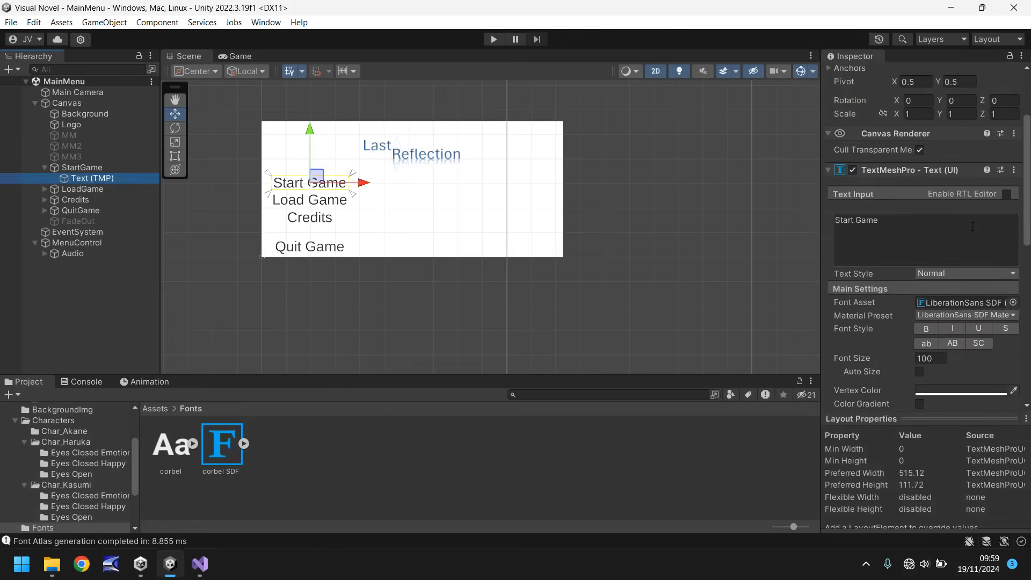
pyautogui.scroll(-3)
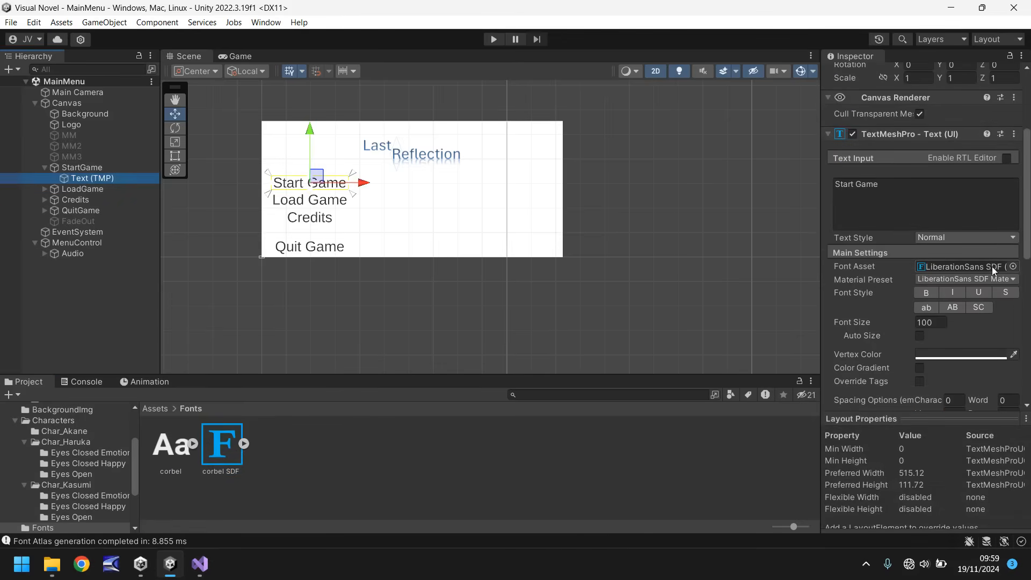
pyautogui.click(960, 266)
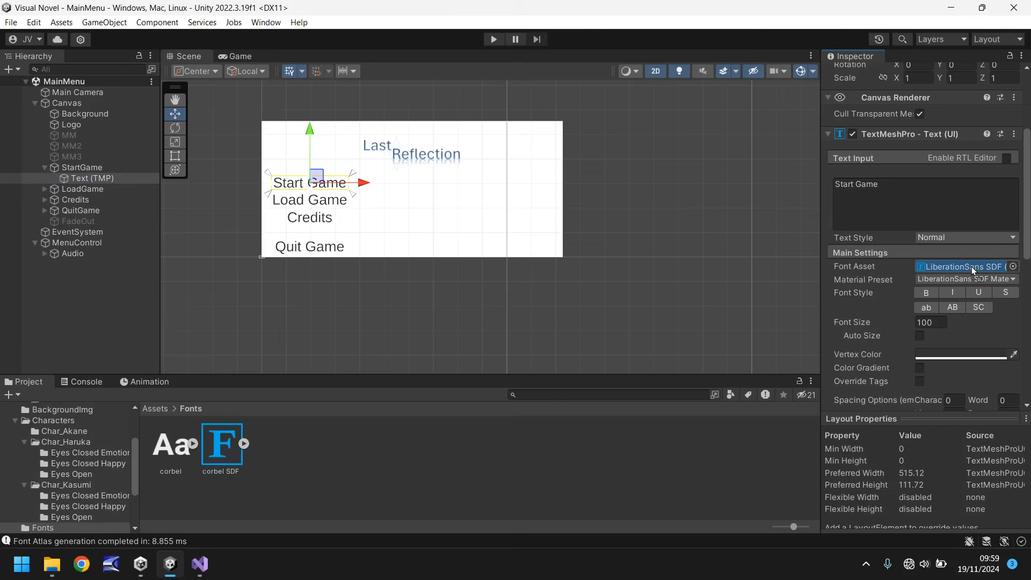
pyautogui.click(238, 56)
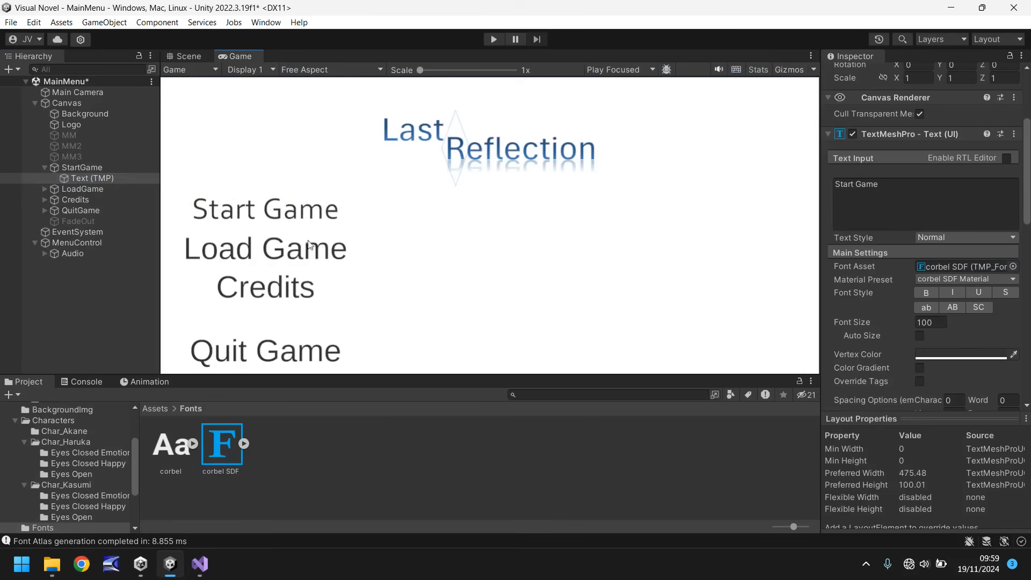
pyautogui.moveTo(405, 238)
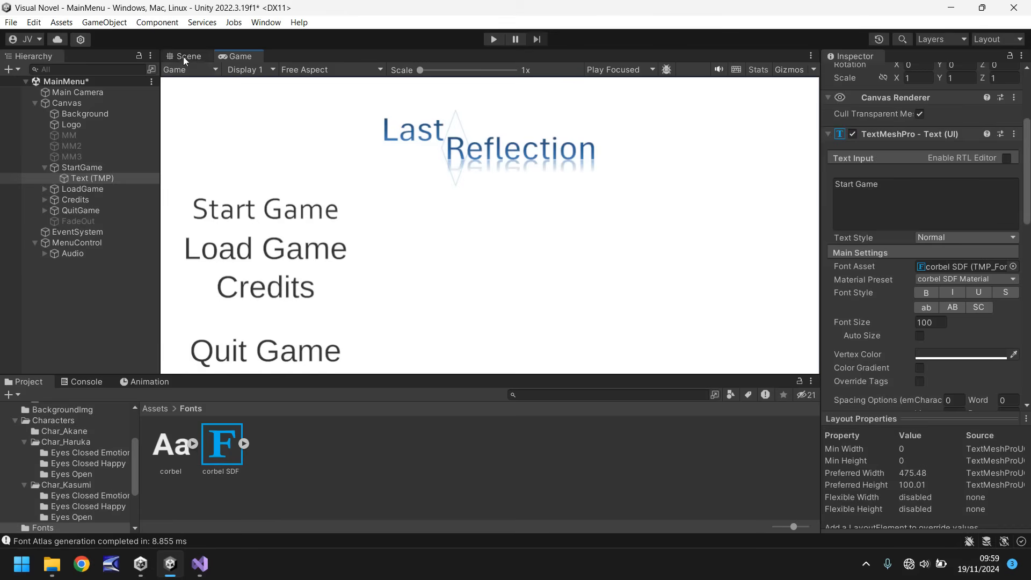
pyautogui.click(188, 56)
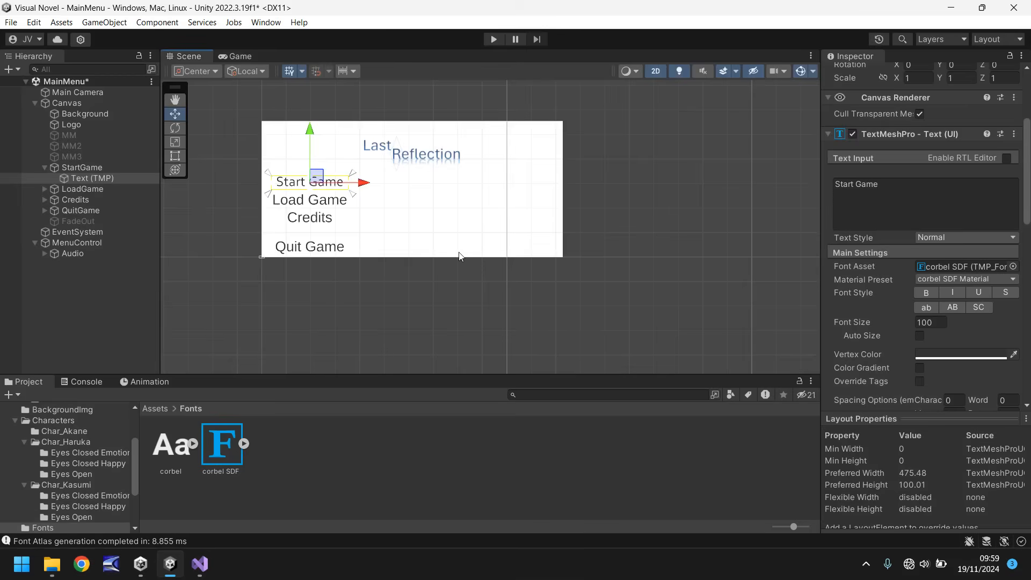
pyautogui.moveTo(257, 296)
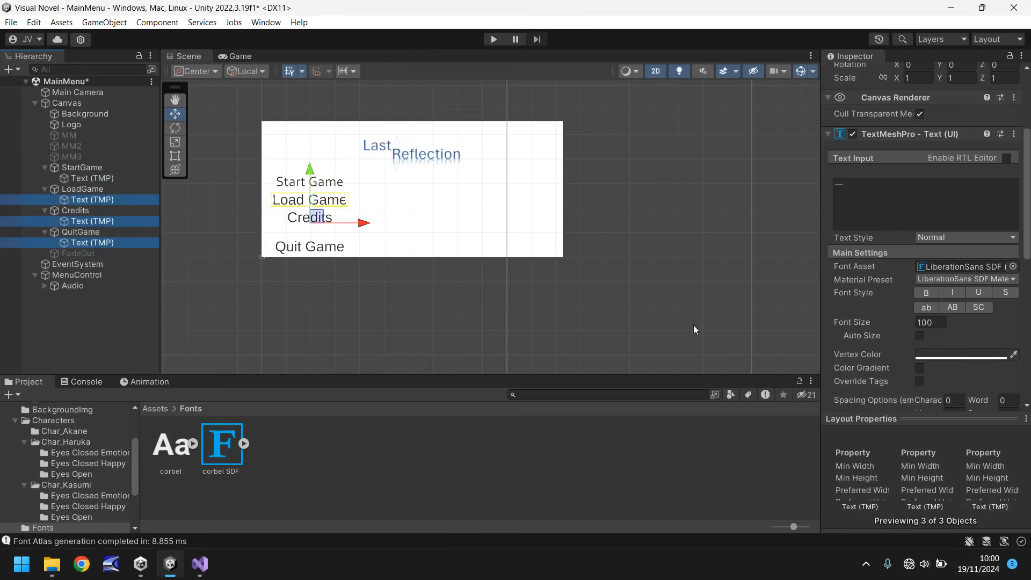
pyautogui.moveTo(614, 307)
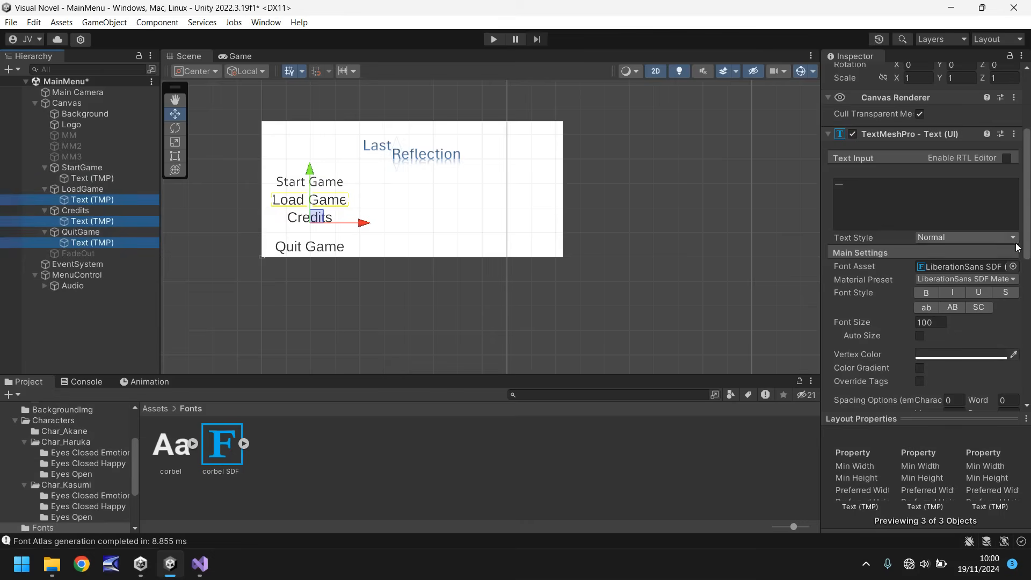
# - Apply corbel SDF to the Load Game, Credits and Quit Game labels and save the scene
pyautogui.click(1013, 266)
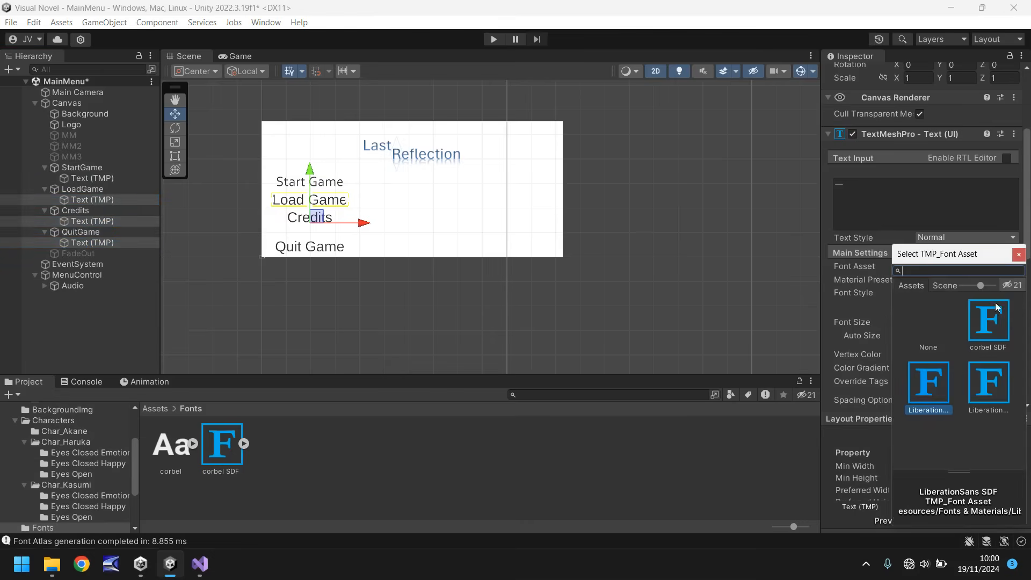
pyautogui.click(988, 322)
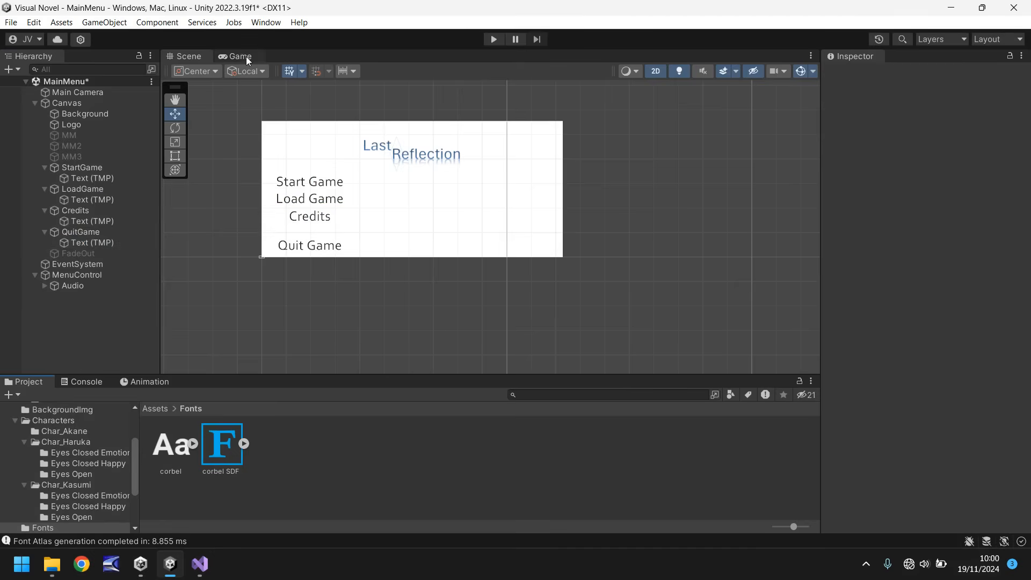
pyautogui.moveTo(359, 453)
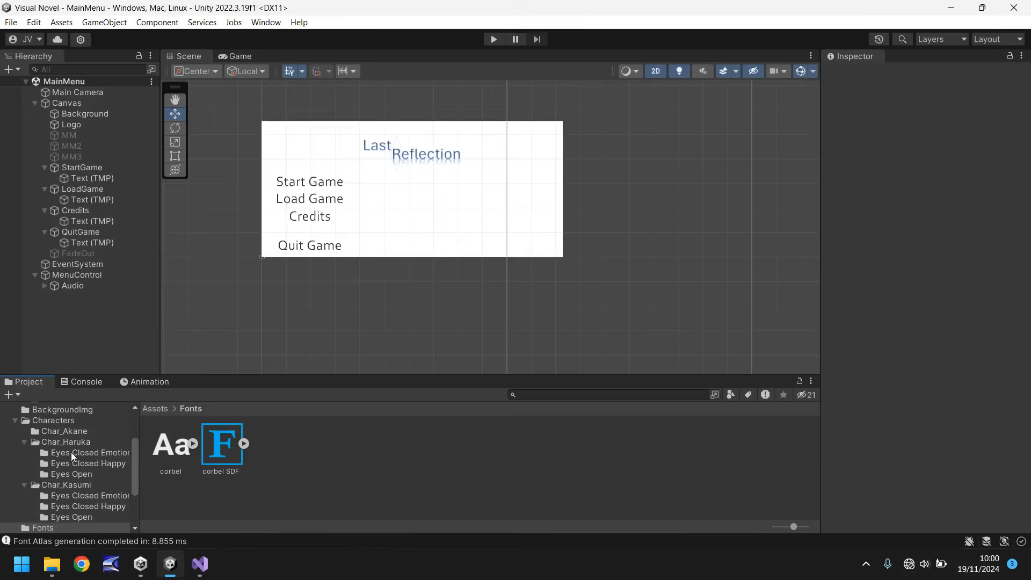
pyautogui.scroll(-3)
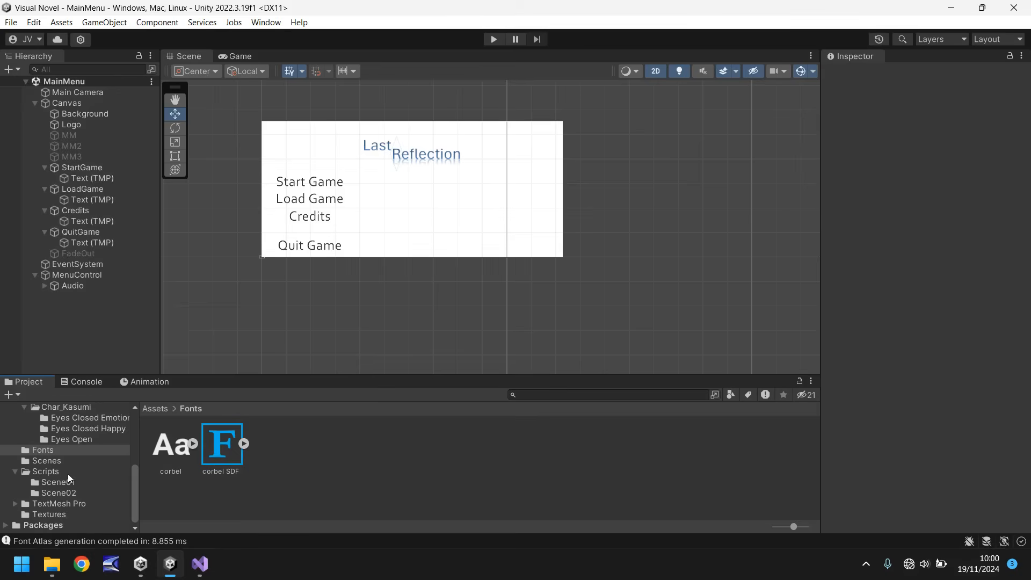
# - In the Credits scene, select the Canvas's Title and CreditName text objects together
pyautogui.click(45, 460)
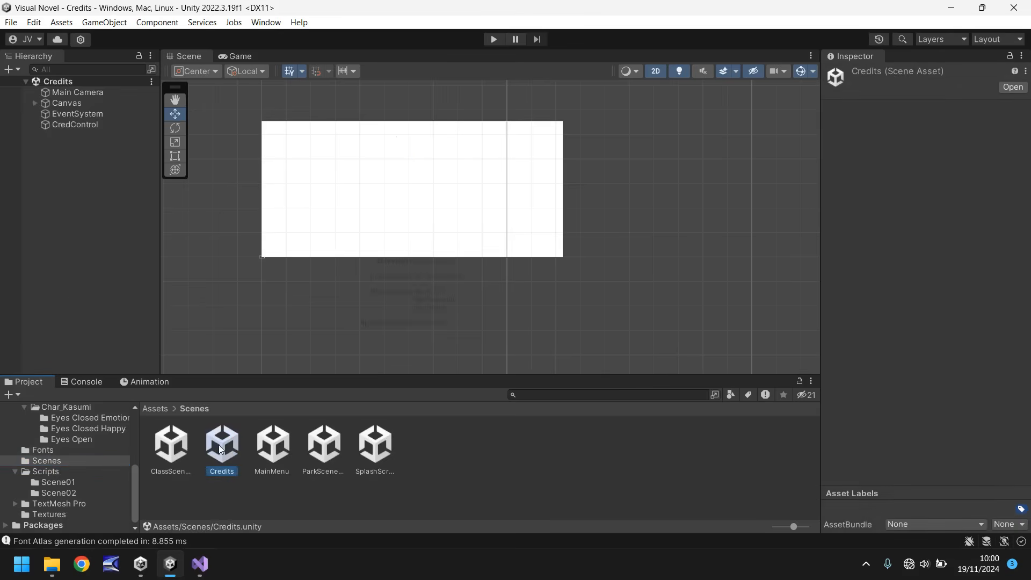
pyautogui.click(35, 103)
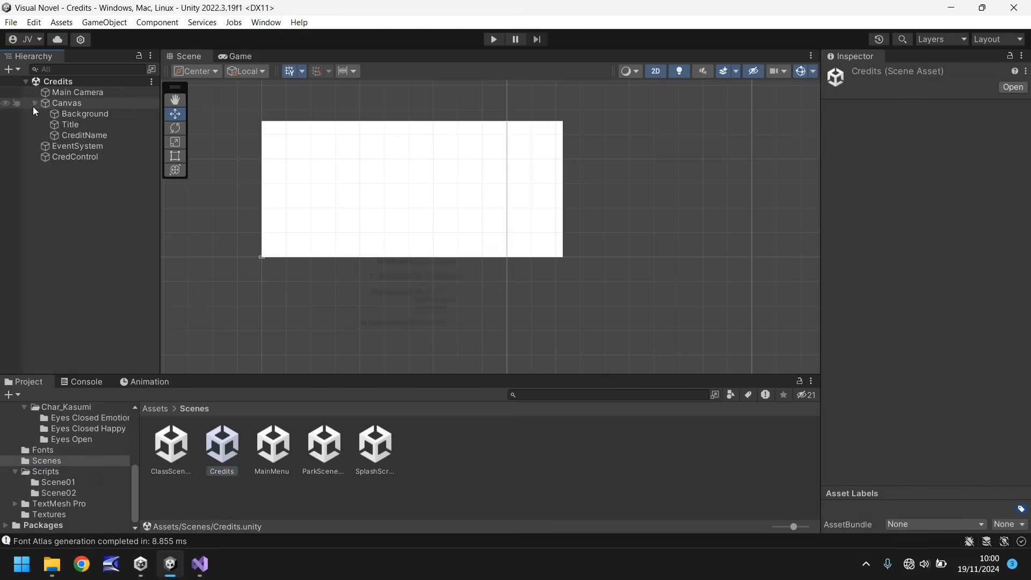
pyautogui.click(70, 125)
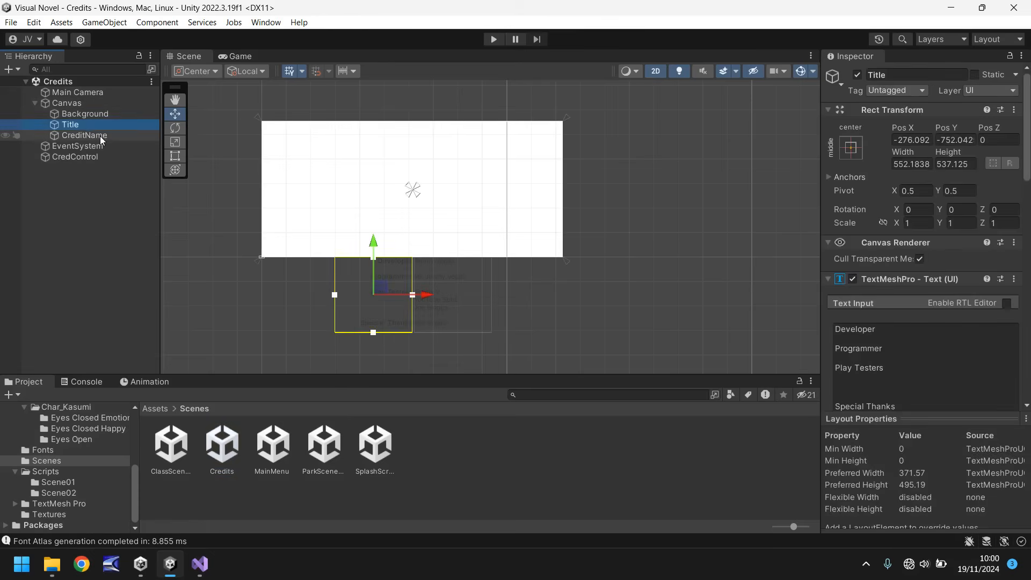
pyautogui.click(84, 135)
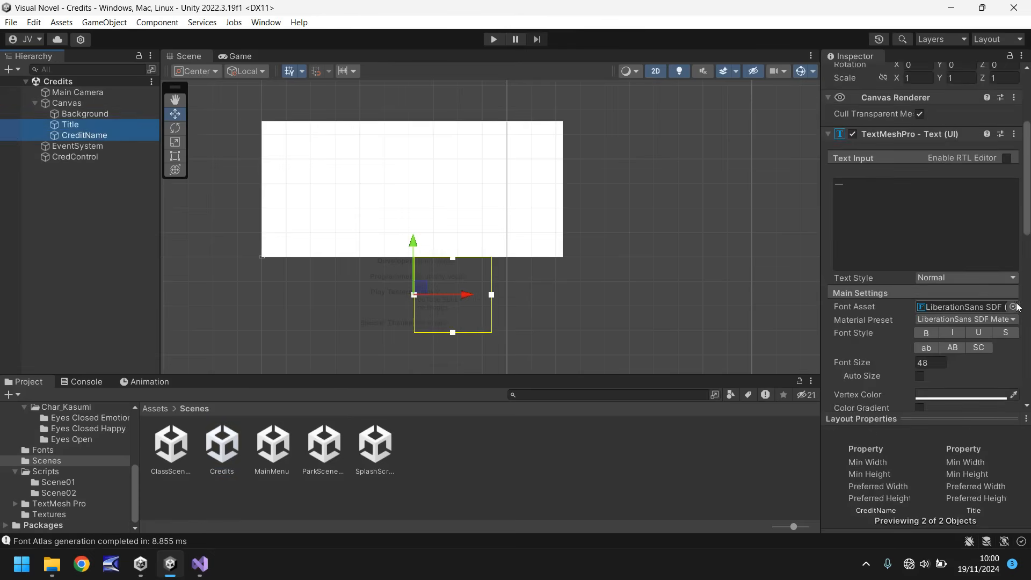
# - Set both texts' Font Asset to corbel SDF and test-run the credits to see it
pyautogui.click(1012, 307)
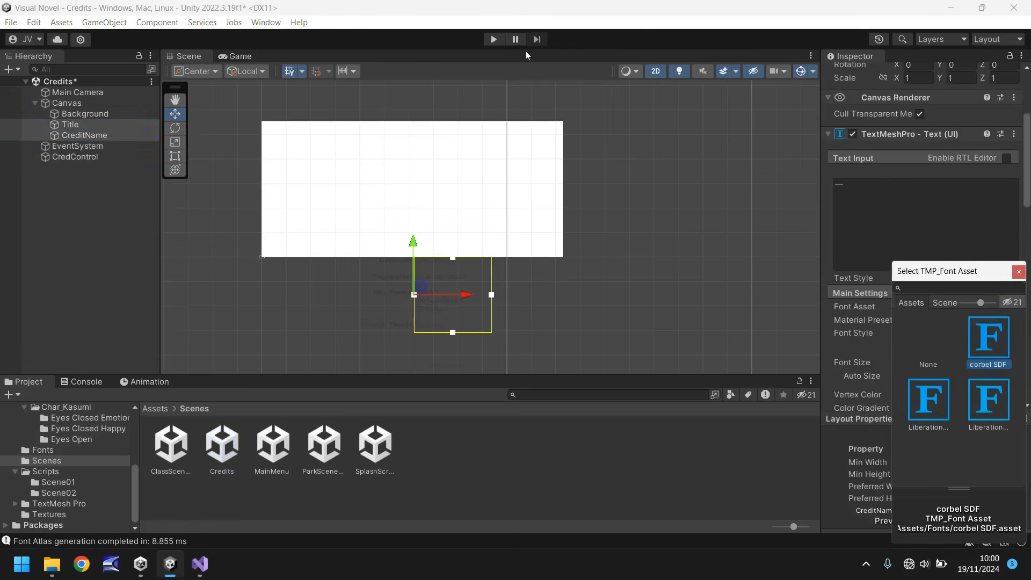
pyautogui.click(987, 342)
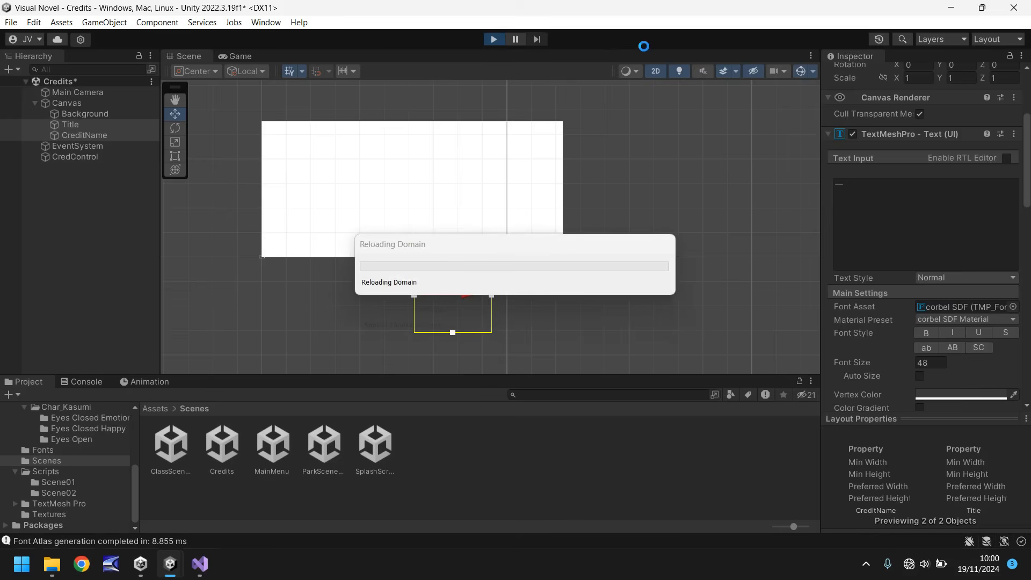
pyautogui.moveTo(486, 270)
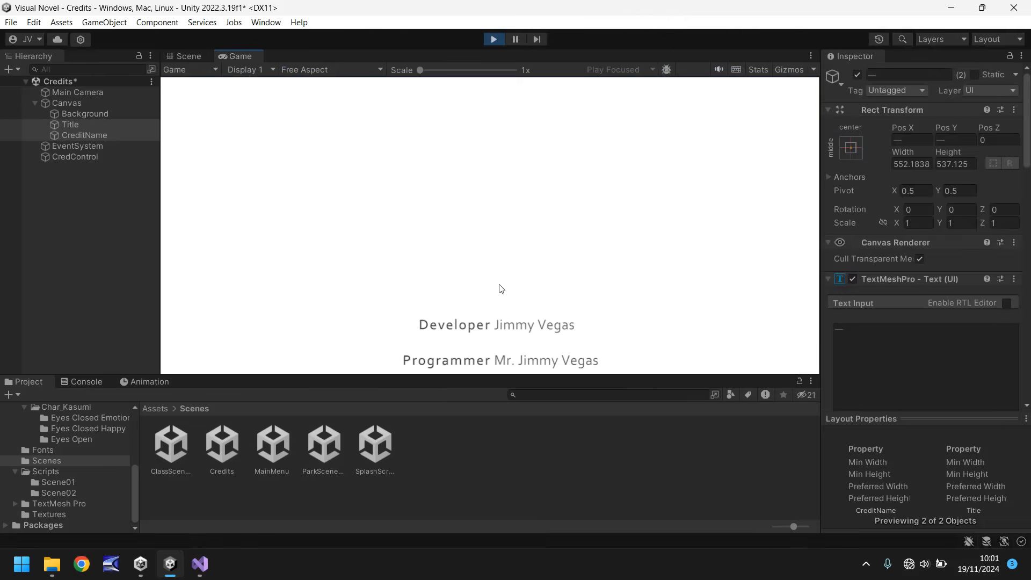
pyautogui.click(493, 39)
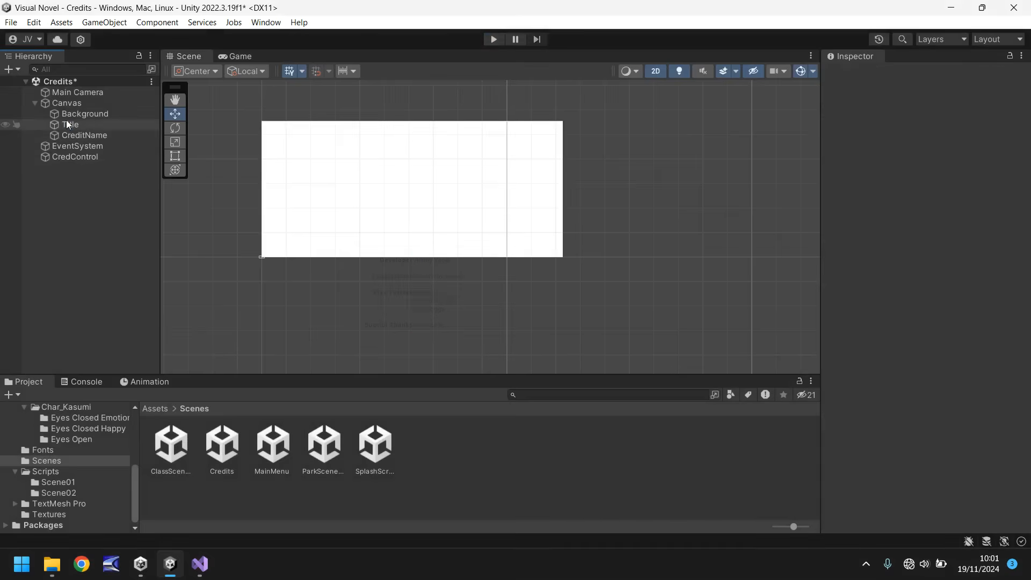
# - Try LiberationSans SDF on the Title text, preview in Play, and keep corbel SDF
pyautogui.click(69, 124)
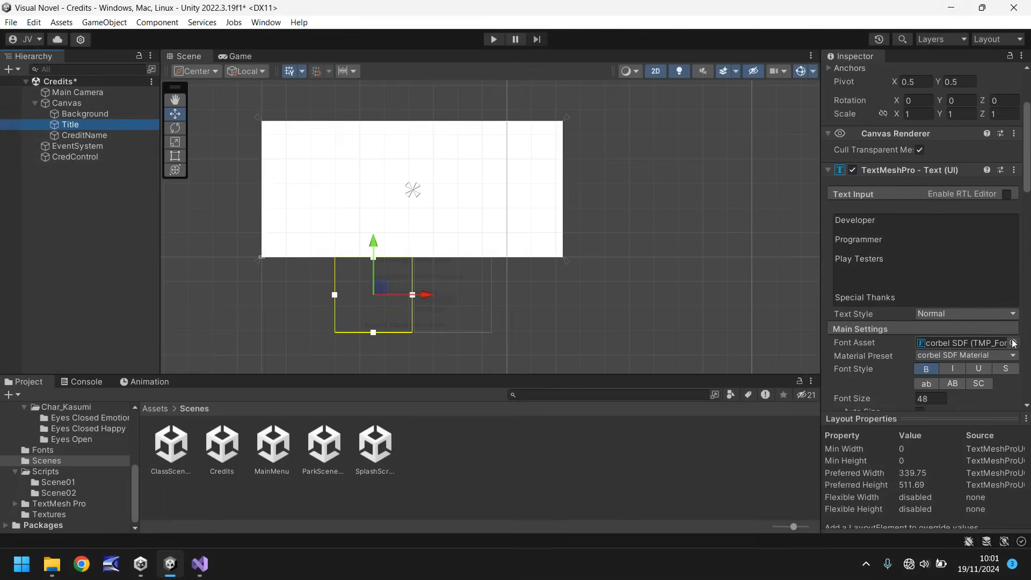
pyautogui.click(1020, 343)
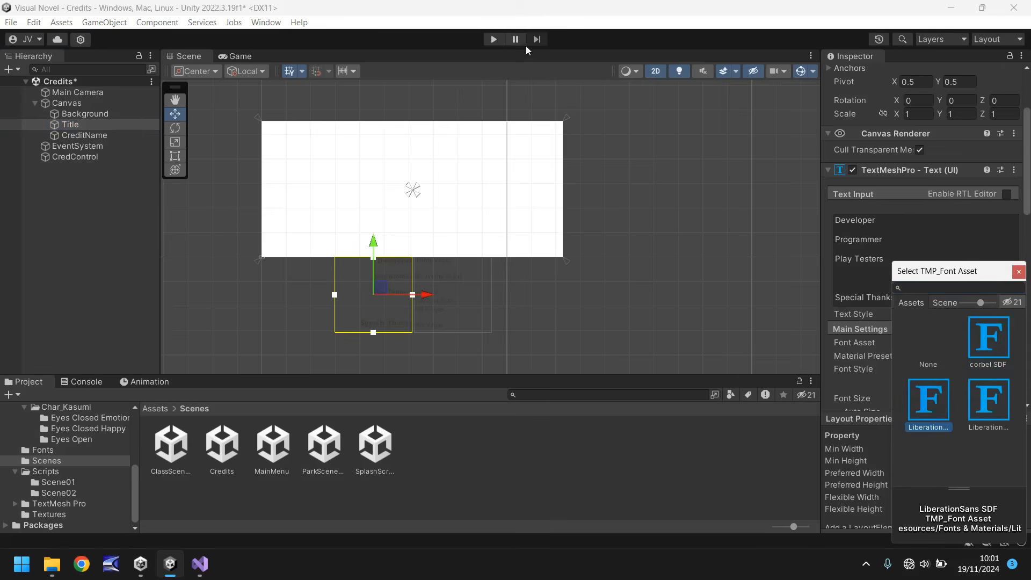
pyautogui.click(492, 39)
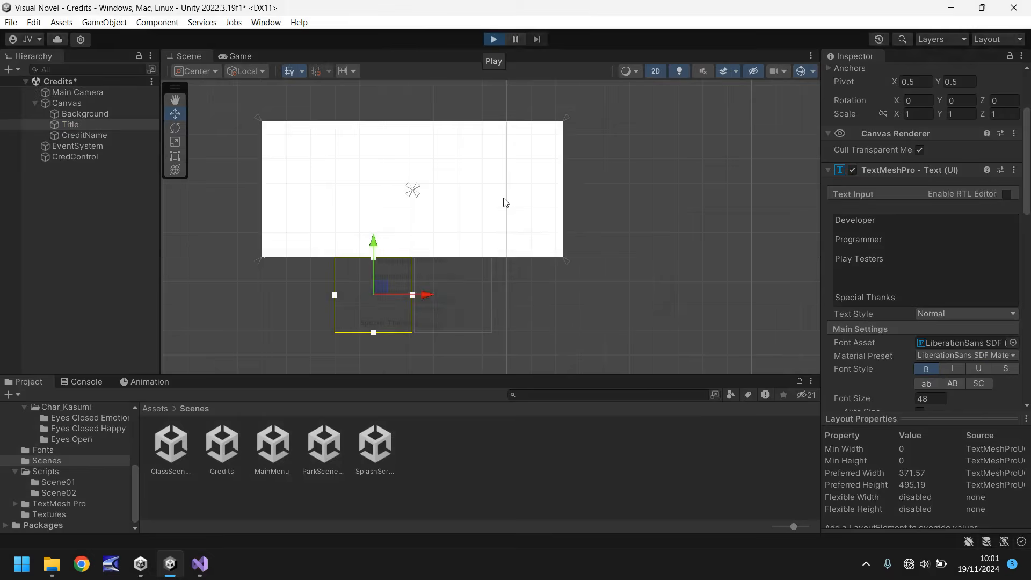
pyautogui.click(240, 56)
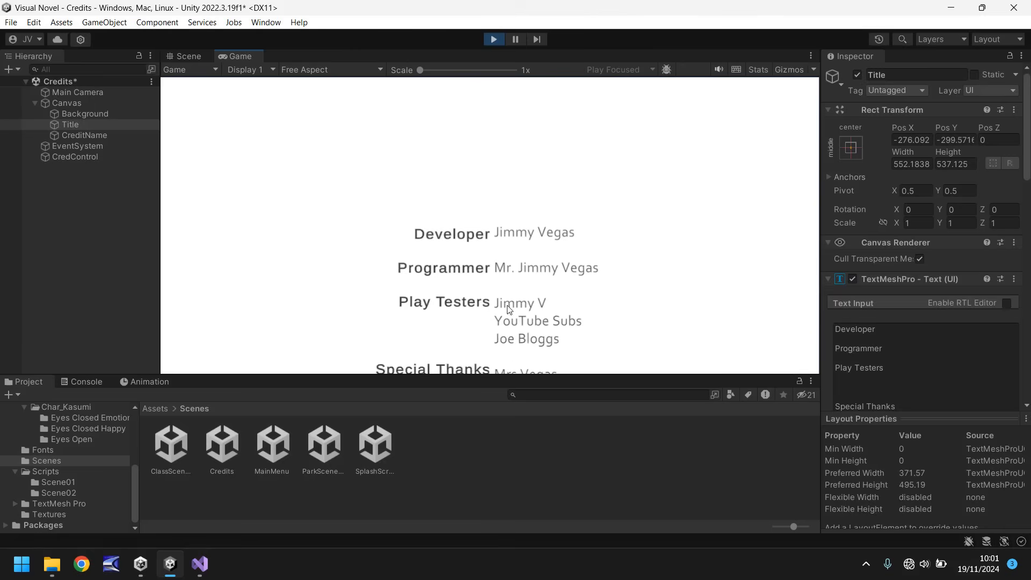
pyautogui.click(492, 39)
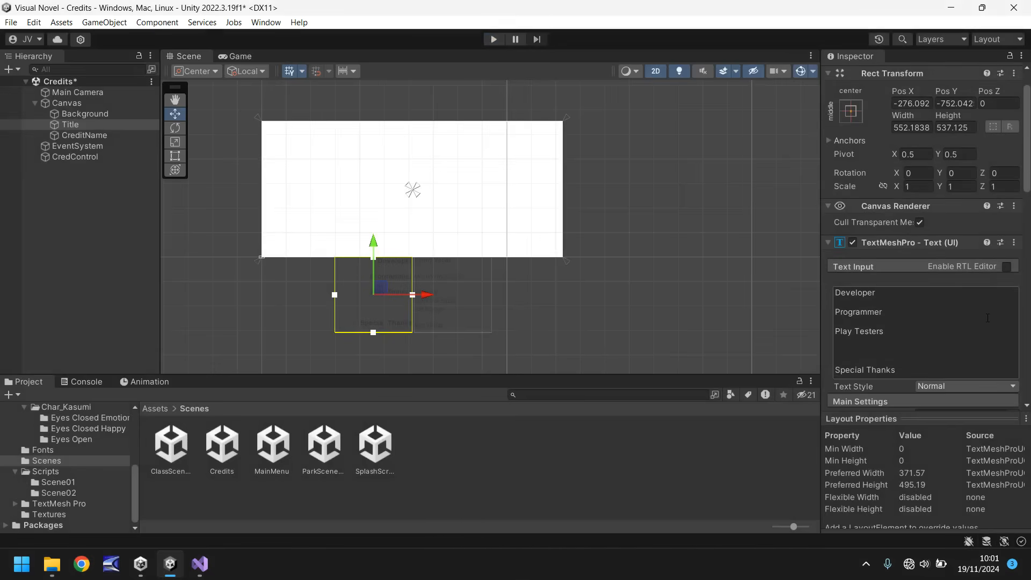
# - Browse the project assets back to the Scenes folder and pick the classroom scene file
pyautogui.scroll(-3)
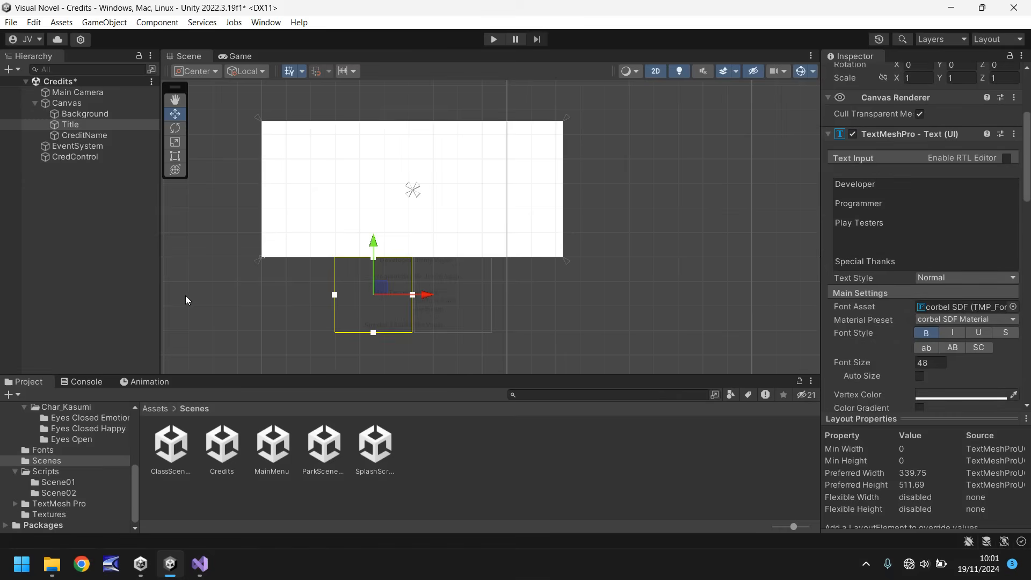
pyautogui.click(58, 482)
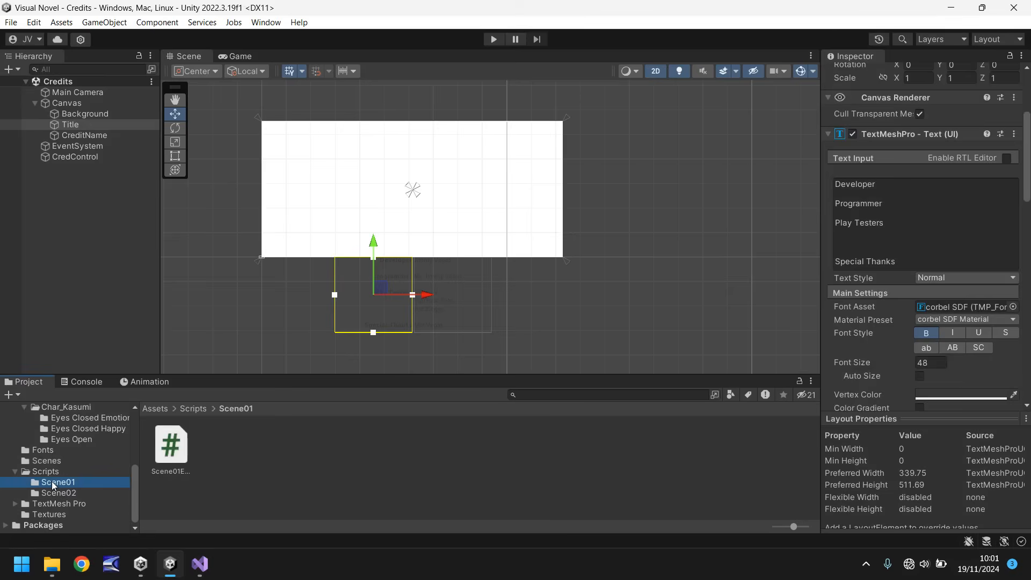
pyautogui.click(46, 460)
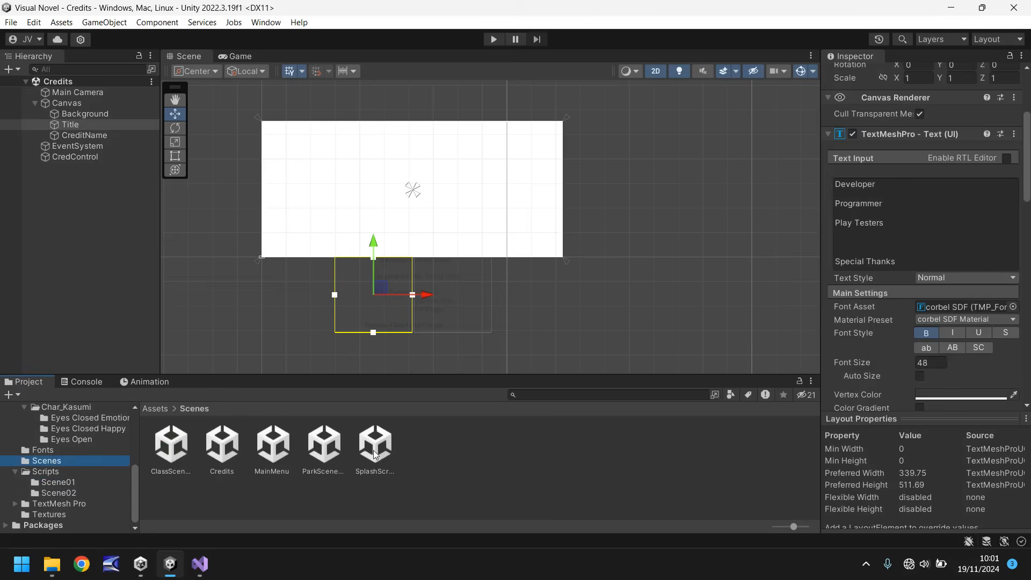
pyautogui.click(170, 446)
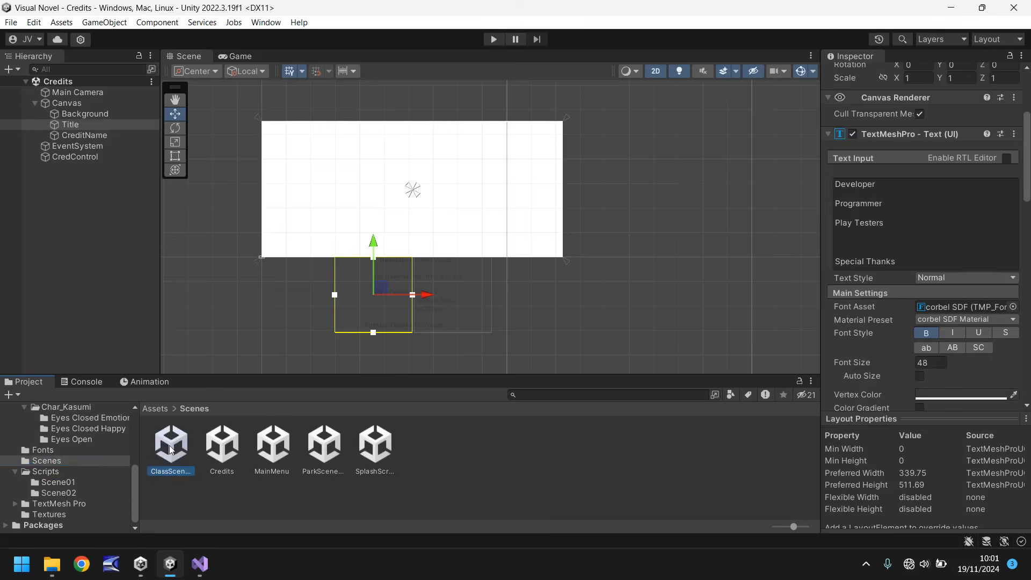
# - Open ClassScene01 and set the TextBox's SpeakText font to corbel SDF
pyautogui.doubleClick(170, 444)
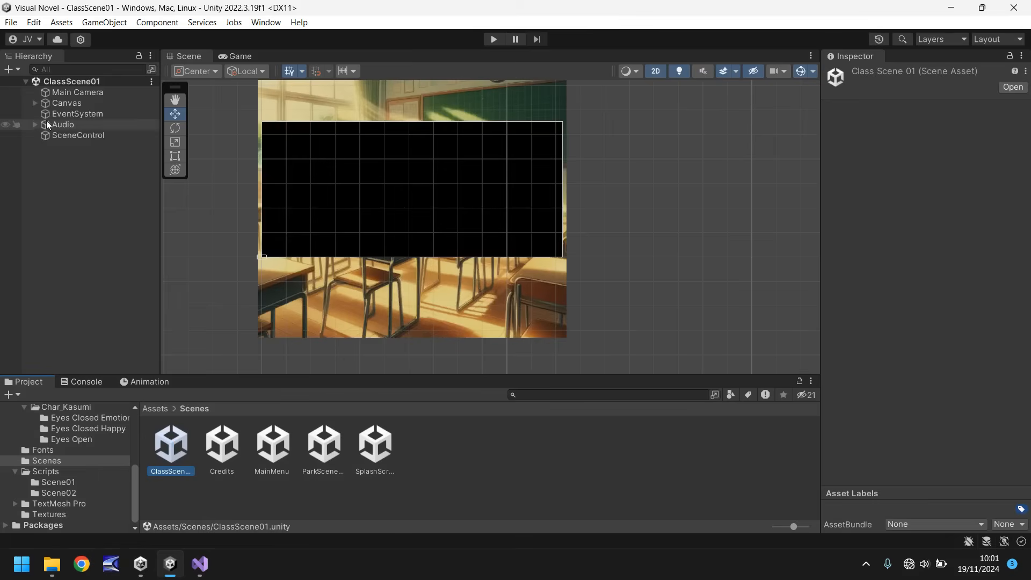
pyautogui.click(34, 103)
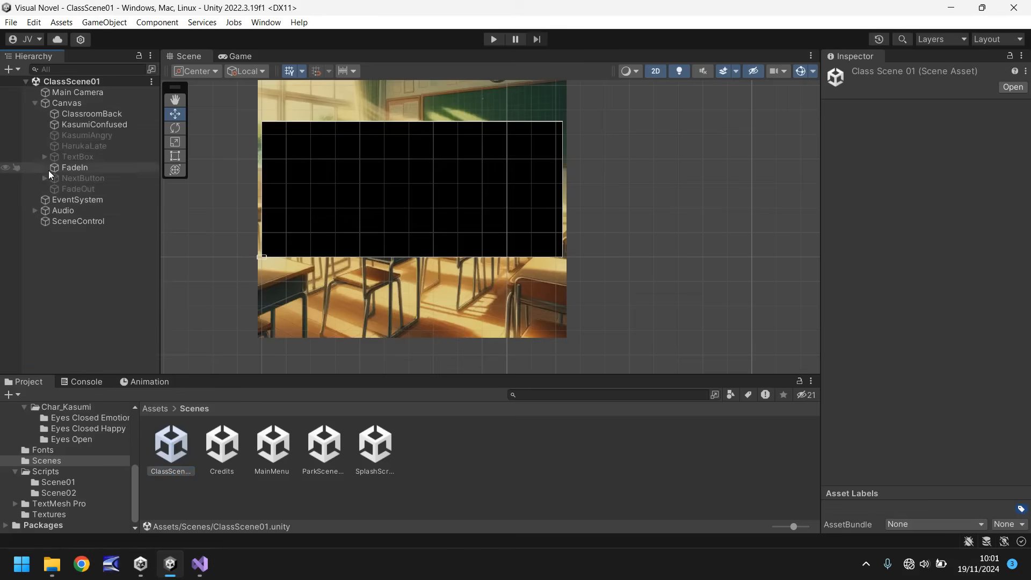
pyautogui.click(92, 167)
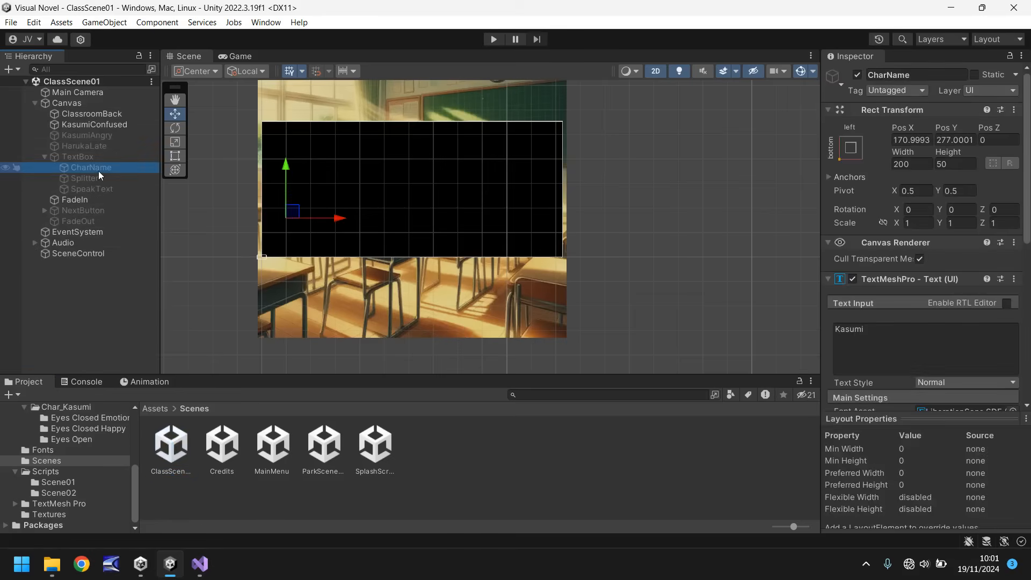
pyautogui.scroll(-3)
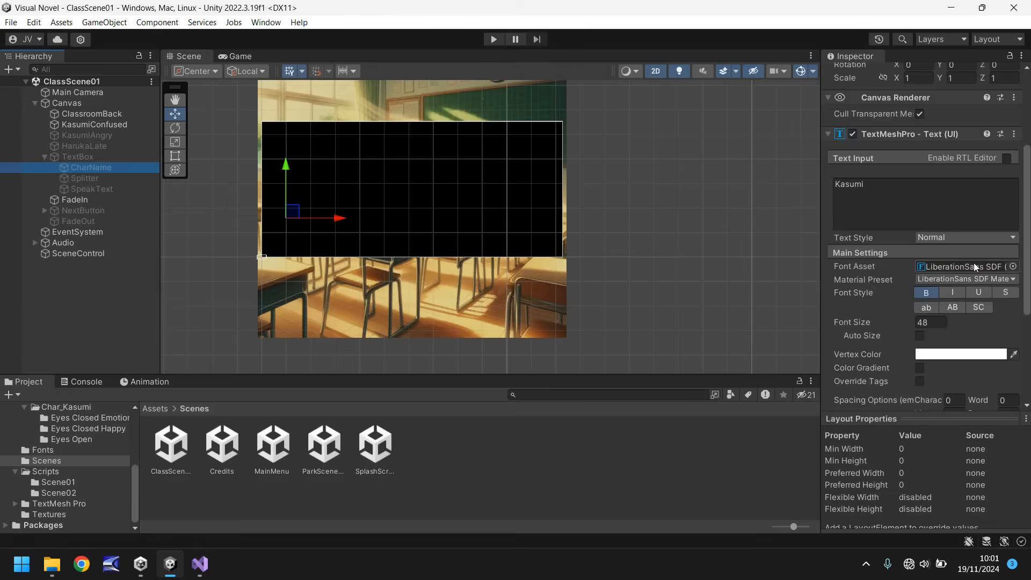
pyautogui.moveTo(186, 183)
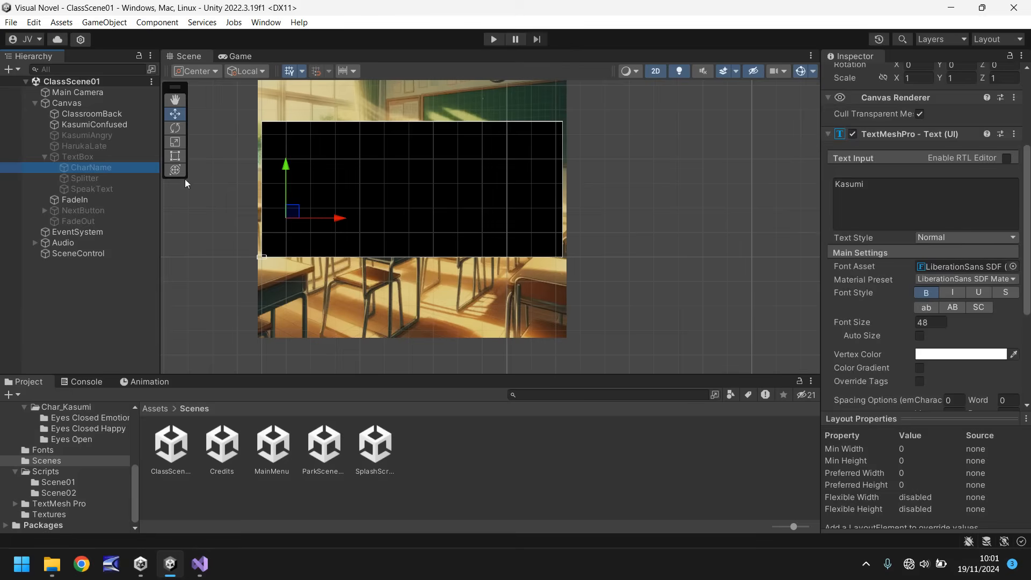
pyautogui.click(89, 189)
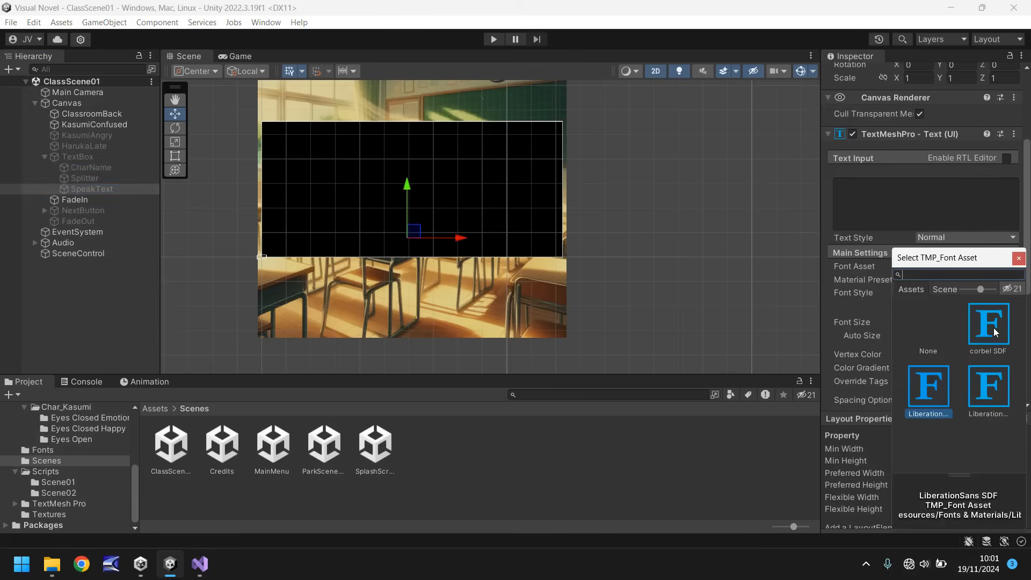
pyautogui.click(987, 322)
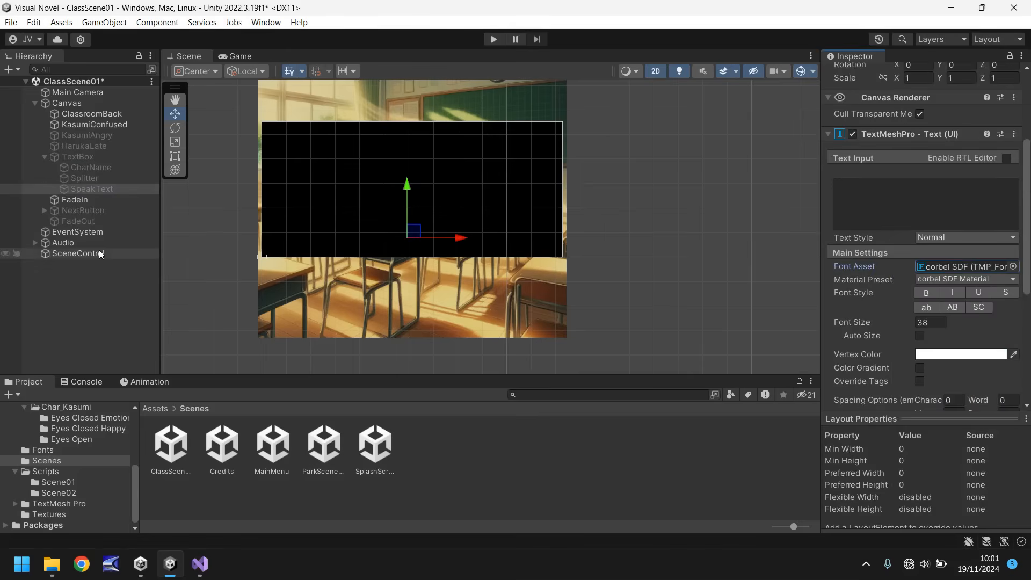
# - Set the NextButton's Next >> label to corbel SDF at size 48 and preview it
pyautogui.click(91, 188)
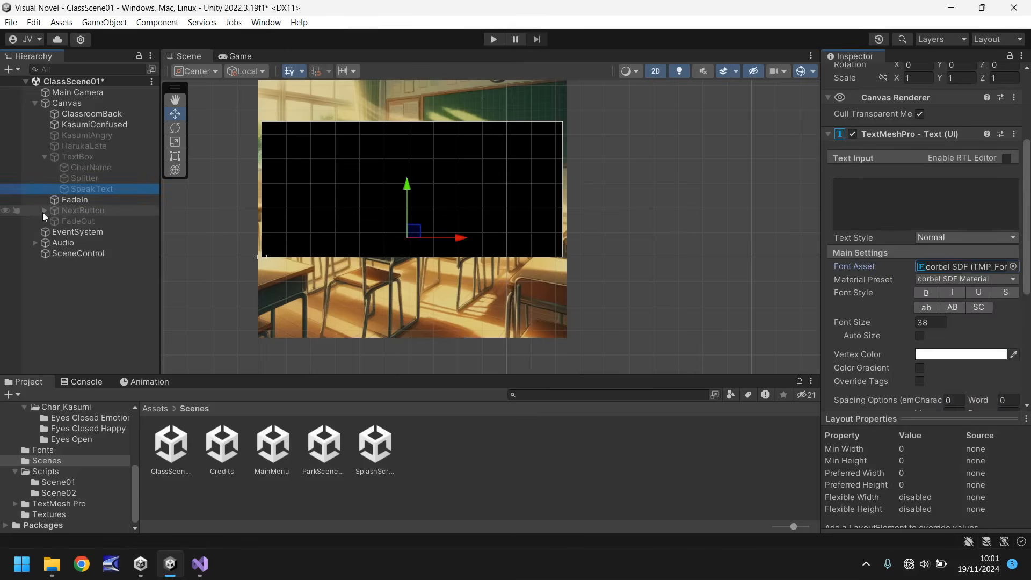
pyautogui.click(1015, 266)
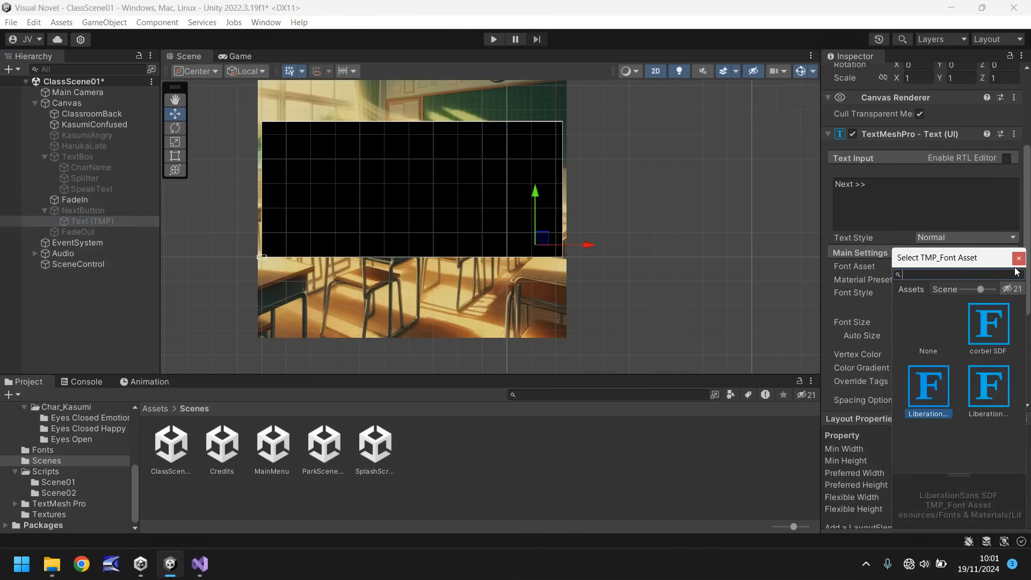
pyautogui.click(987, 322)
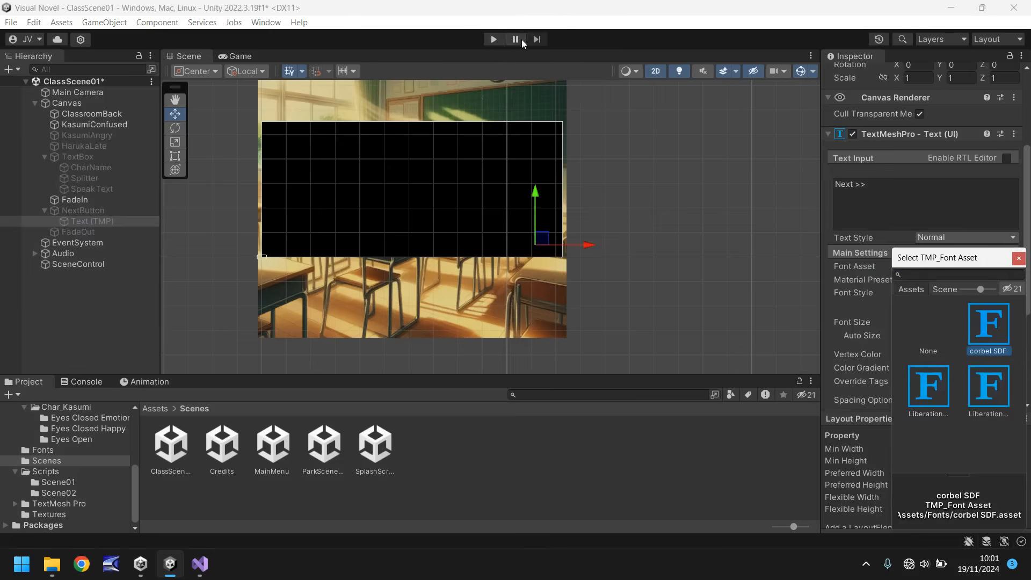
pyautogui.click(988, 327)
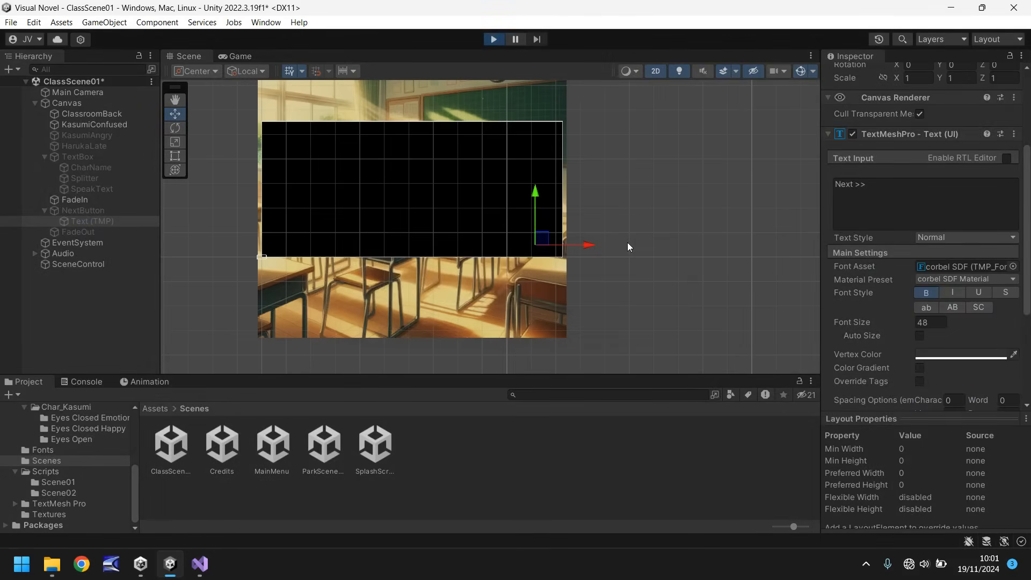
pyautogui.click(240, 55)
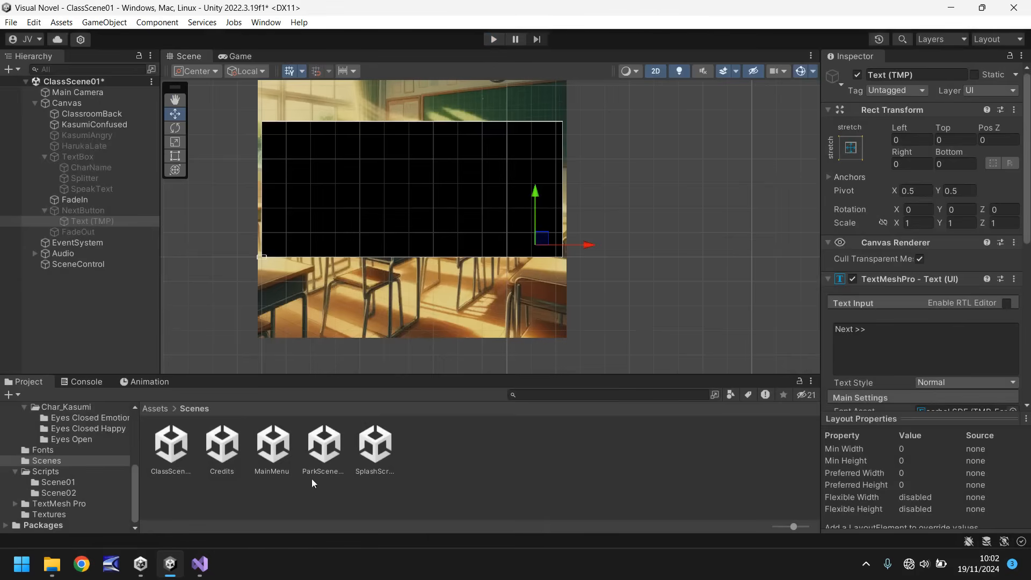
# - Open ParkScene01, saving ClassScene01's changes, and expand Canvas > TextBox
pyautogui.doubleClick(323, 441)
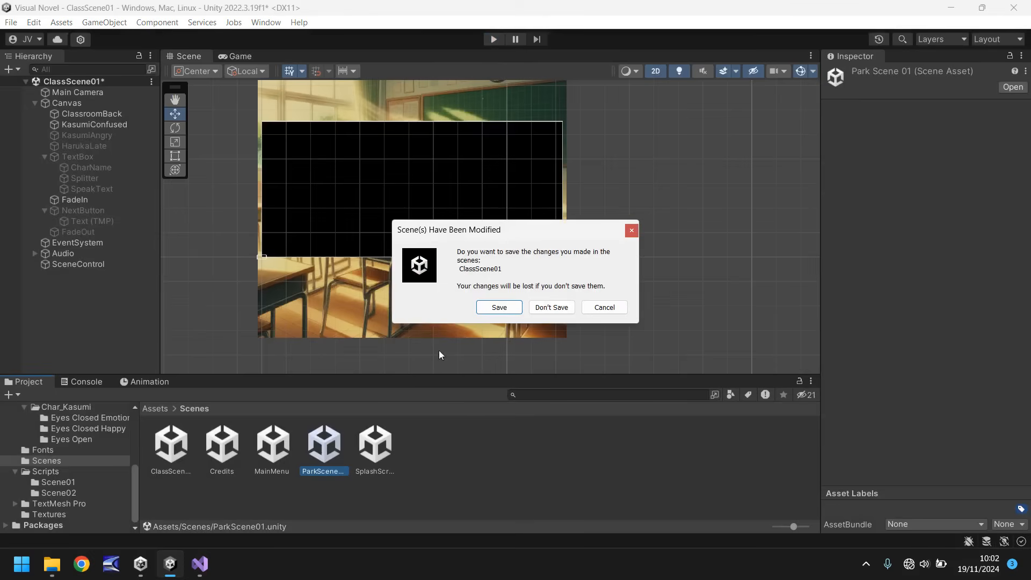
pyautogui.click(551, 307)
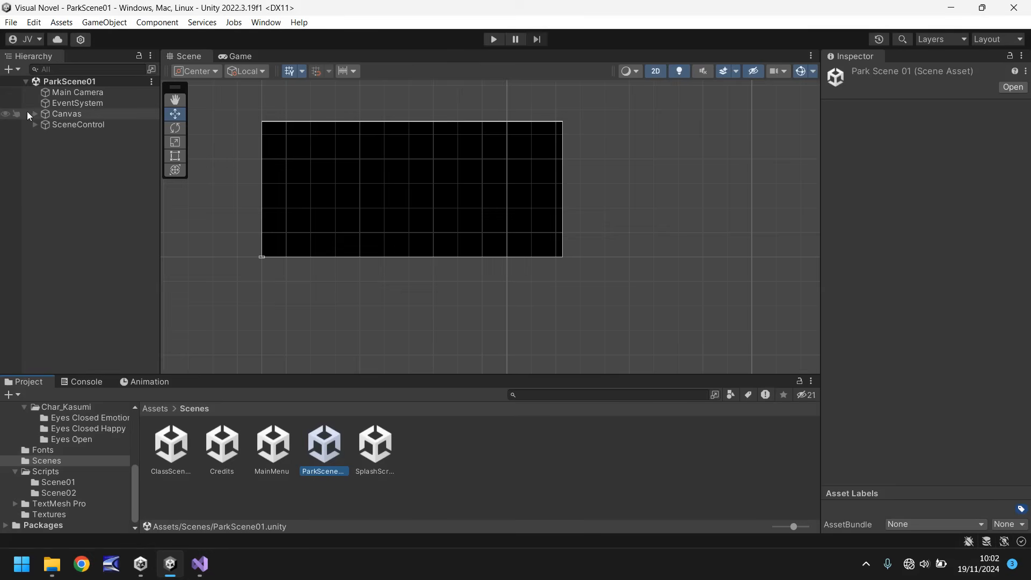
pyautogui.click(34, 114)
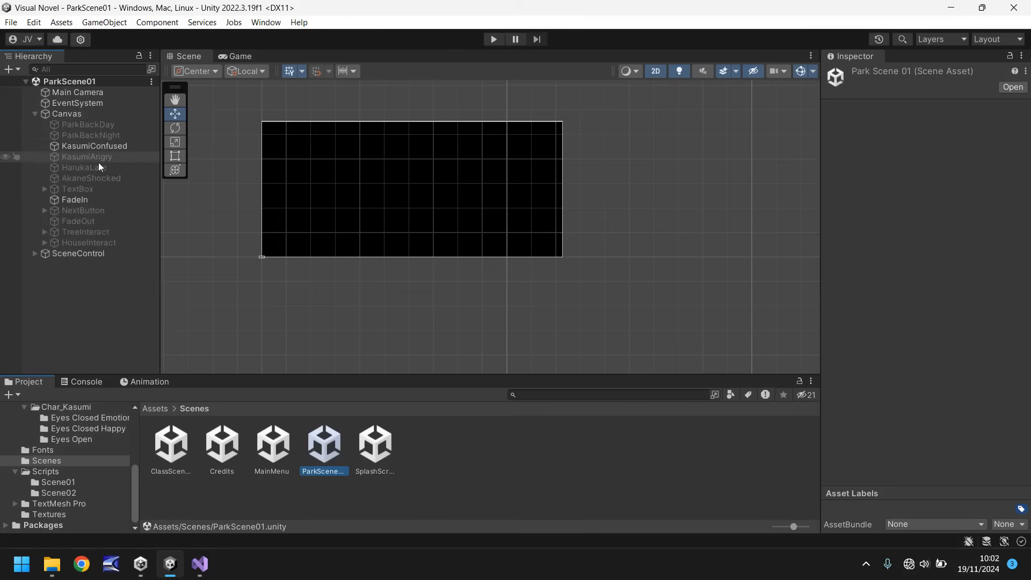
pyautogui.moveTo(77, 190)
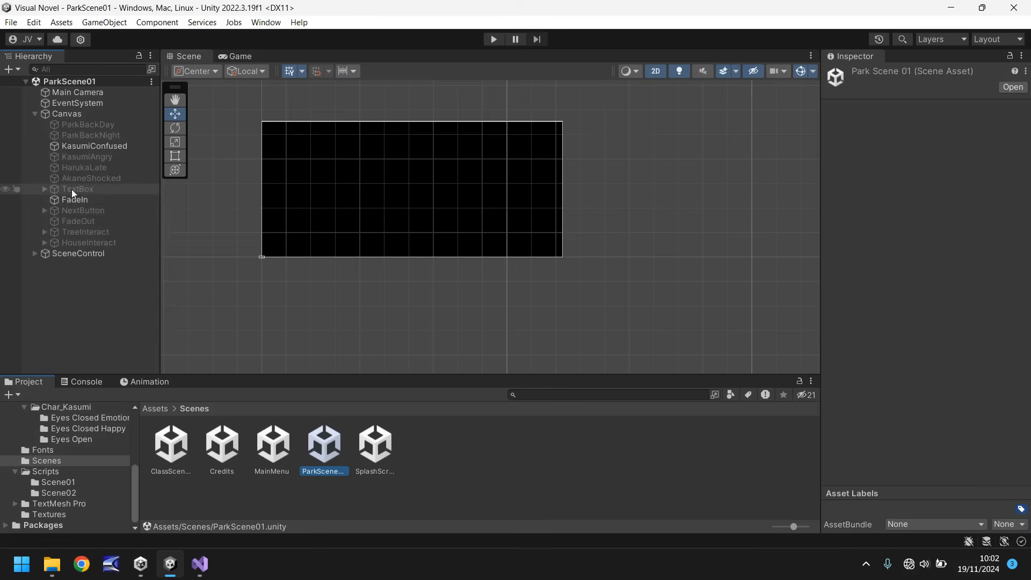
pyautogui.click(45, 190)
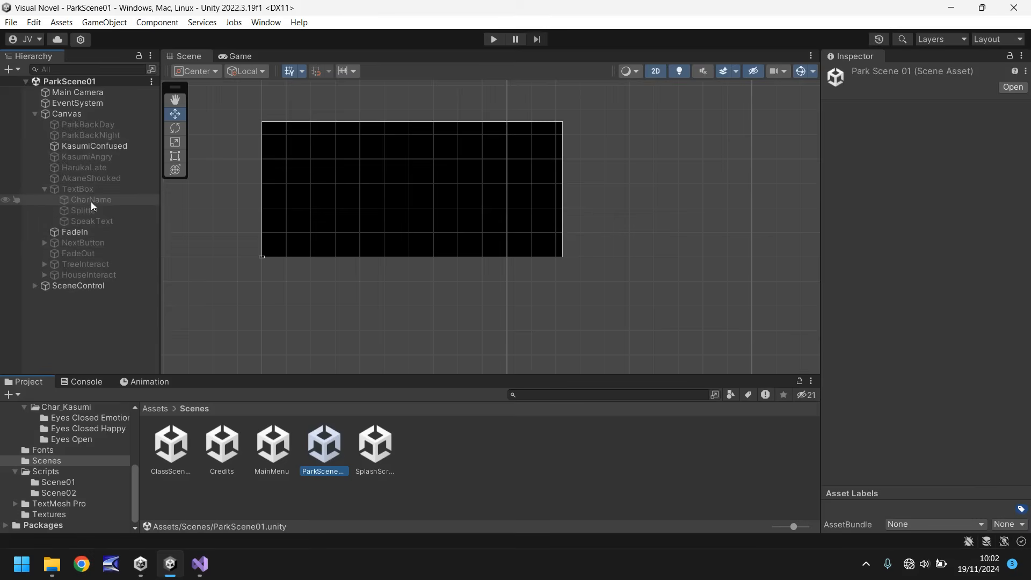
# - Set ParkScene01's SpeakText and Next button text to corbel SDF and save the scene
pyautogui.click(92, 221)
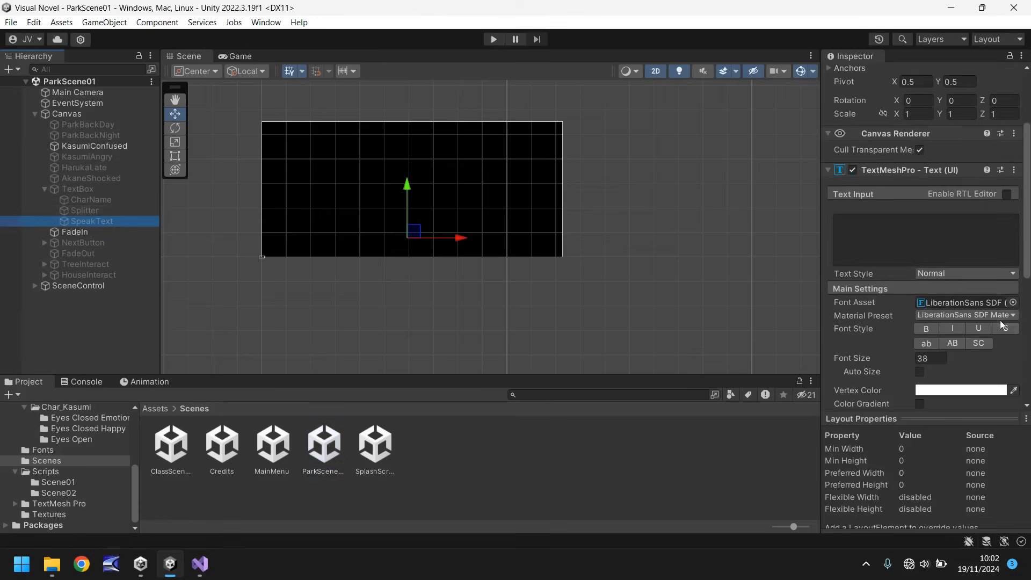
pyautogui.click(1012, 302)
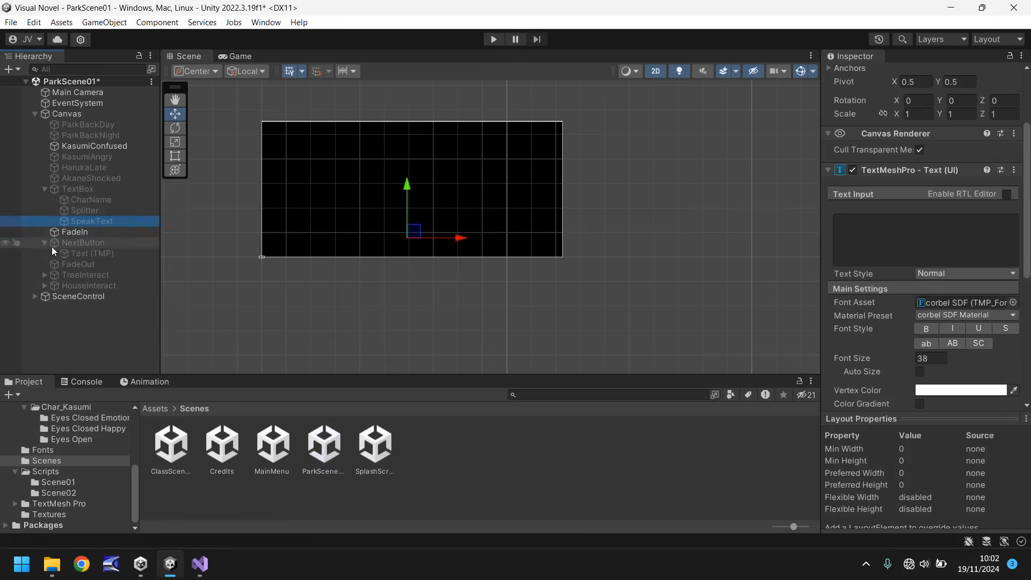
pyautogui.click(1013, 301)
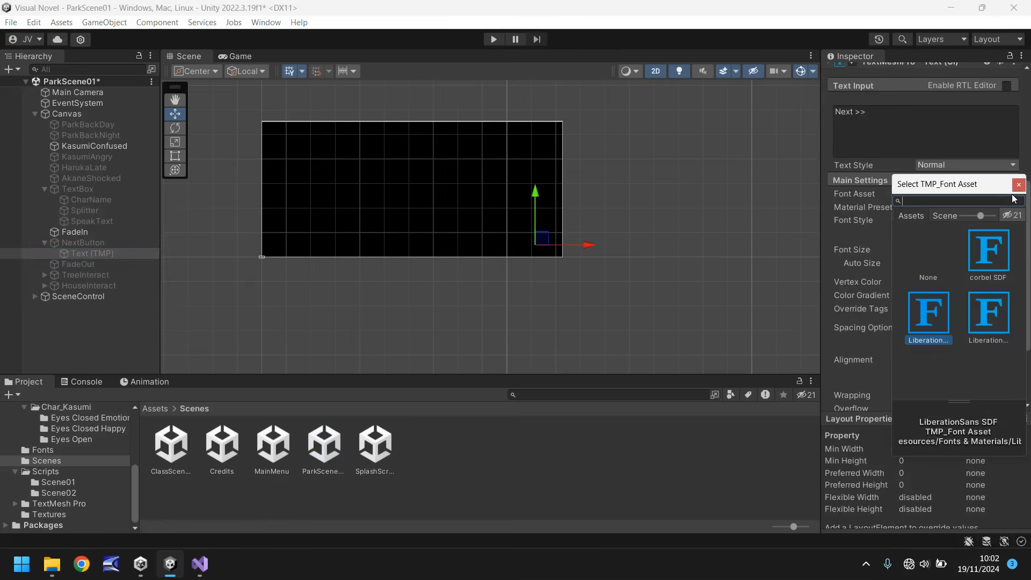
pyautogui.click(987, 249)
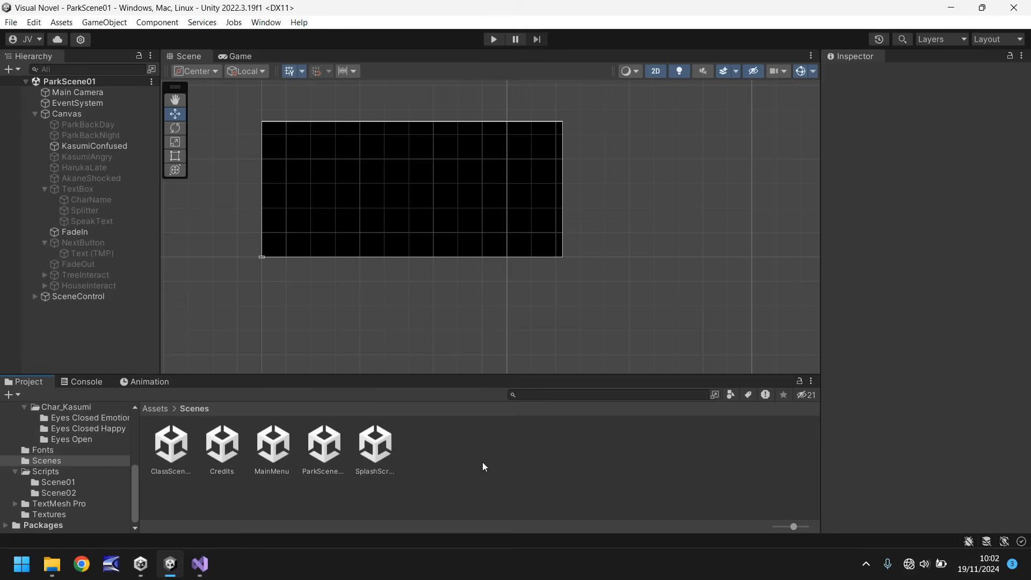
pyautogui.moveTo(269, 457)
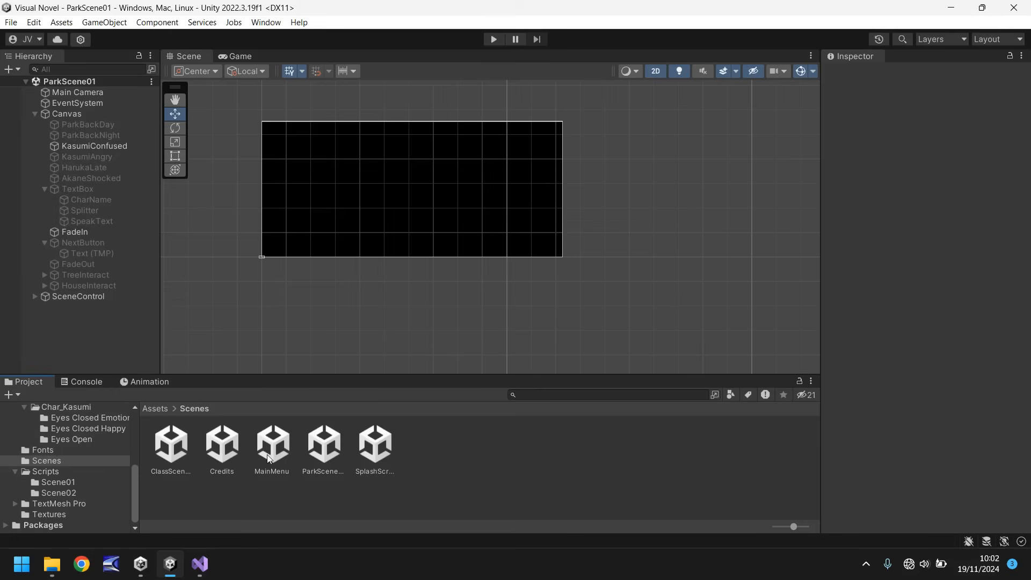
# - Open the MainMenu scene and test-run it to see the Last Reflection menu in the new font
pyautogui.doubleClick(272, 444)
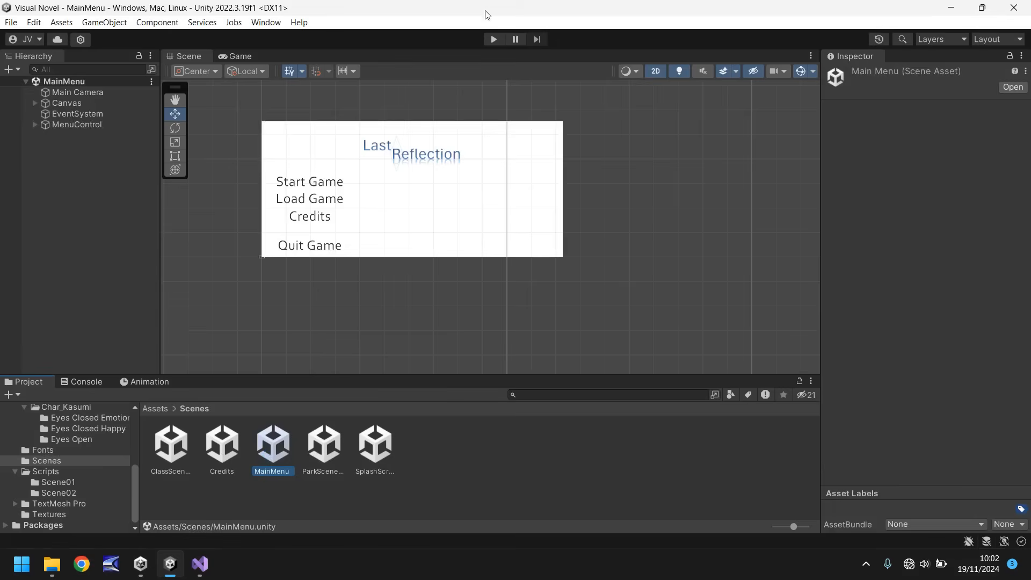
pyautogui.click(492, 38)
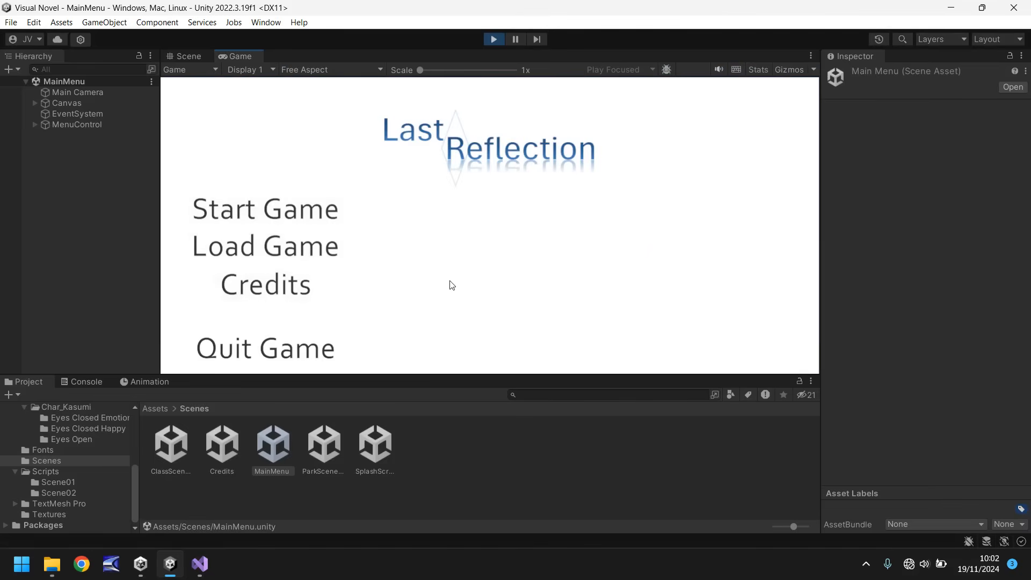
pyautogui.click(188, 56)
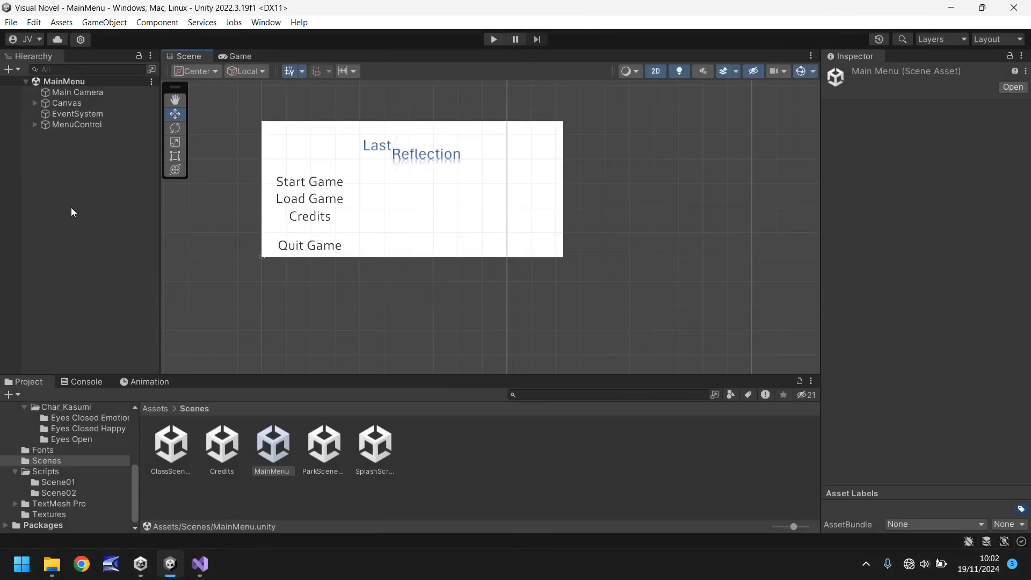
pyautogui.moveTo(57, 444)
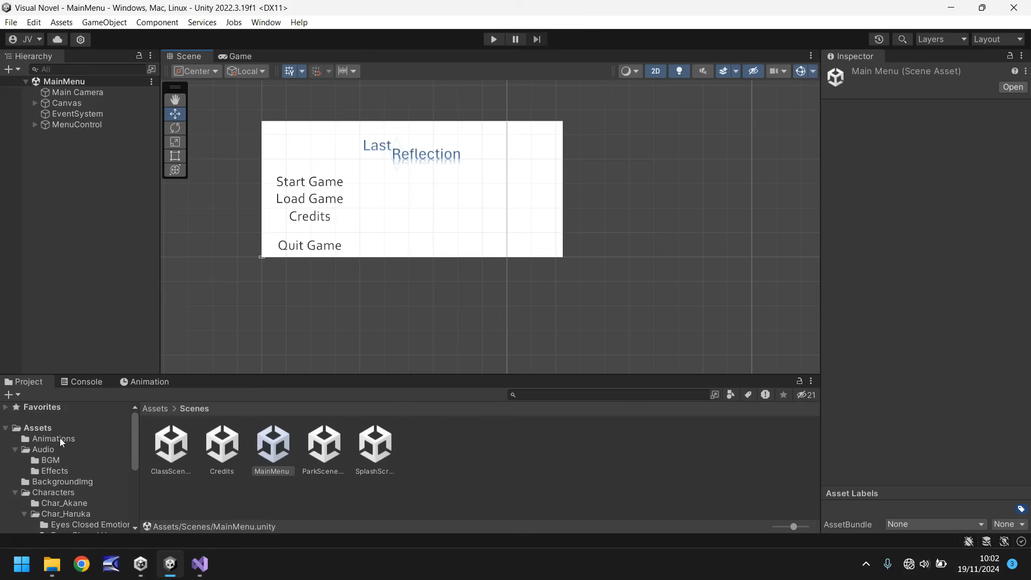
pyautogui.moveTo(103, 22)
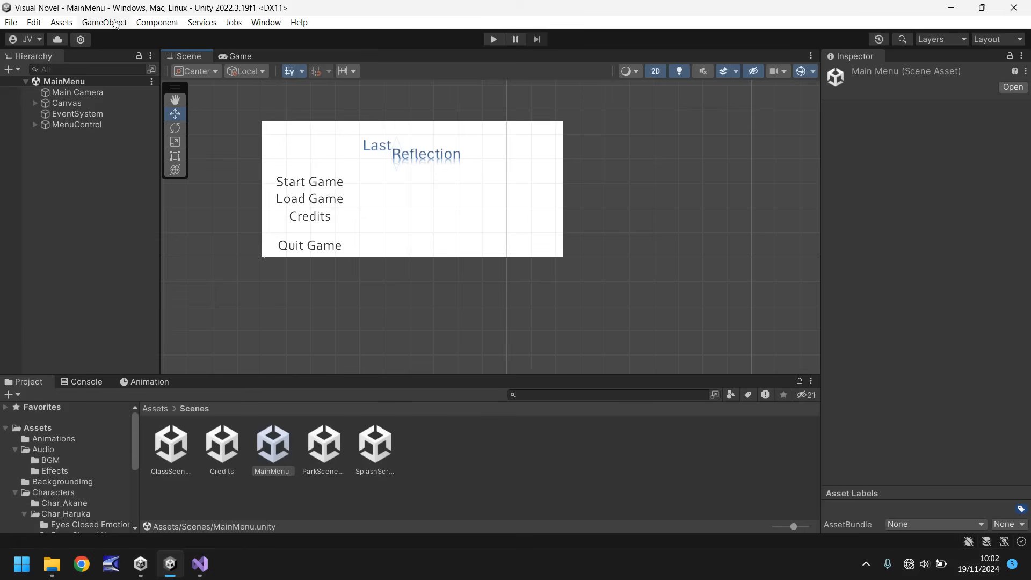
# - Add a white Raw Image named FadeIn to the MainMenu canvas, stretched to cover the whole screen
pyautogui.click(103, 22)
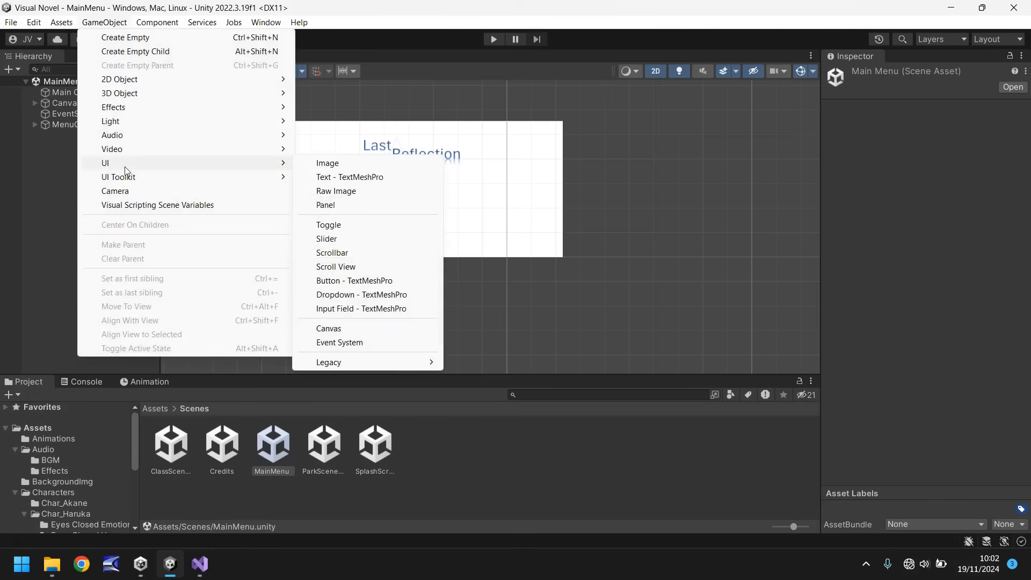
pyautogui.click(336, 191)
pyautogui.write('FadeI')
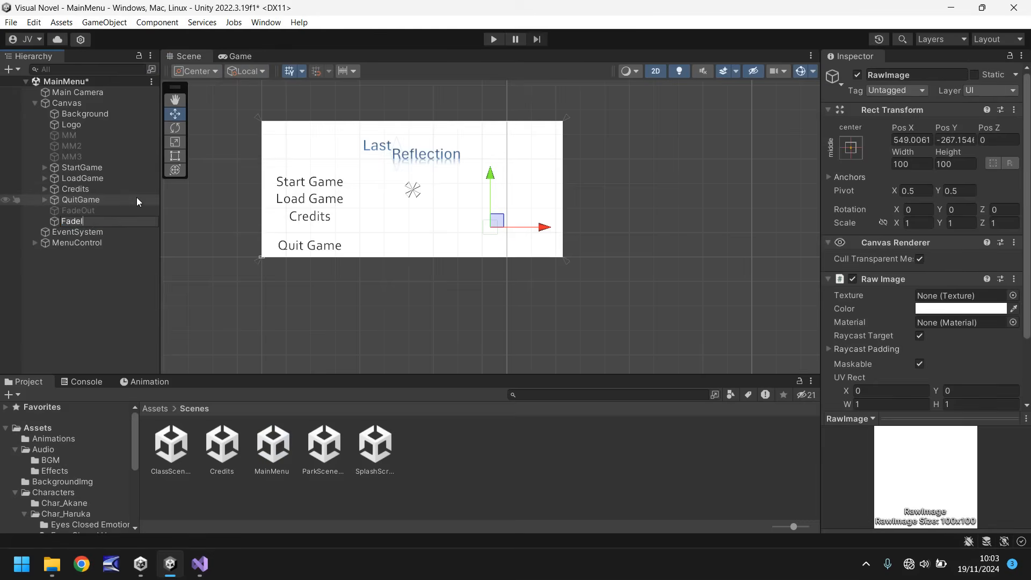
pyautogui.click(74, 220)
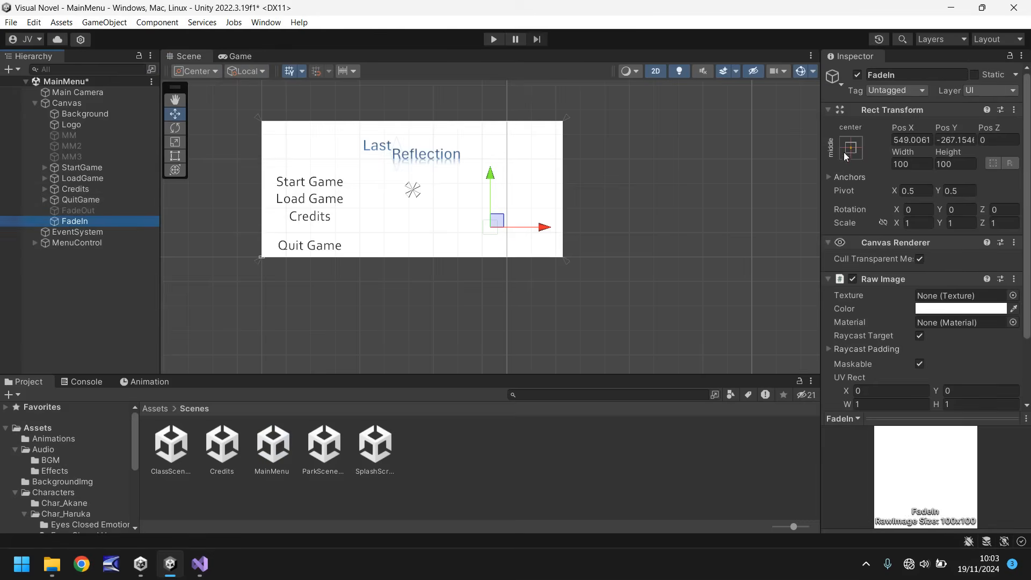
pyautogui.click(850, 147)
pyautogui.write('0')
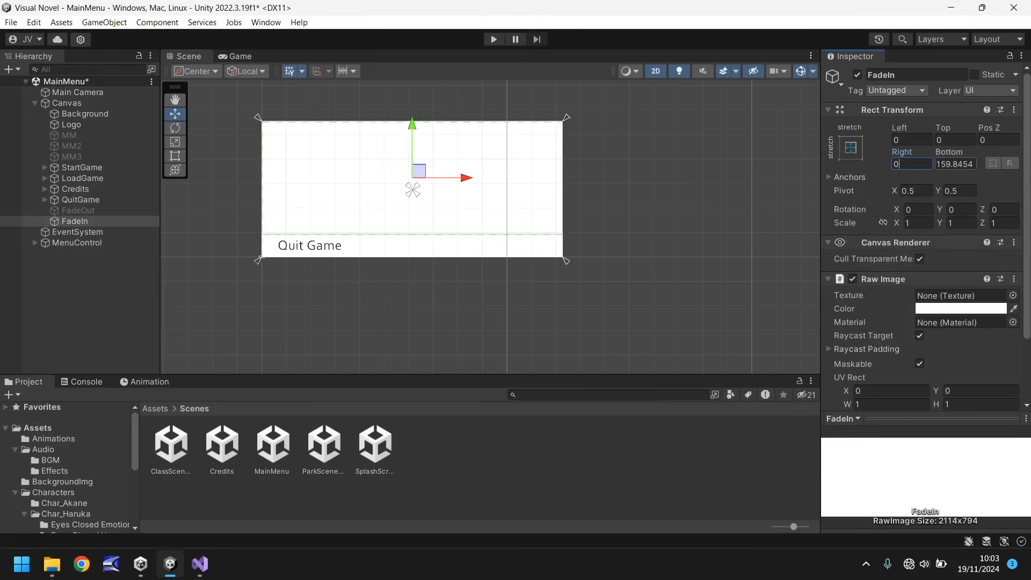
pyautogui.click(53, 439)
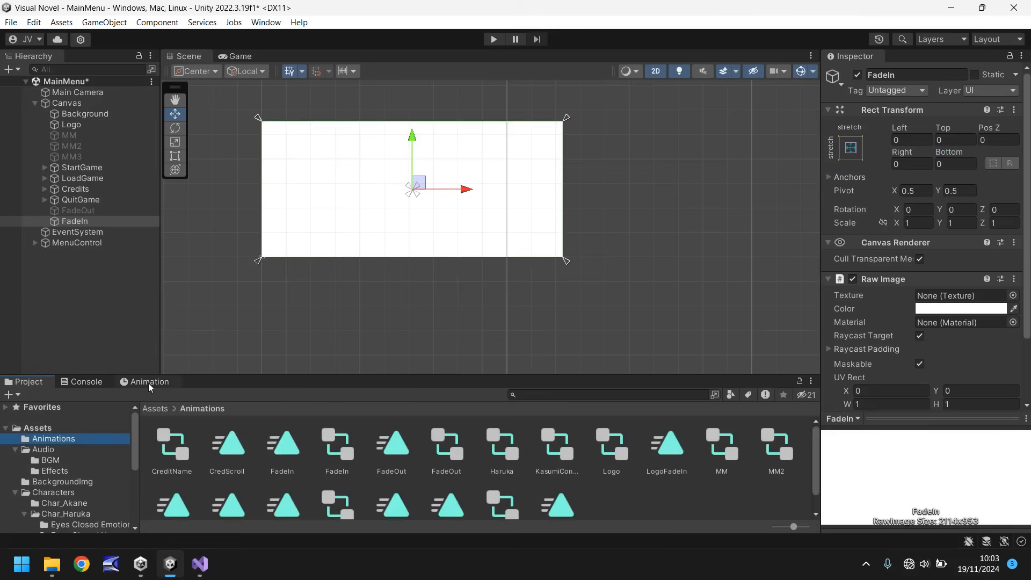
# - Create an MMFadeIn clip on FadeIn animating Raw Image Color to alpha 0 at frame 120
pyautogui.click(148, 381)
pyautogui.write('MMFadeIn')
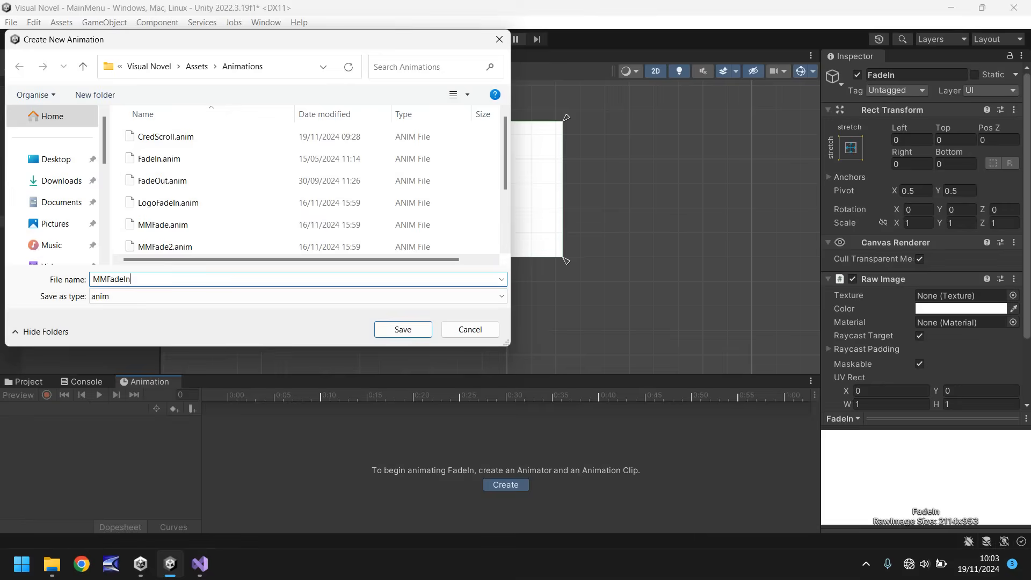
pyautogui.click(401, 329)
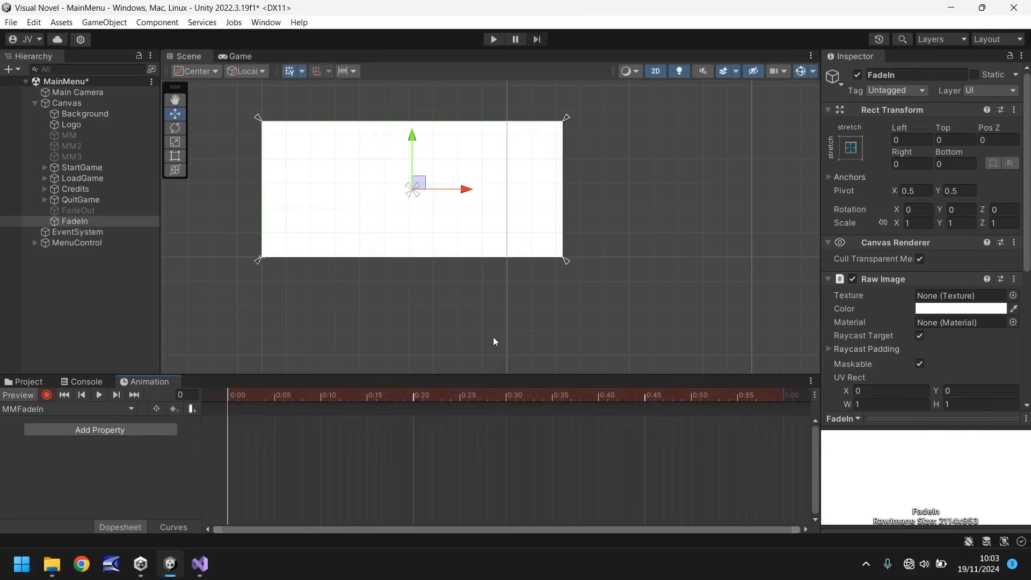
pyautogui.click(961, 308)
pyautogui.write('120')
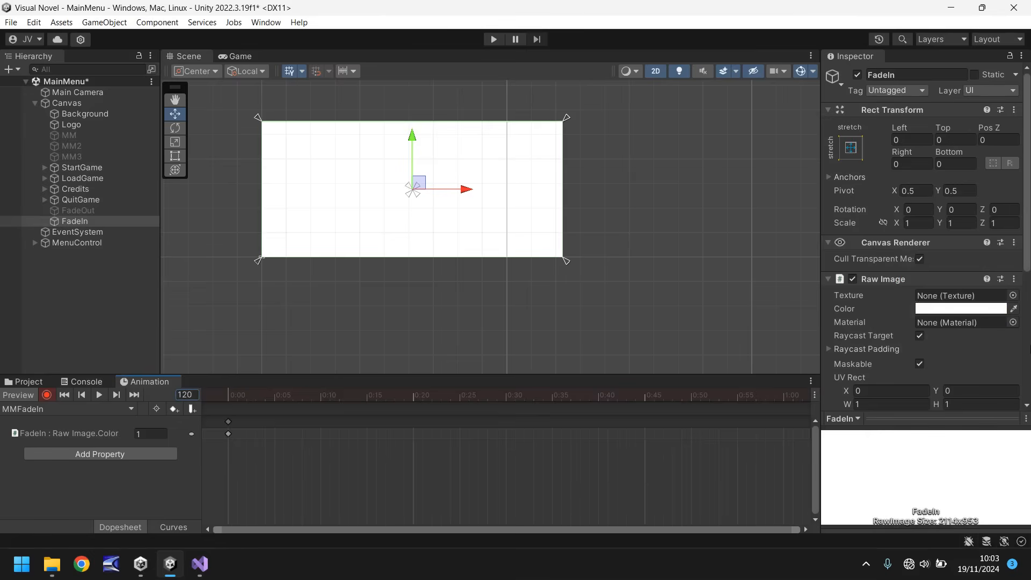
pyautogui.click(961, 308)
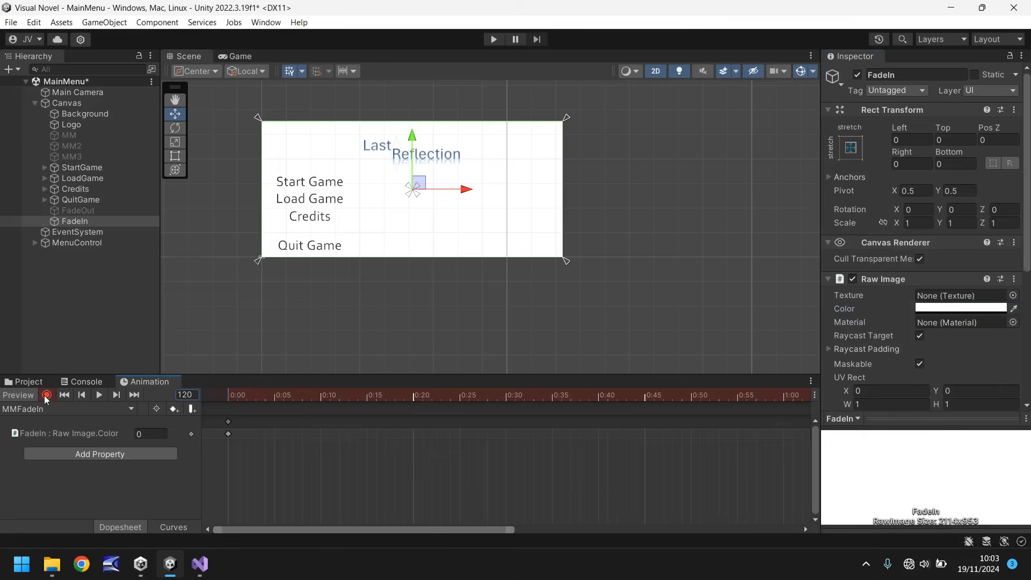
# - Stop keyframe recording and untick Loop Time on the MMFadeIn clip
pyautogui.click(29, 381)
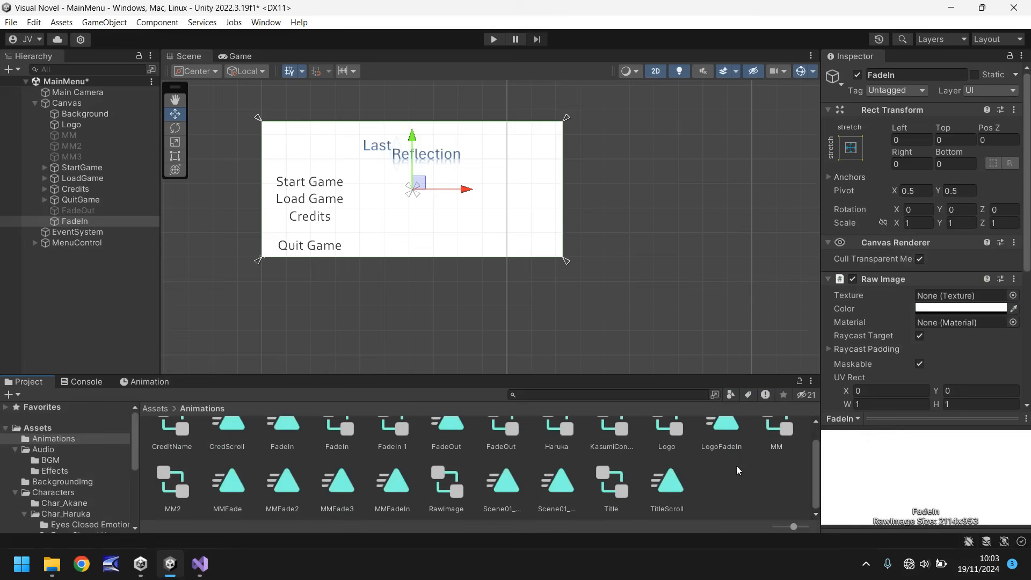
pyautogui.moveTo(274, 486)
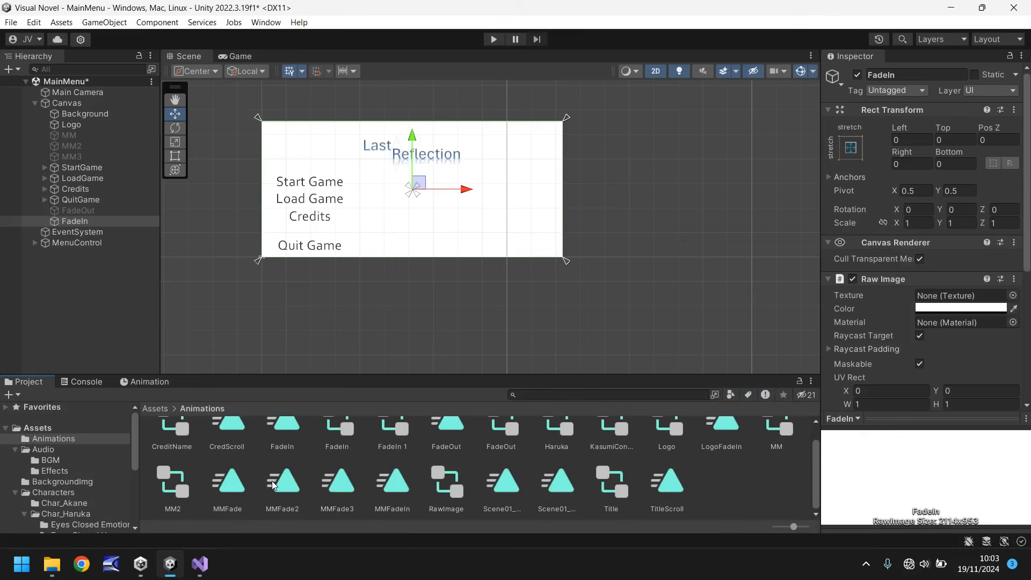
pyautogui.click(392, 478)
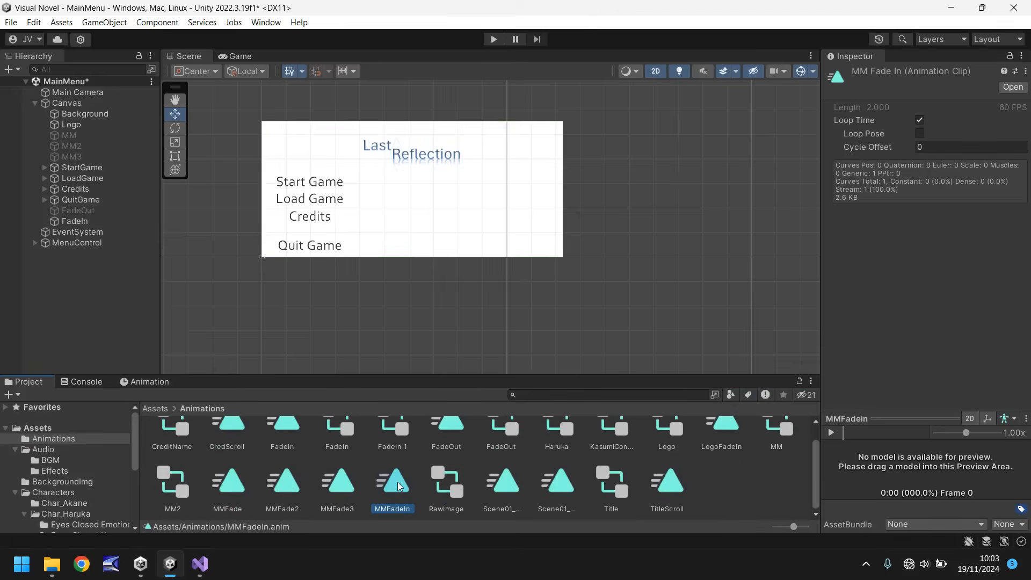
pyautogui.click(919, 120)
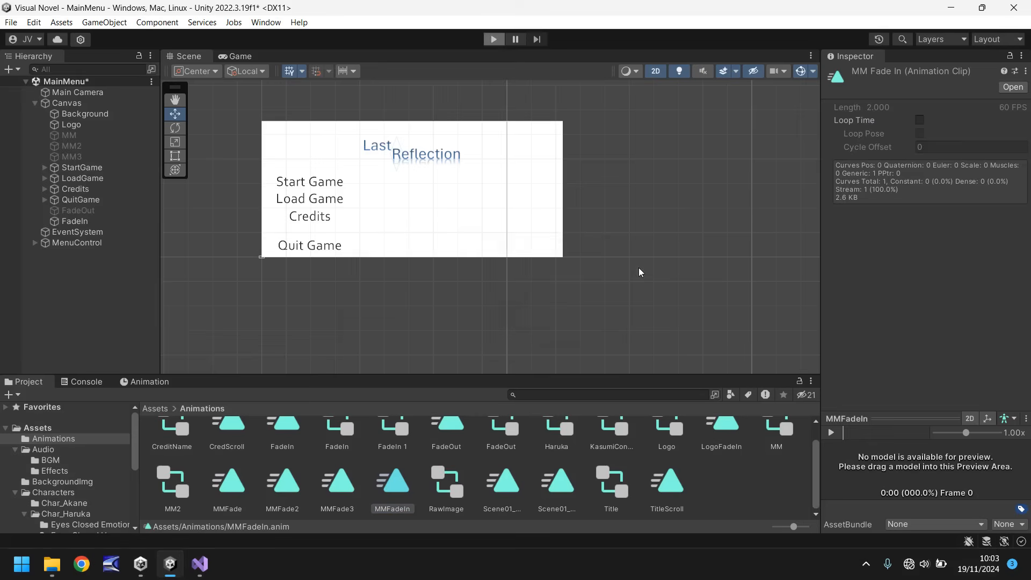
# - Test-run the game to watch the menu fade in from white over two seconds
pyautogui.click(493, 38)
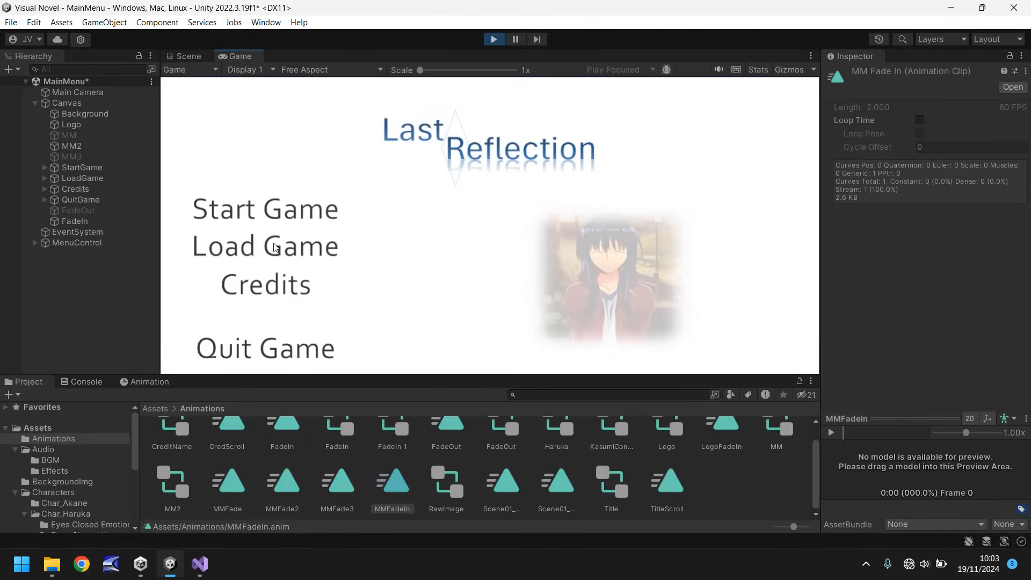
pyautogui.click(492, 39)
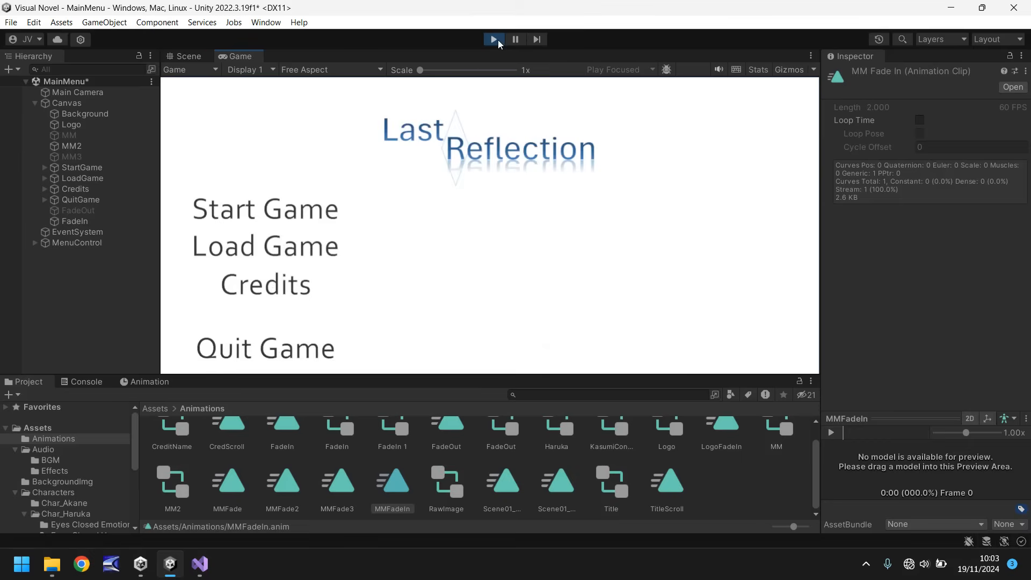
pyautogui.click(187, 56)
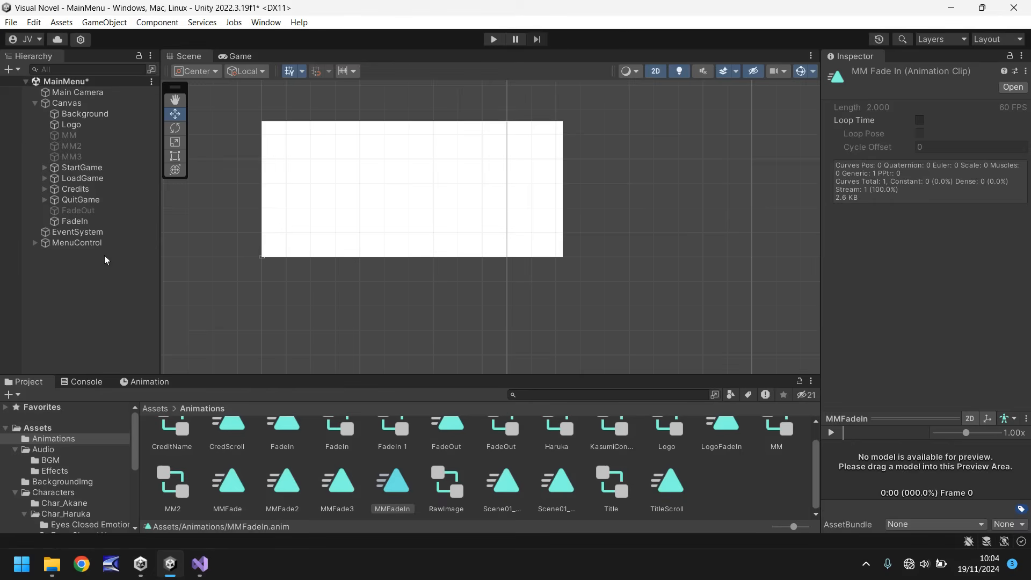
# - Inspect the FadeIn image, then bring up MainMenu.cs in Visual Studio for editing
pyautogui.click(74, 220)
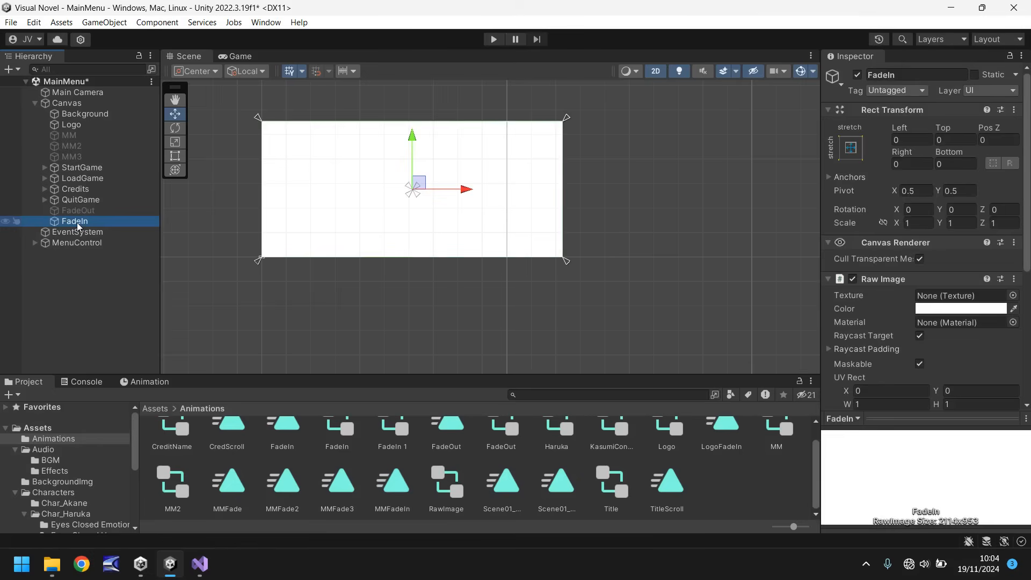
pyautogui.moveTo(87, 276)
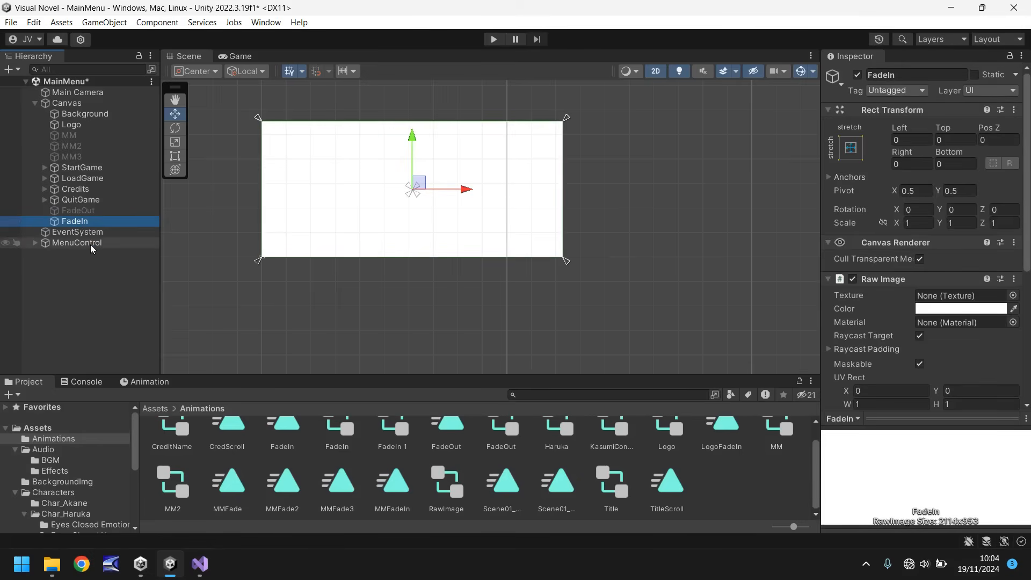
pyautogui.click(77, 242)
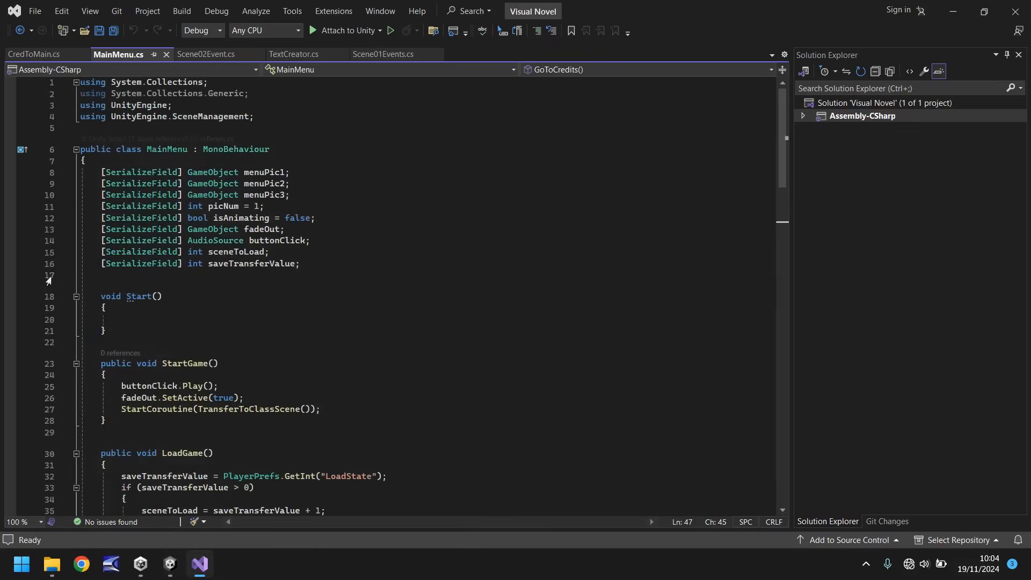
# - Declare [SerializeField] GameObject fadeIn; below saveTransferValue and move to the end of the class
pyautogui.write('[SerializeField')
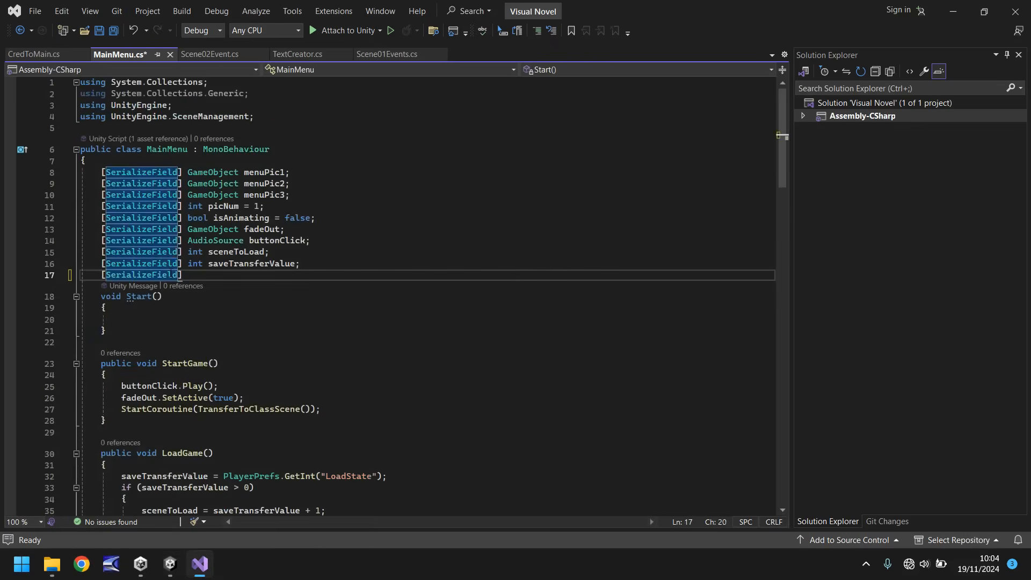
pyautogui.write('GameObject fadeIn;')
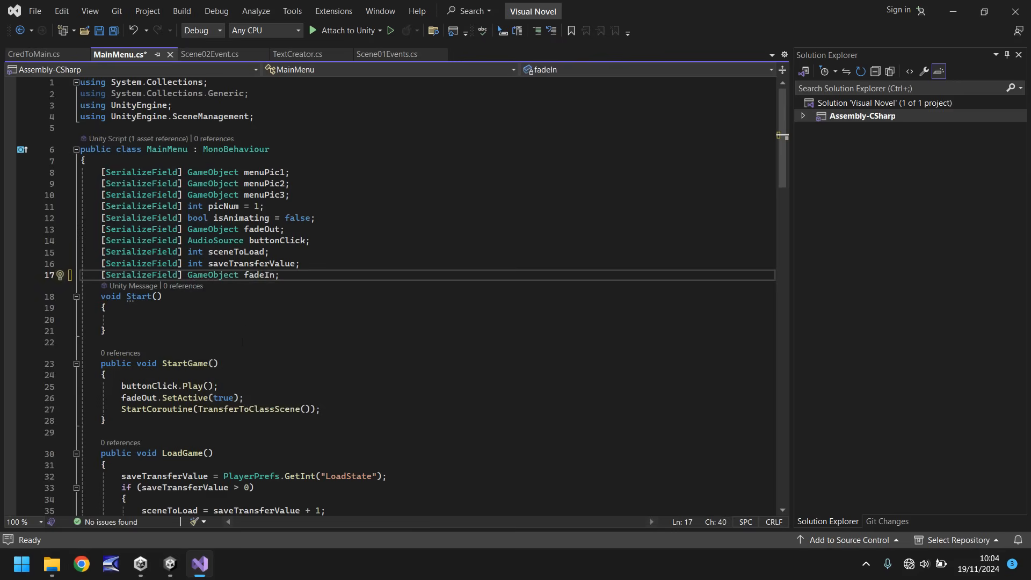
pyautogui.scroll(-3)
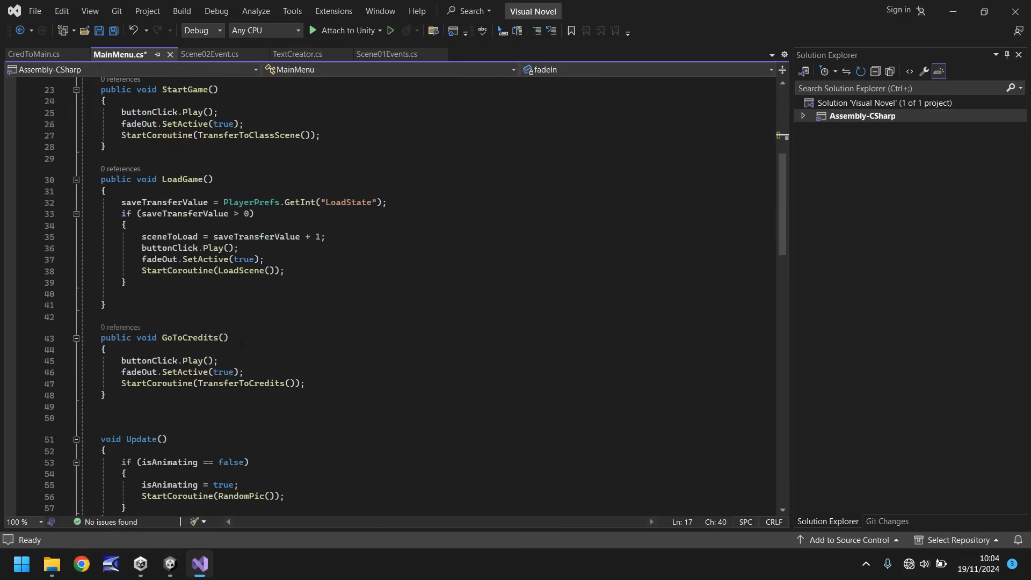
pyautogui.scroll(-3)
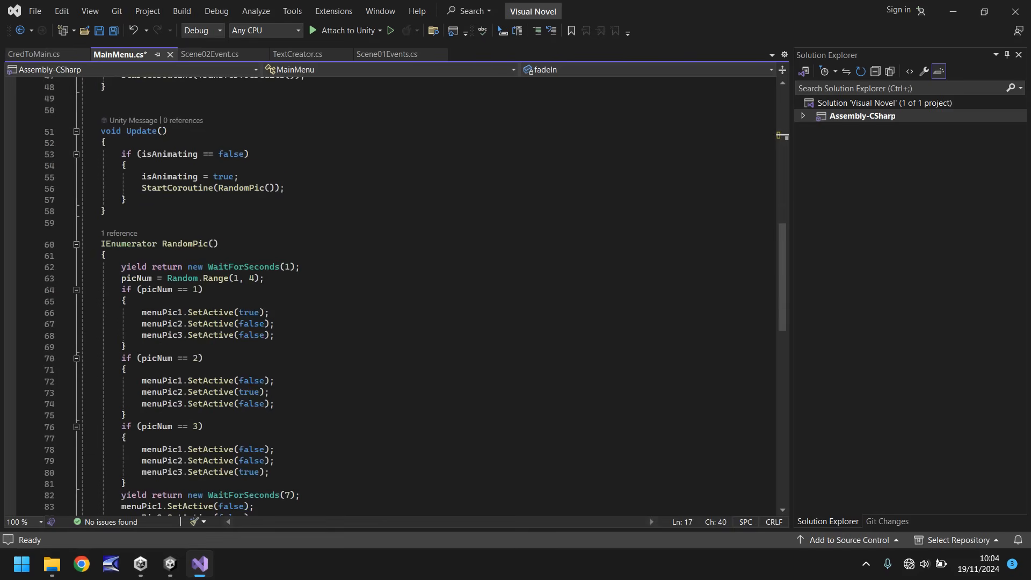
pyautogui.scroll(-3)
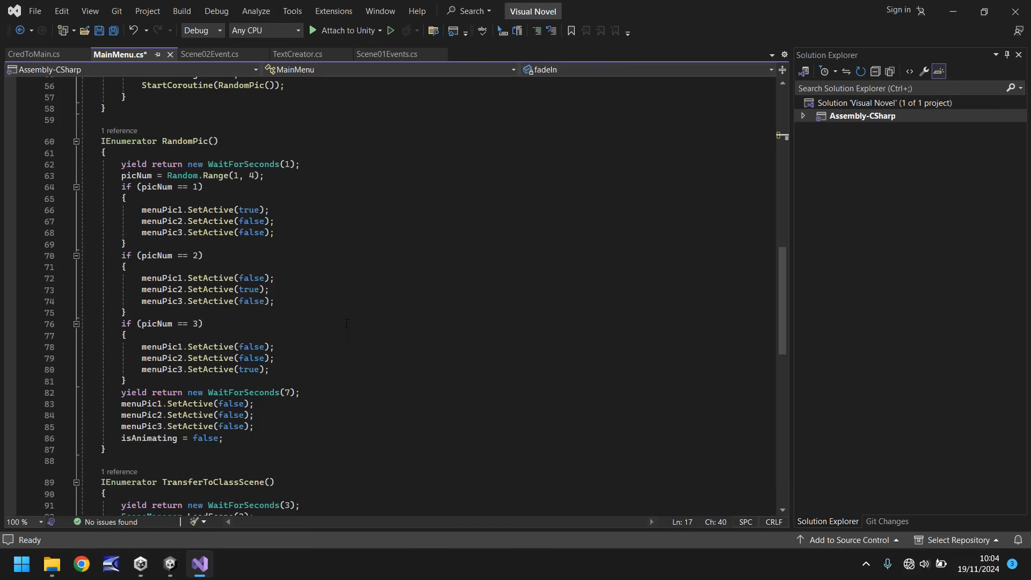
pyautogui.scroll(-3)
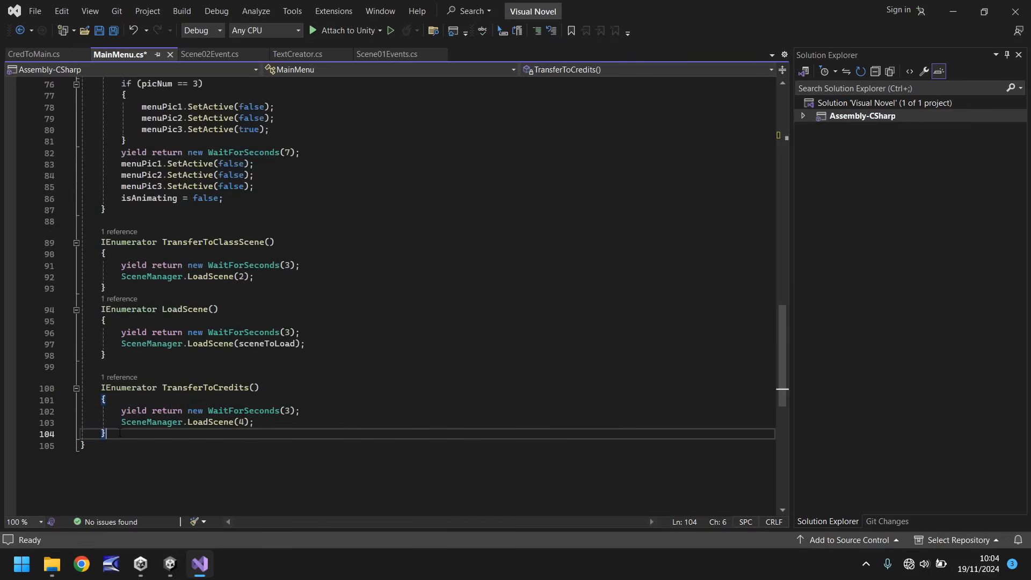
# - Write an IEnumerator StopFade() coroutine that yields WaitForSeconds(2)
pyautogui.press('Enter')
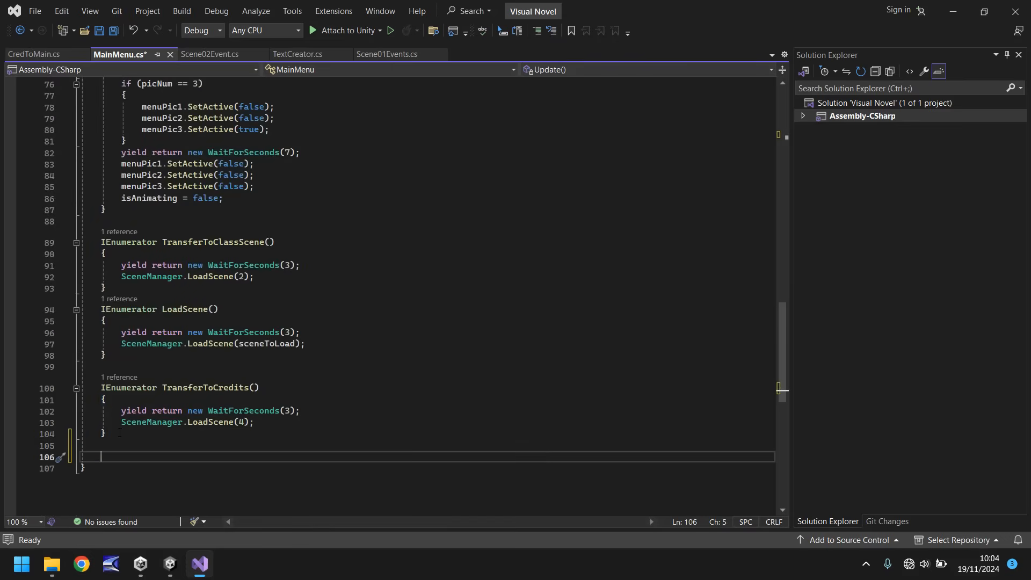
pyautogui.write('IEnumerator')
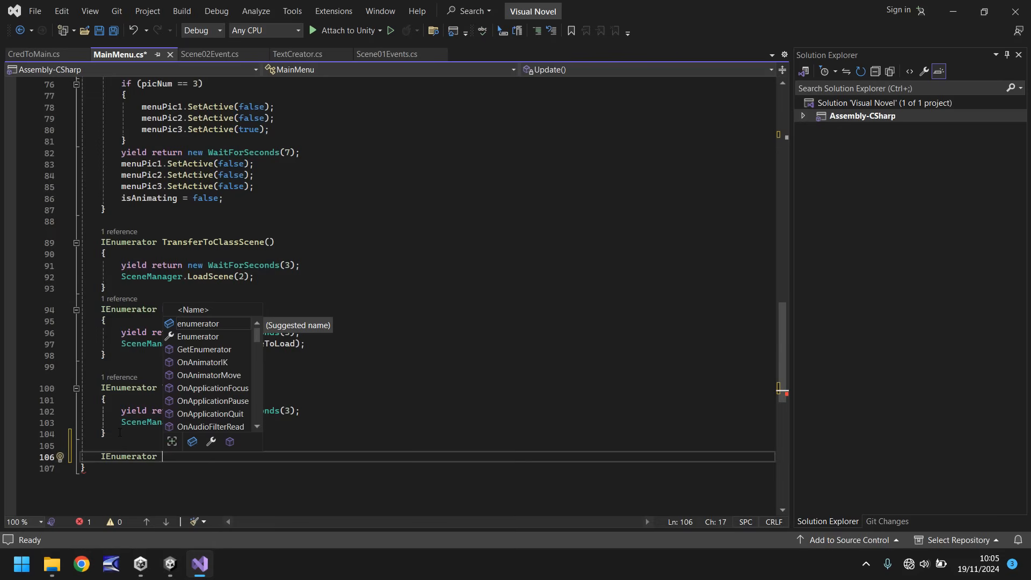
pyautogui.write('StopFade(')
pyautogui.write('yield return n')
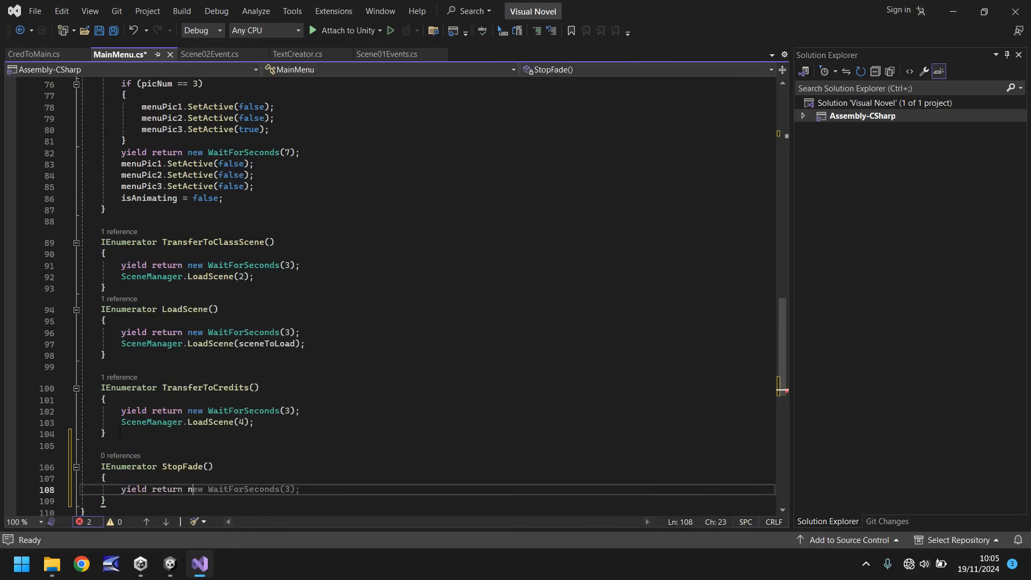
pyautogui.write('WaitForSeconds(')
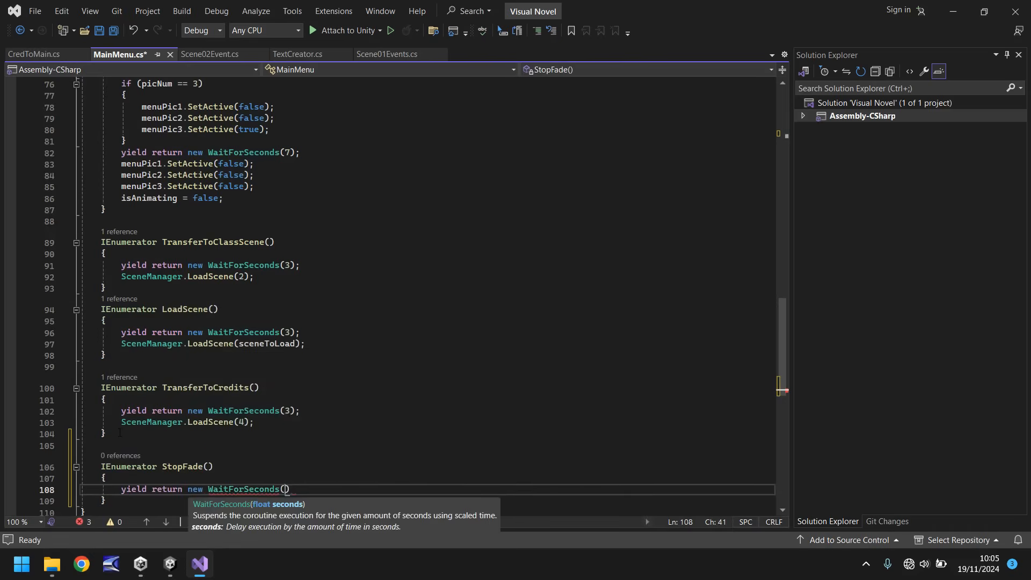
pyautogui.write('2')
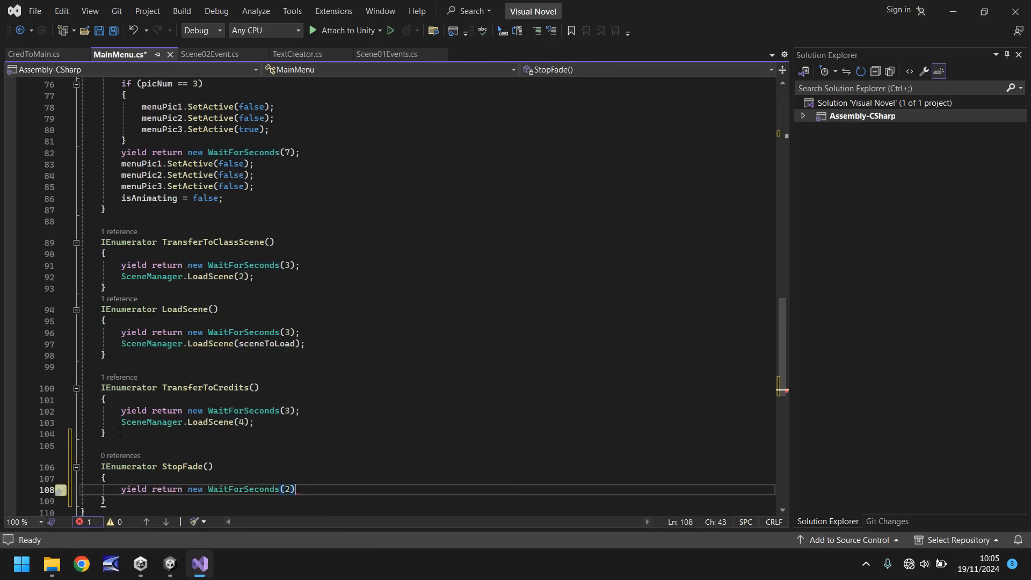
# - Add fadeIn.SetActive(false) inside StopFade after the wait
pyautogui.press('enter')
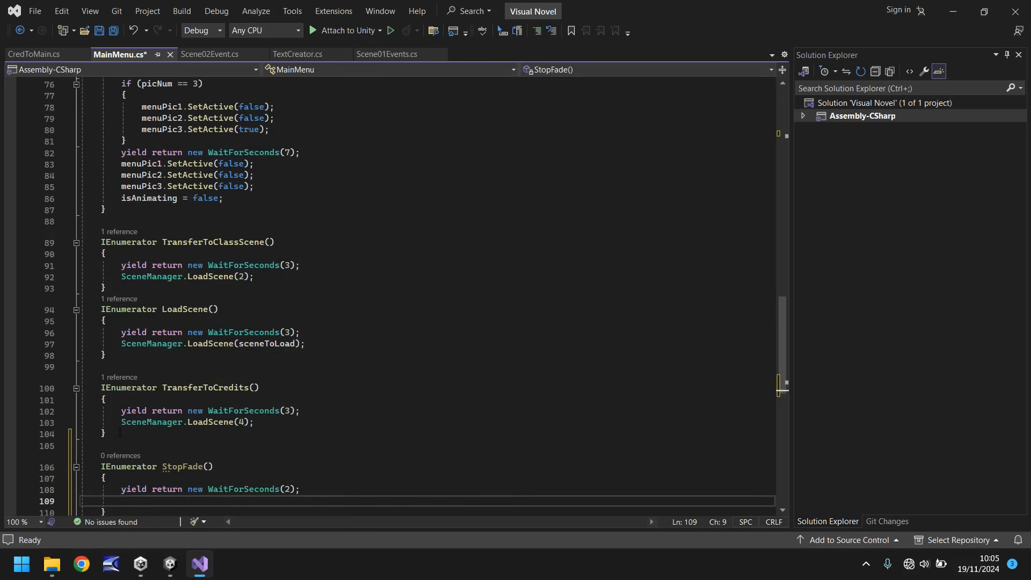
pyautogui.write('fadeIn.SetActive(')
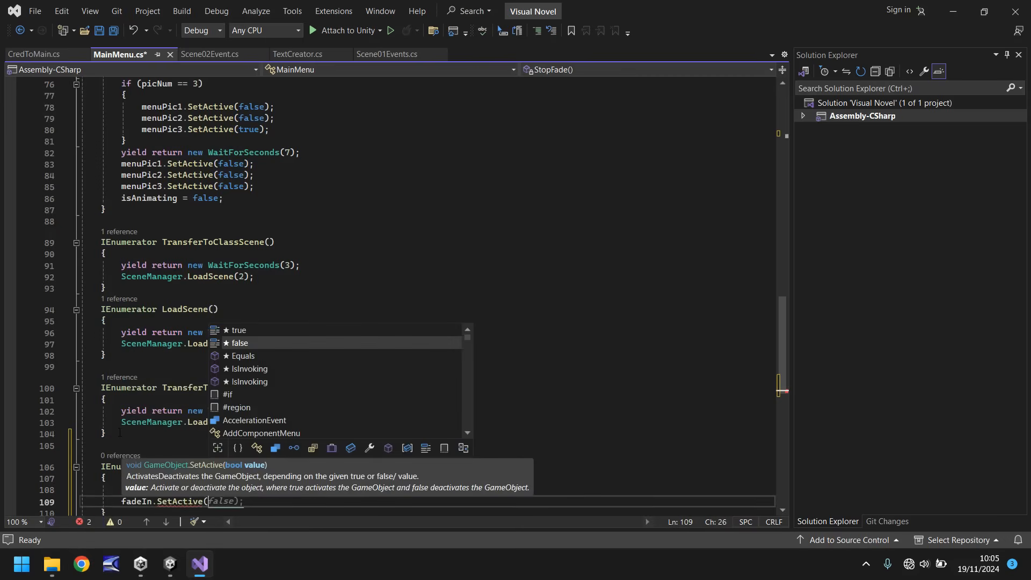
pyautogui.write('false);')
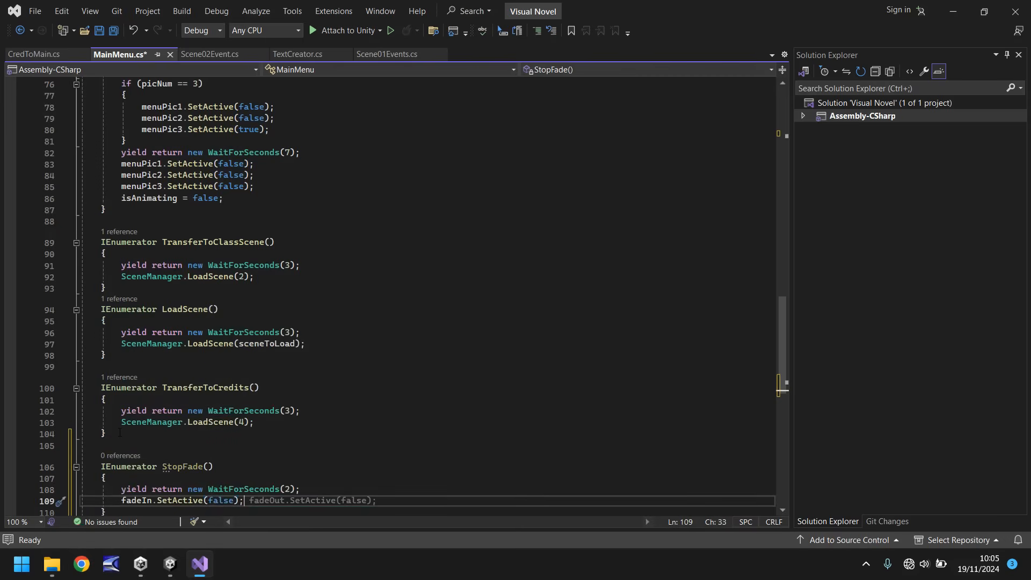
# - Add StartCoroutine(StopFade()); inside the Start method and save MainMenu.cs
pyautogui.scroll(3)
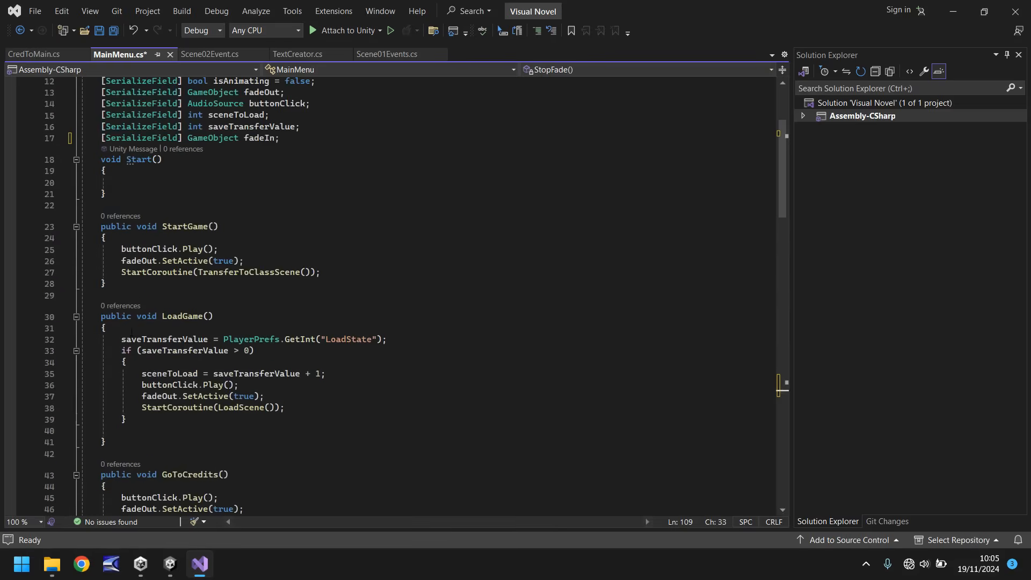
pyautogui.click(122, 183)
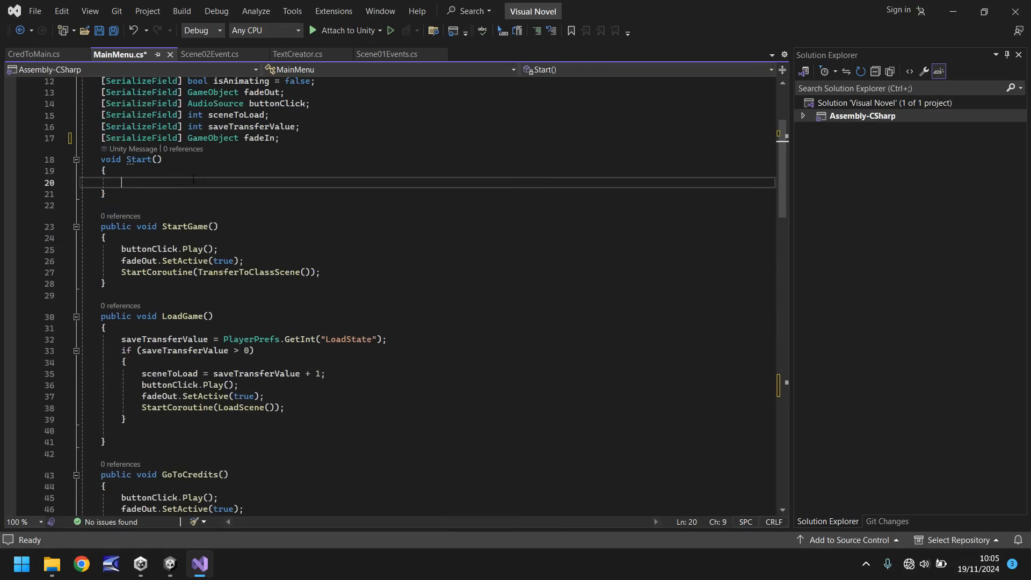
pyautogui.write('StartCoroutine')
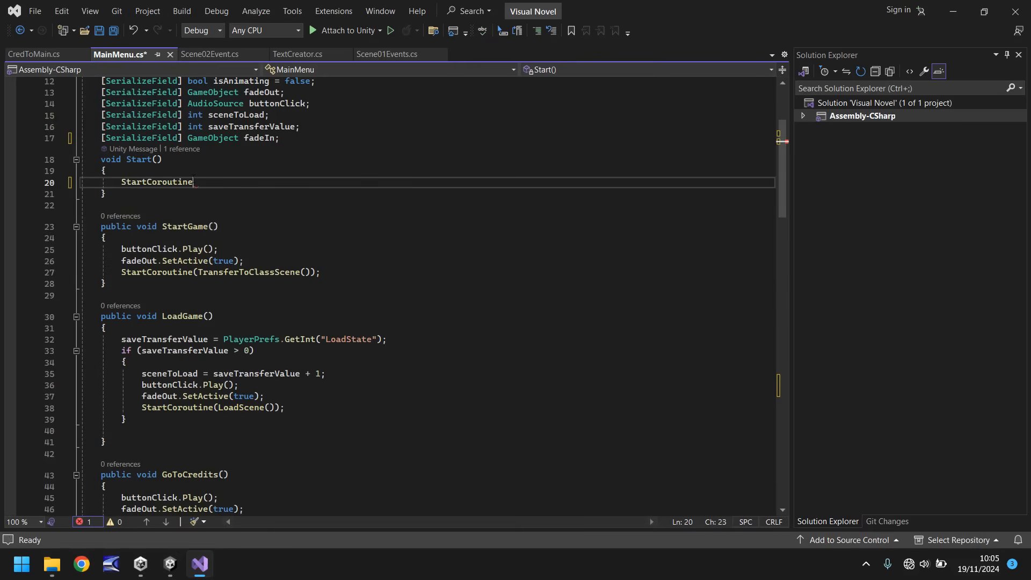
pyautogui.write('(')
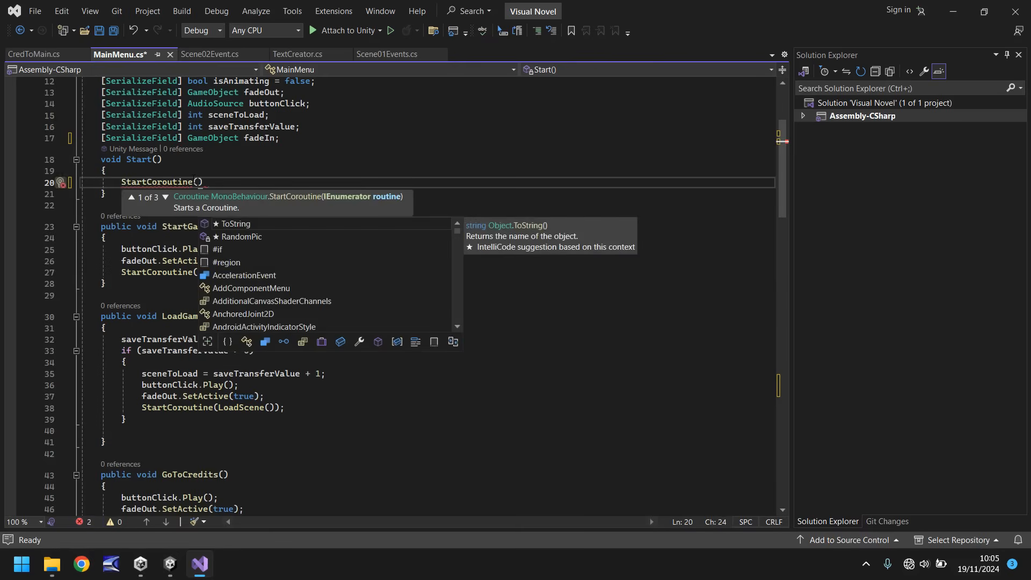
pyautogui.write('S')
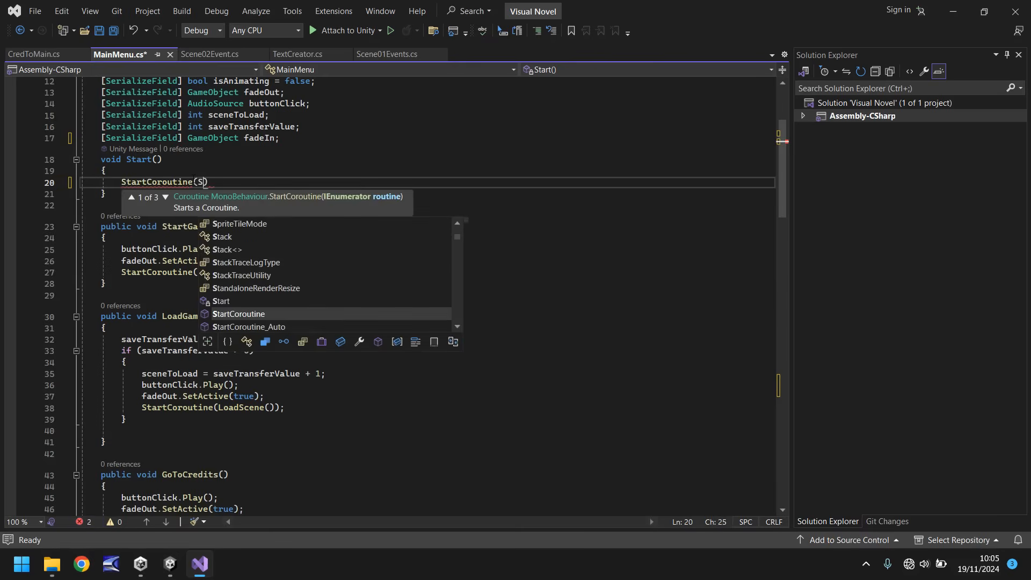
pyautogui.write('topFade(')
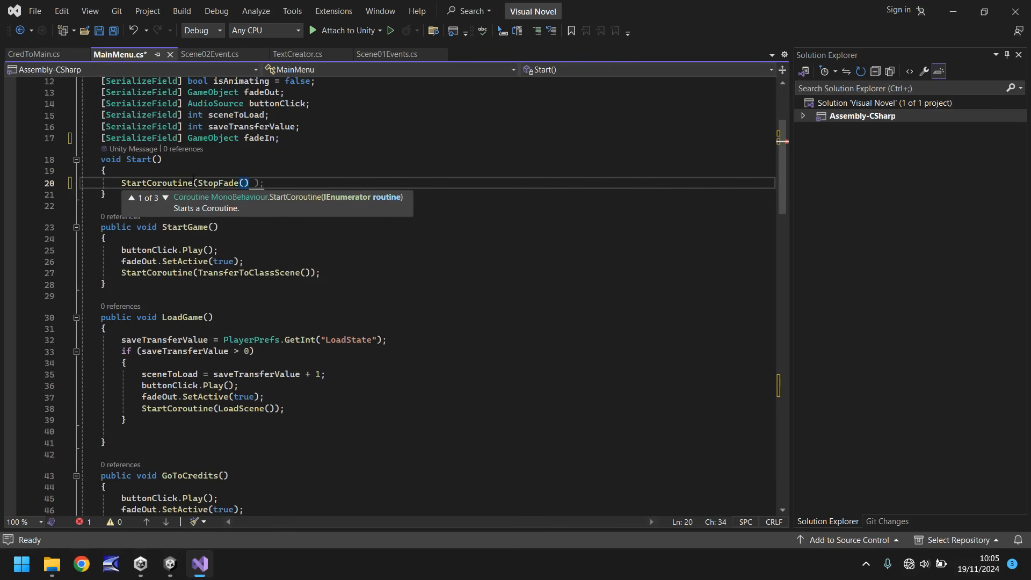
pyautogui.press('ctrl+s')
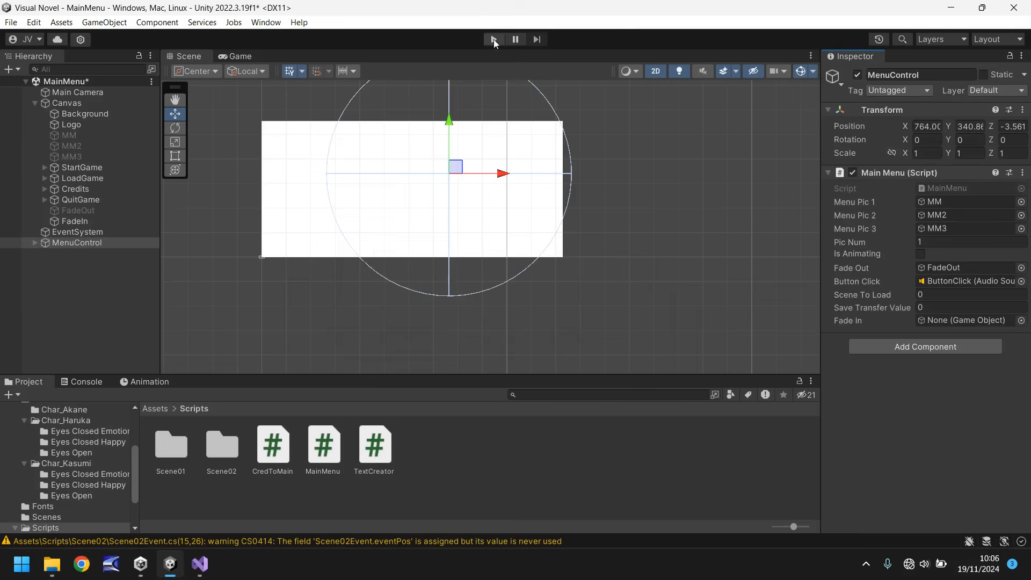
# - Run the game, see the unassigned fadeIn error, and return to the Scene view
pyautogui.click(493, 39)
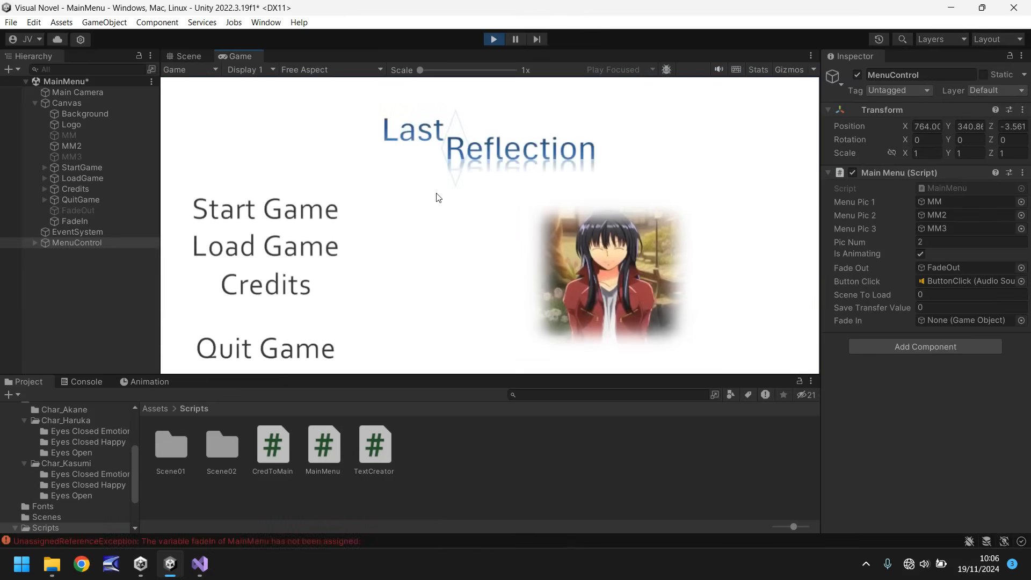
pyautogui.click(188, 56)
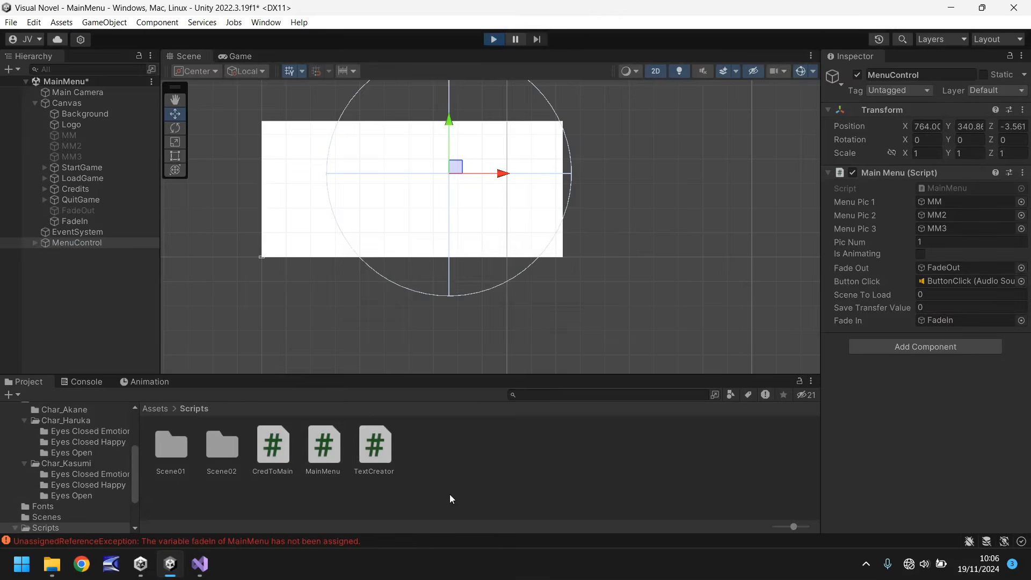
# - Stop the running game to leave play mode
pyautogui.click(493, 39)
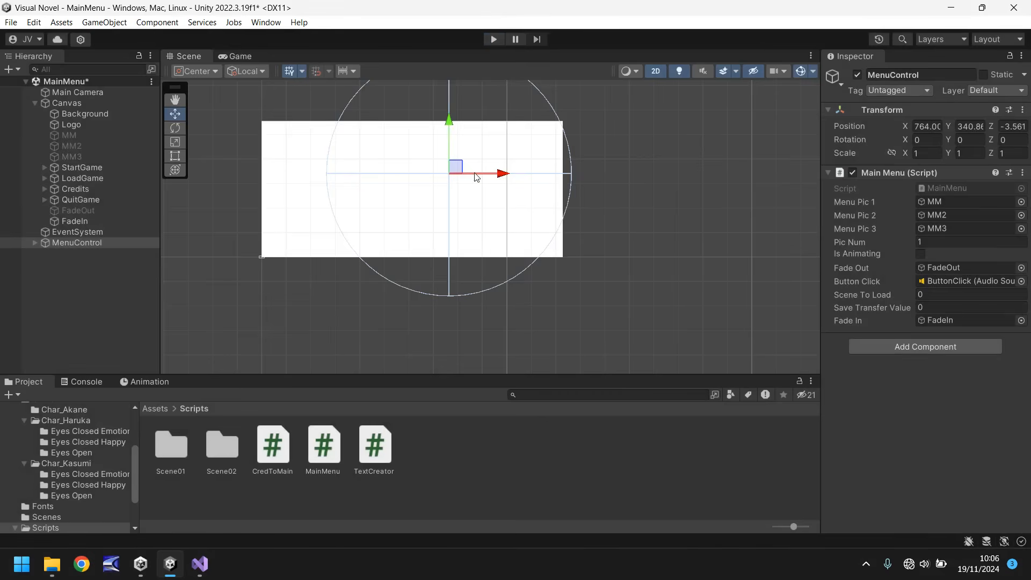
pyautogui.moveTo(753, 204)
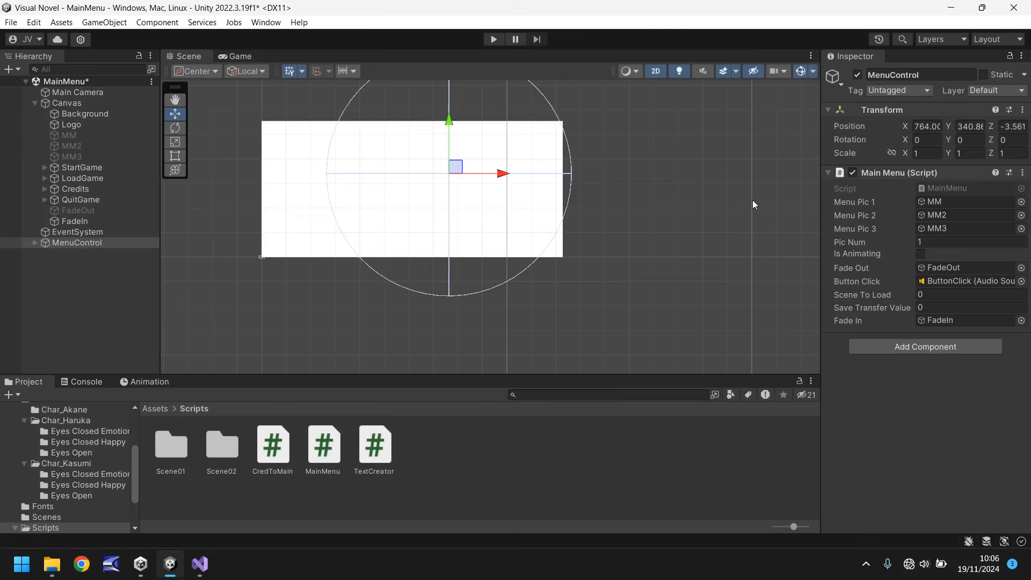
pyautogui.moveTo(316, 248)
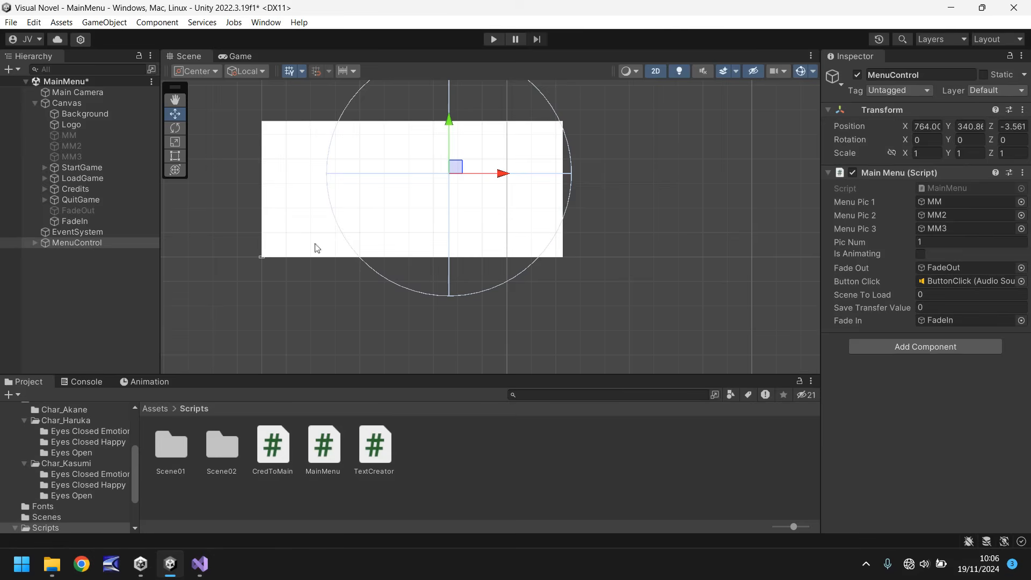
pyautogui.moveTo(163, 302)
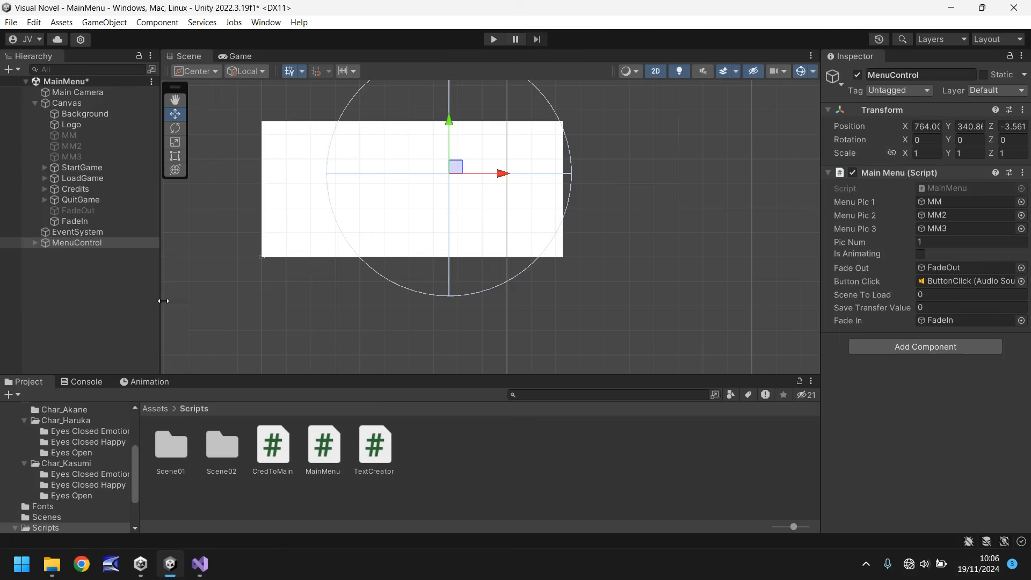
pyautogui.moveTo(301, 314)
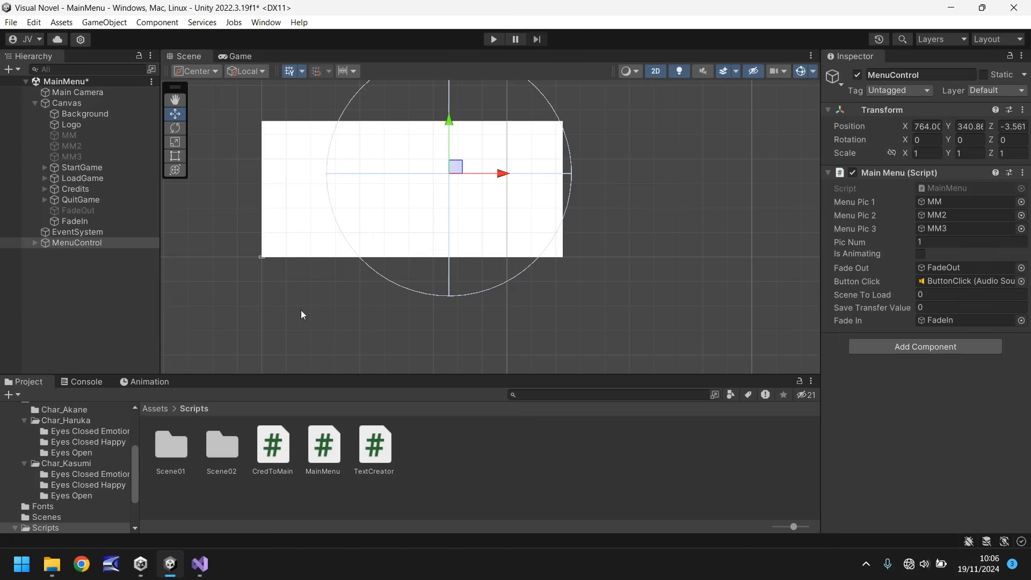